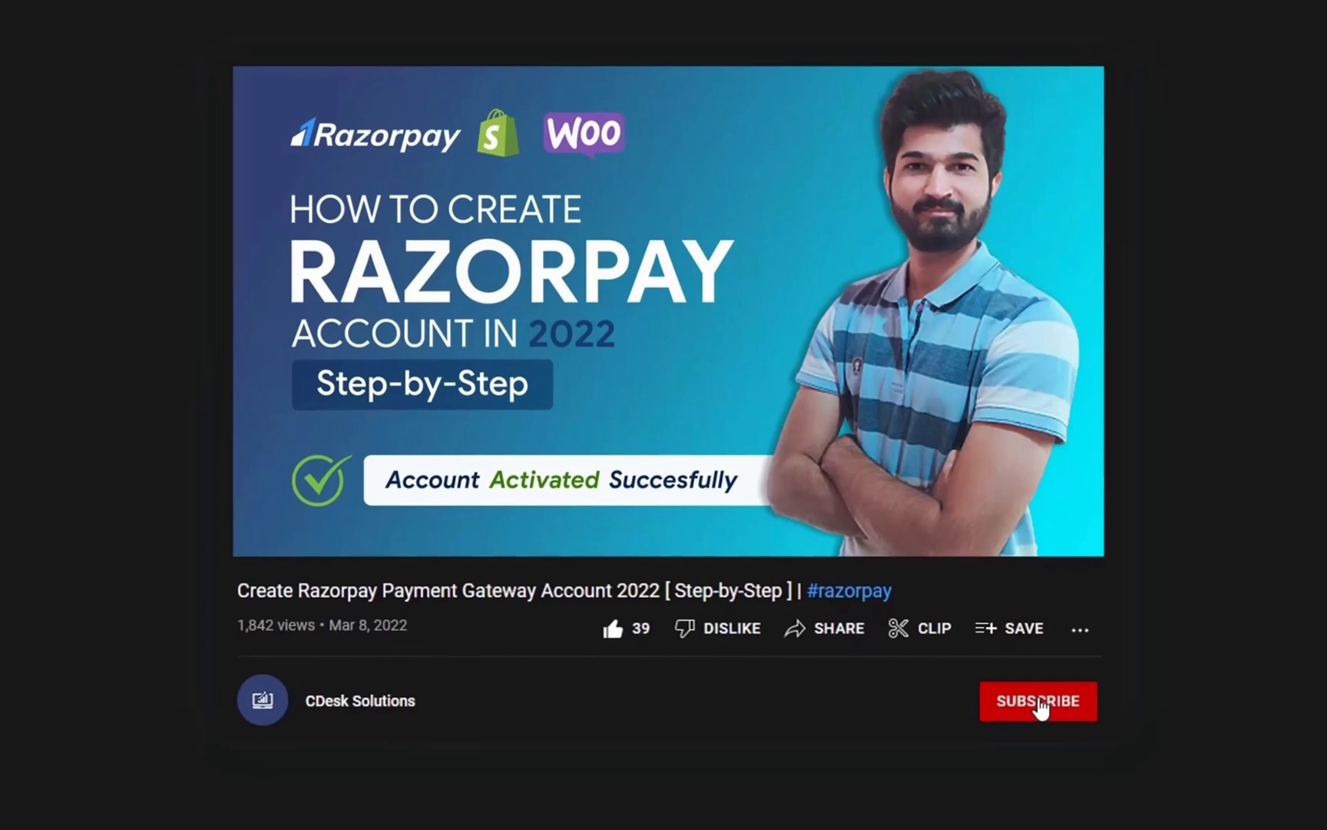
Step: Subscribe to the tutorial channel and turn on its notifications
left_click(1039, 701)
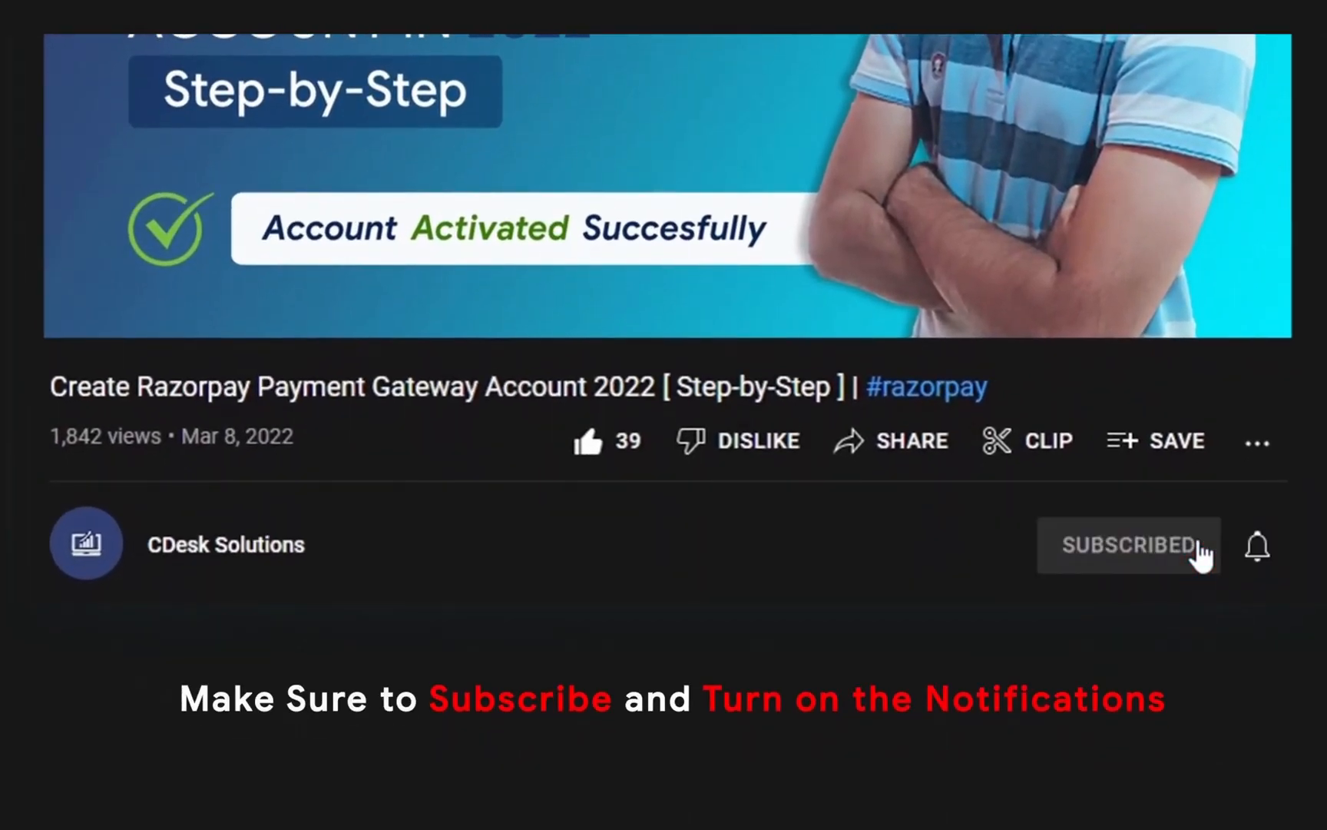
left_click(1260, 546)
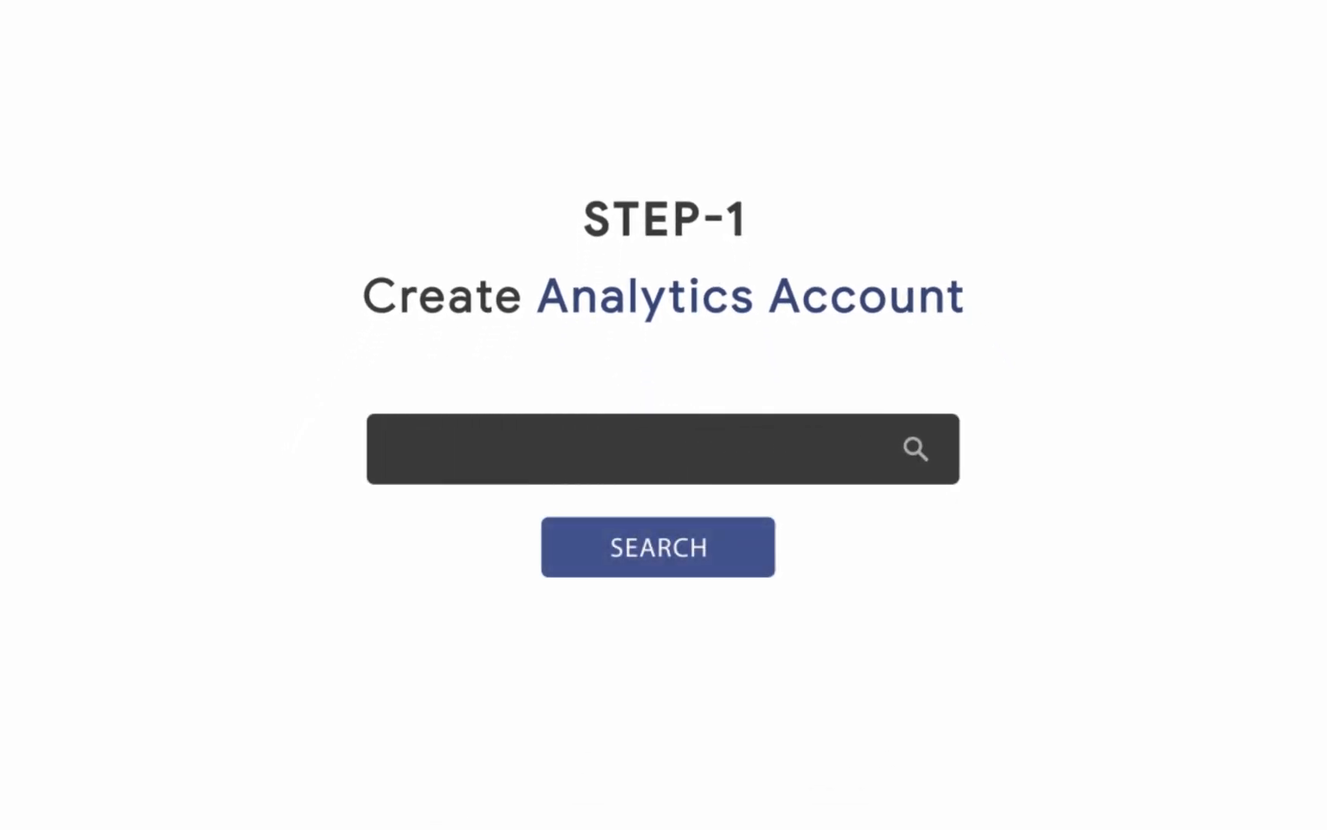
Step: Navigate to analytics.google.com to reach the Google Analytics welcome page
type("analytics.google.com")
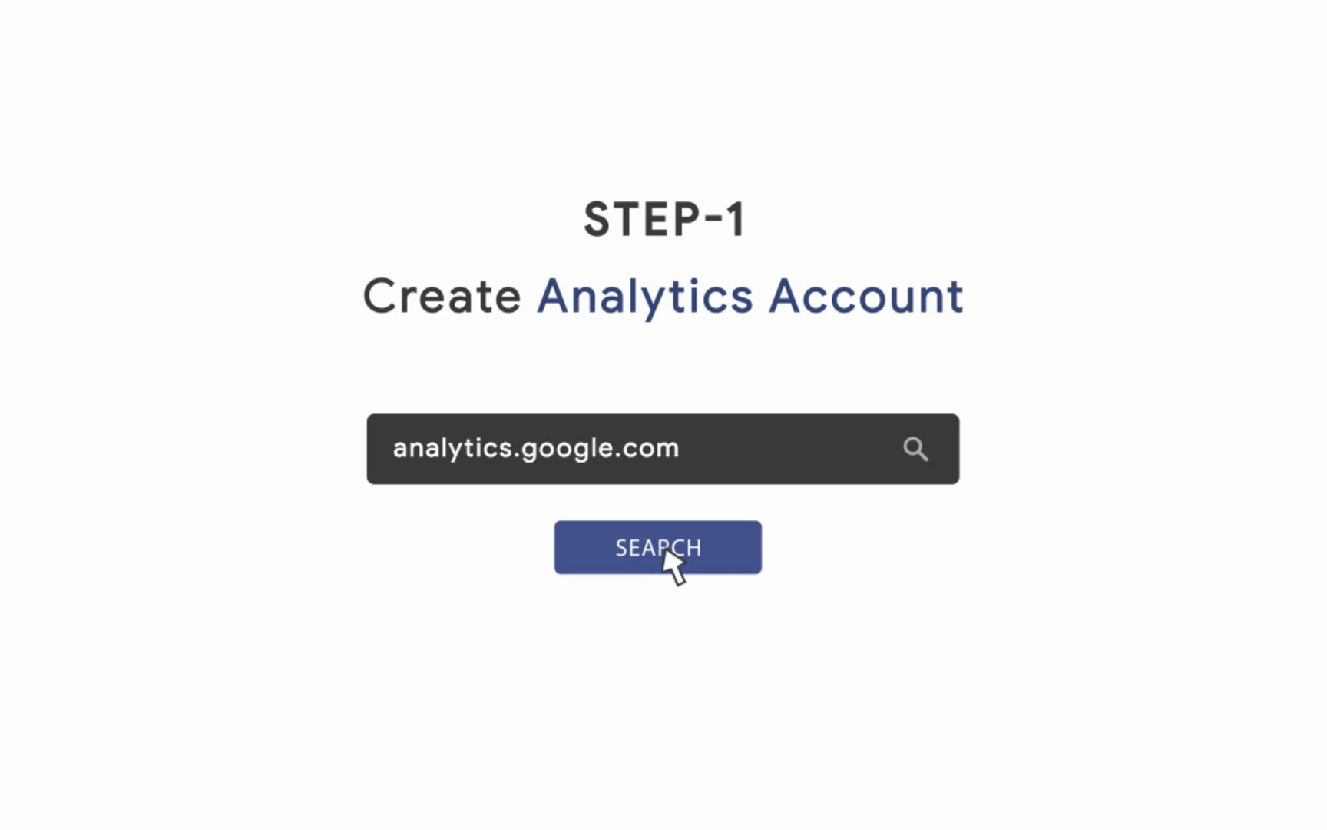
left_click(658, 547)
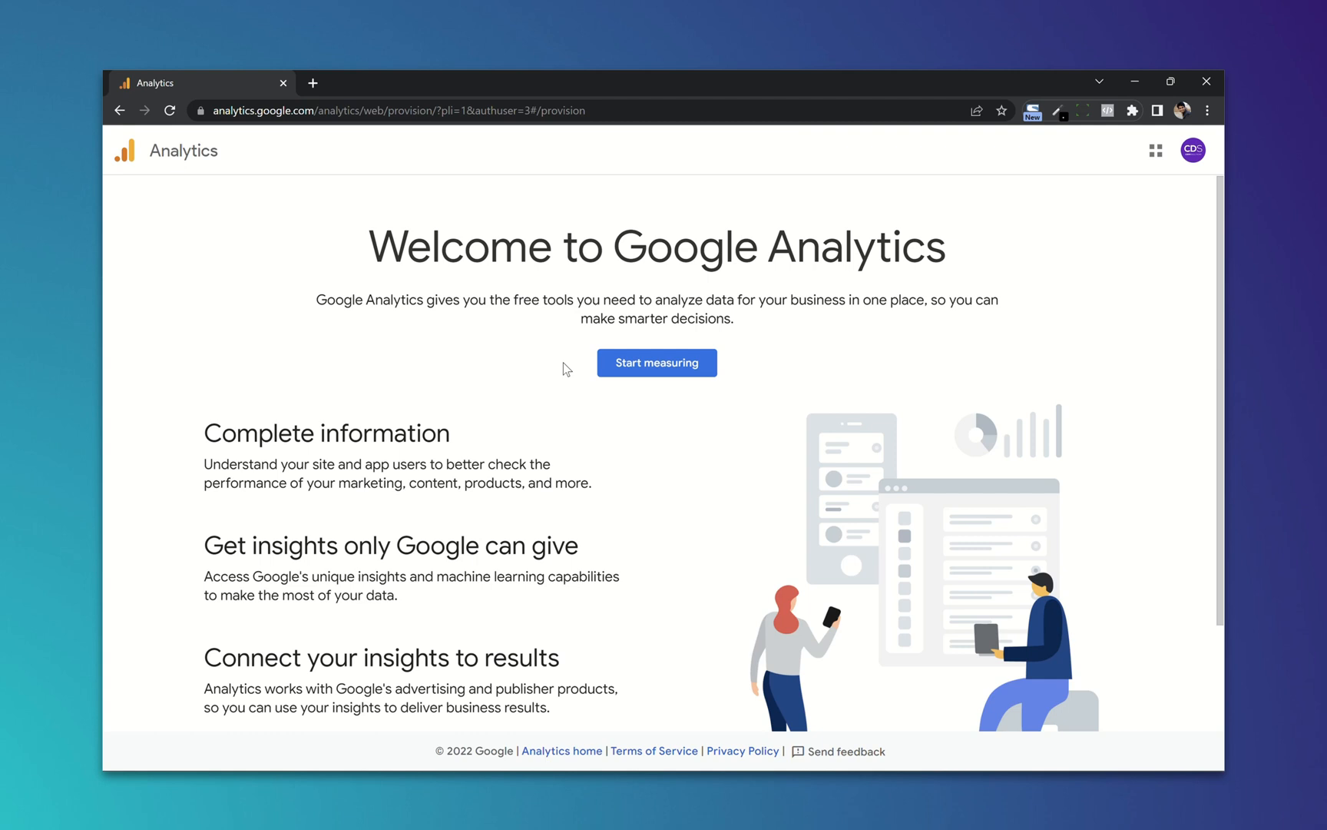
Step: Start measuring, name the account CDesk Solutions and enable Google products & services data sharing
left_click(656, 362)
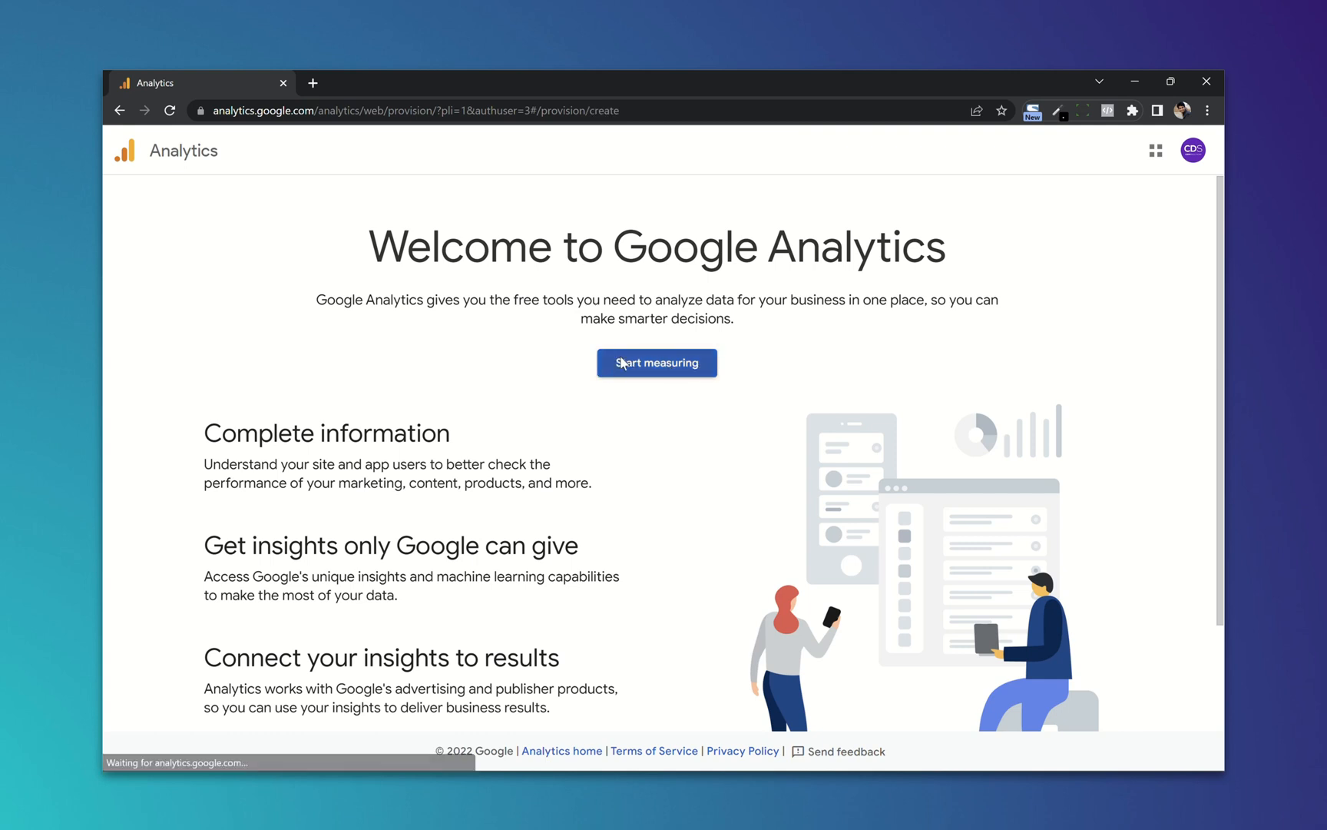
left_click(658, 362)
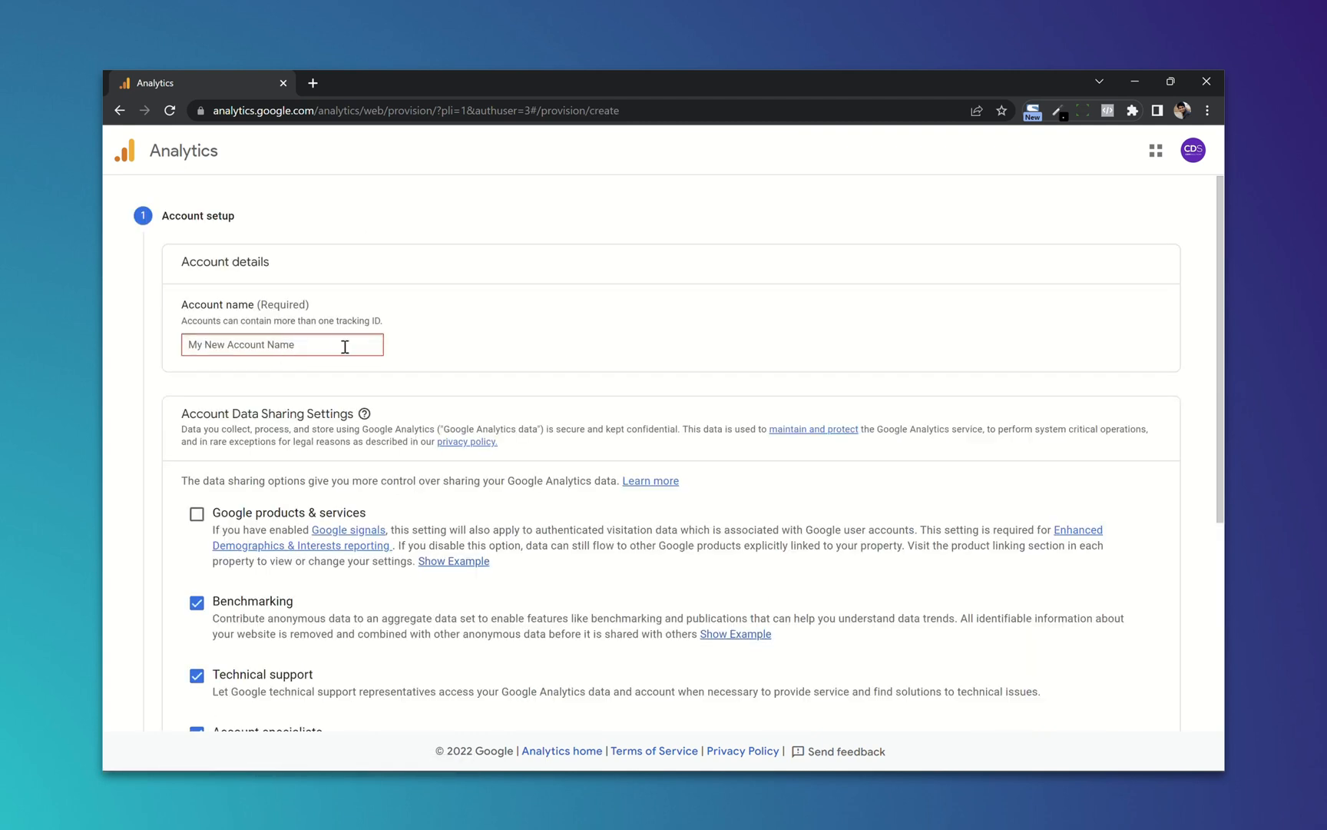
type("CDesk Solutions")
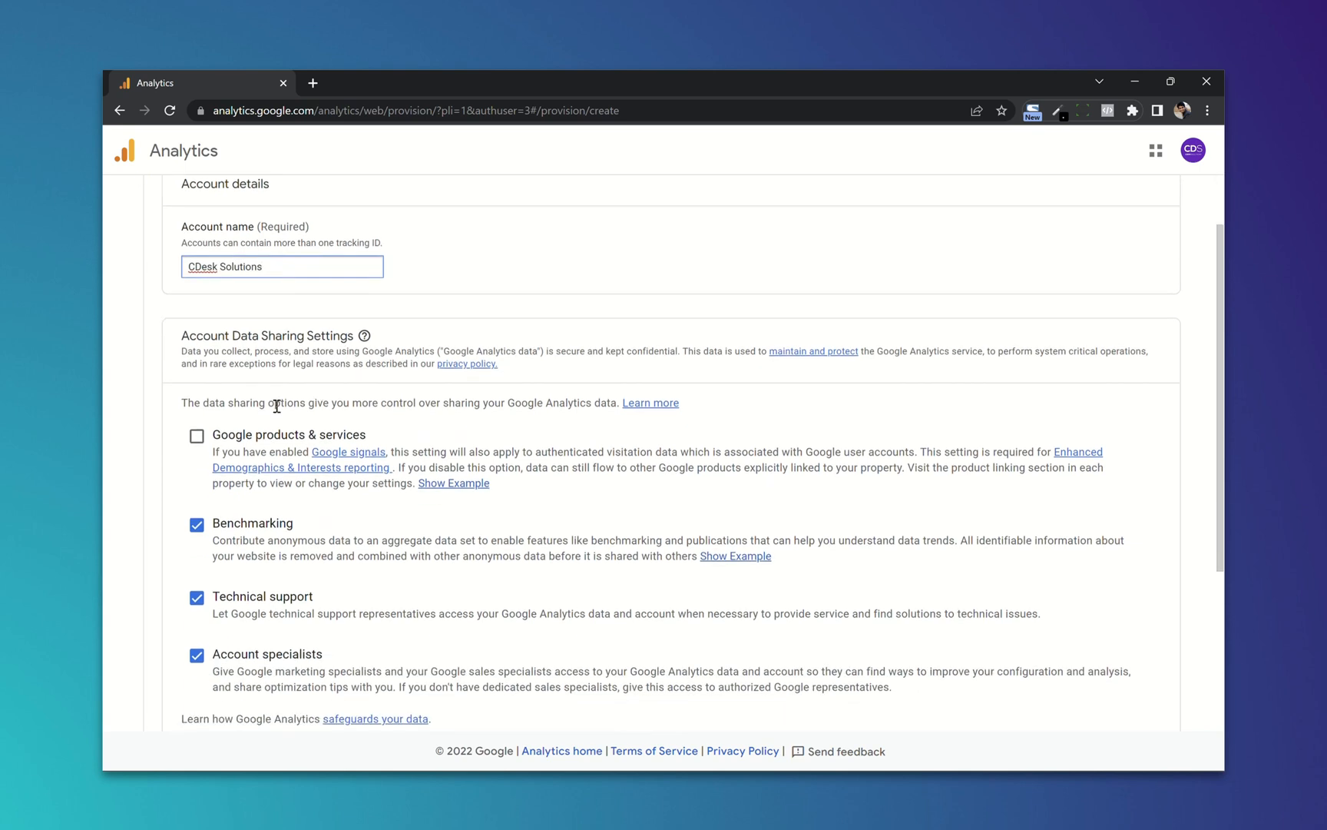
scroll("down", 3)
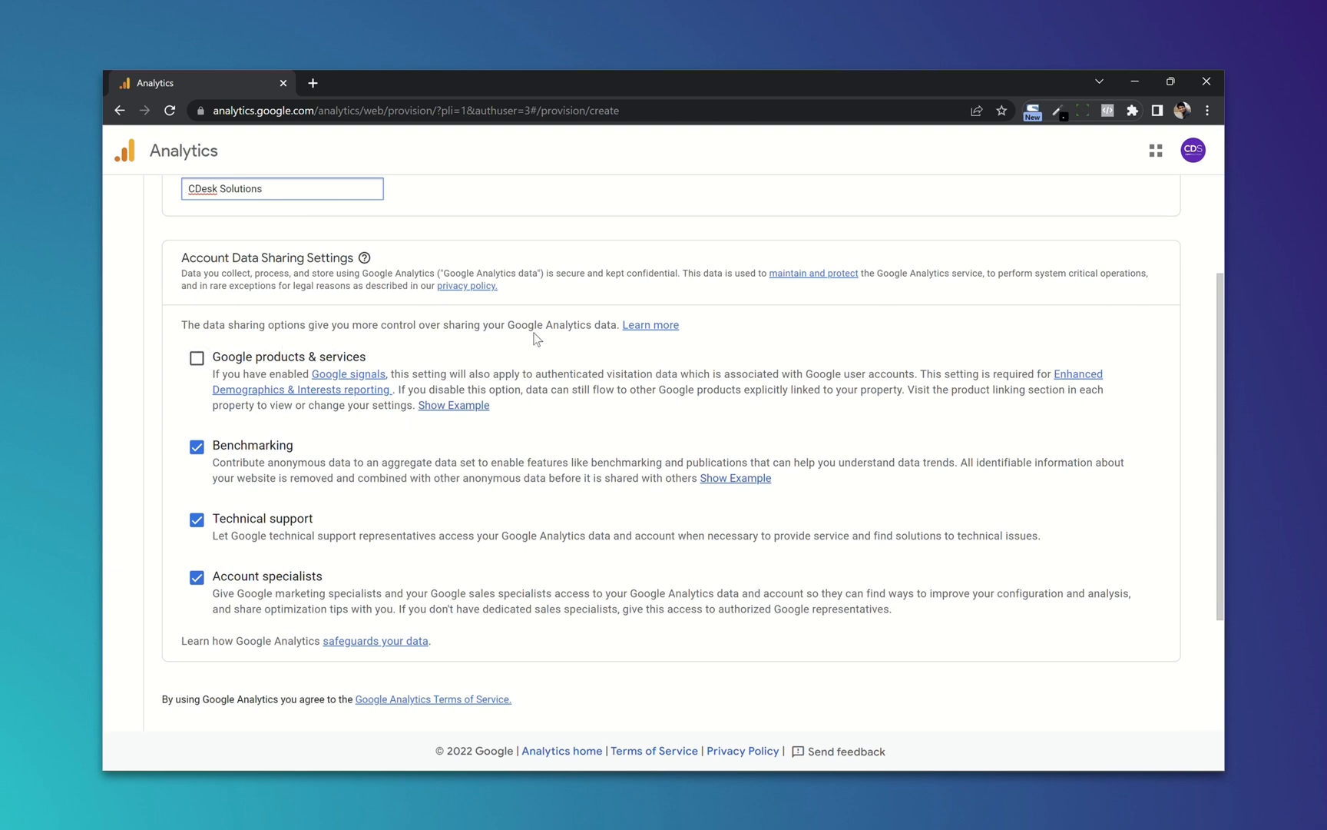
left_click(196, 356)
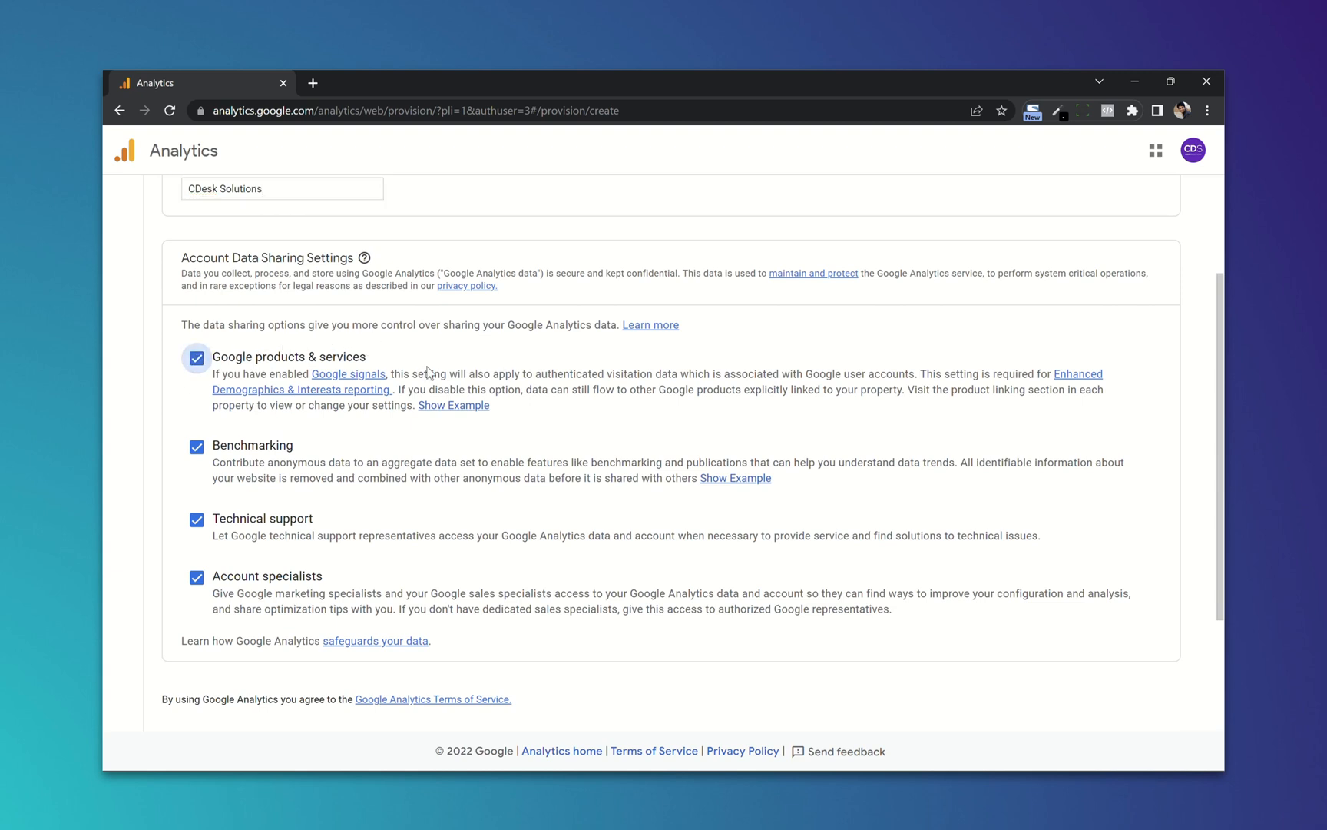
scroll("down", 3)
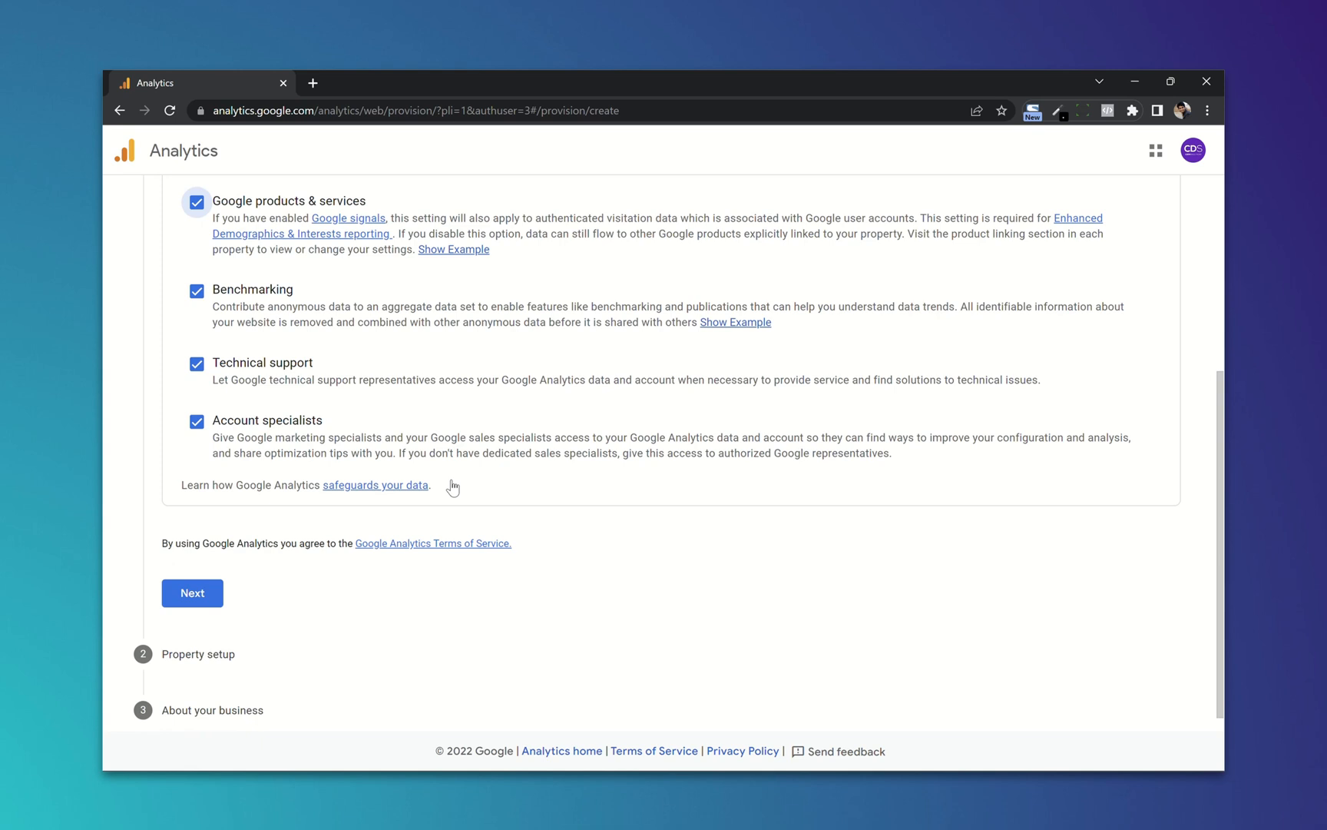
Step: Continue to property setup and name the property CDesk Solutions
left_click(192, 593)
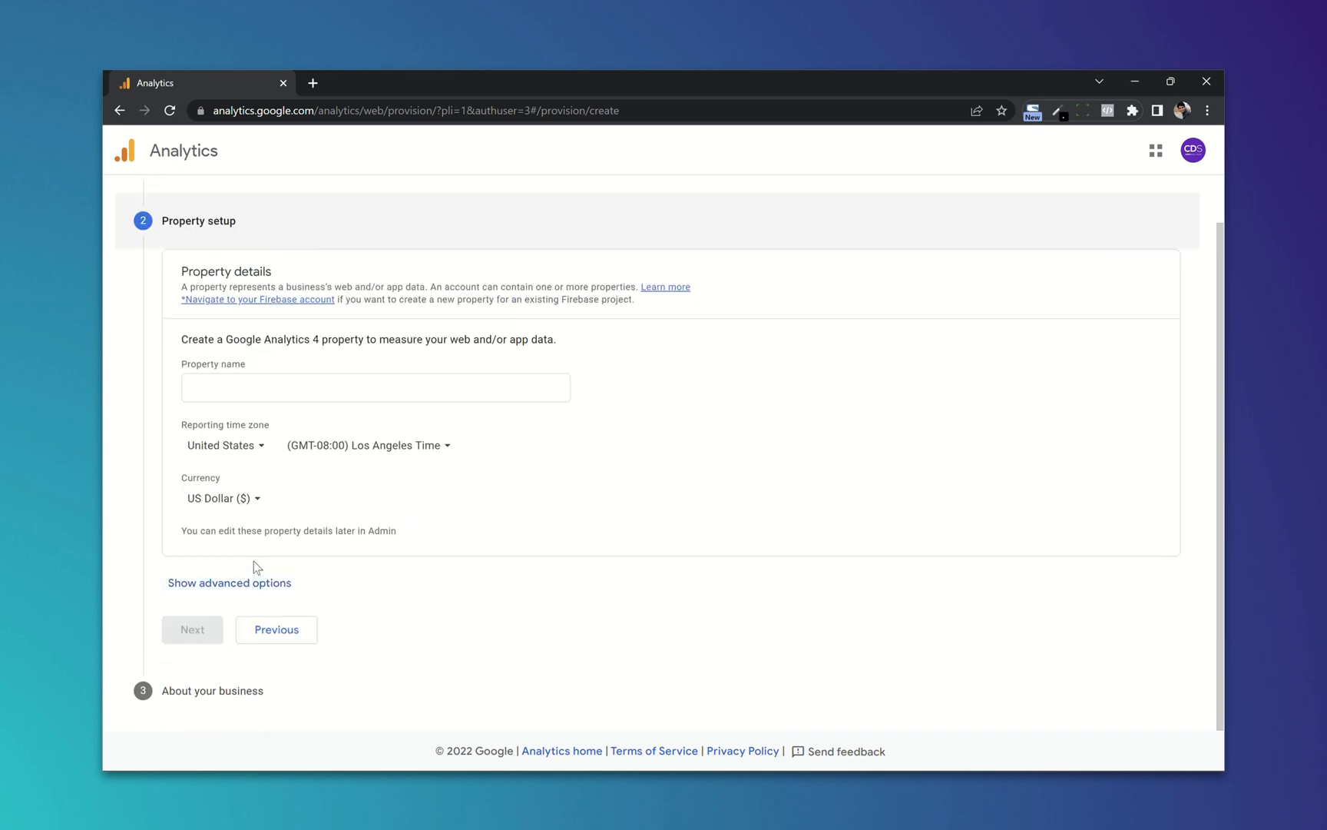
left_click(375, 388)
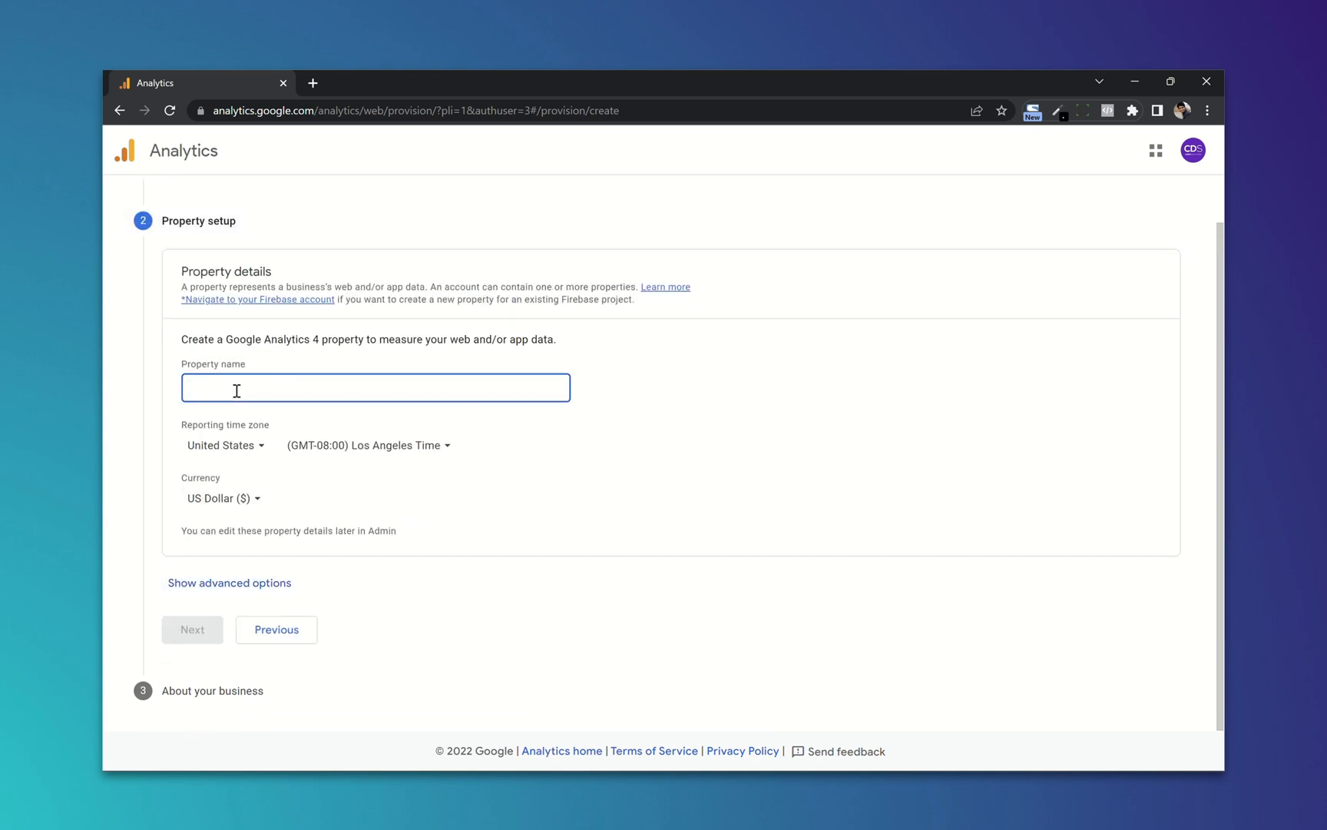
type("CDesk Solutions")
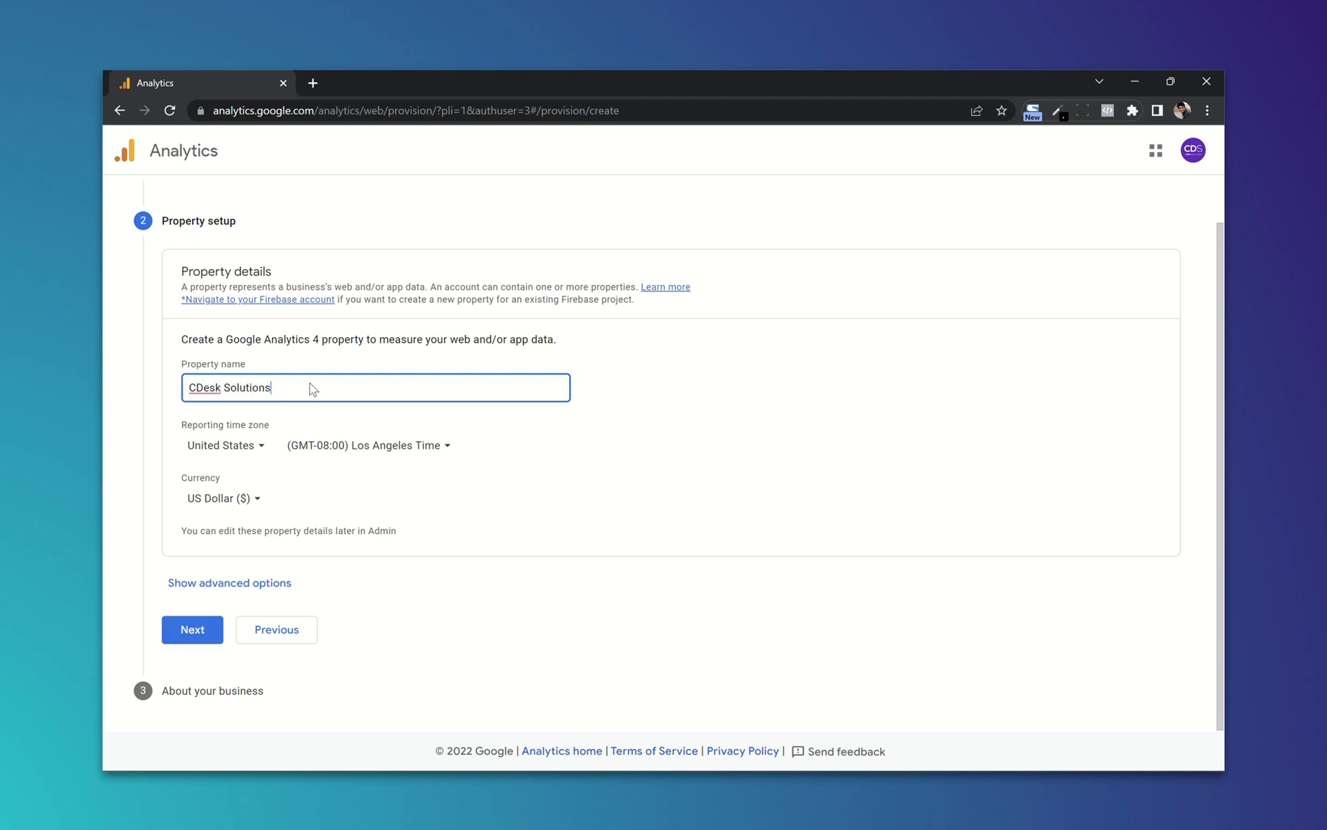
mouse_move(280, 444)
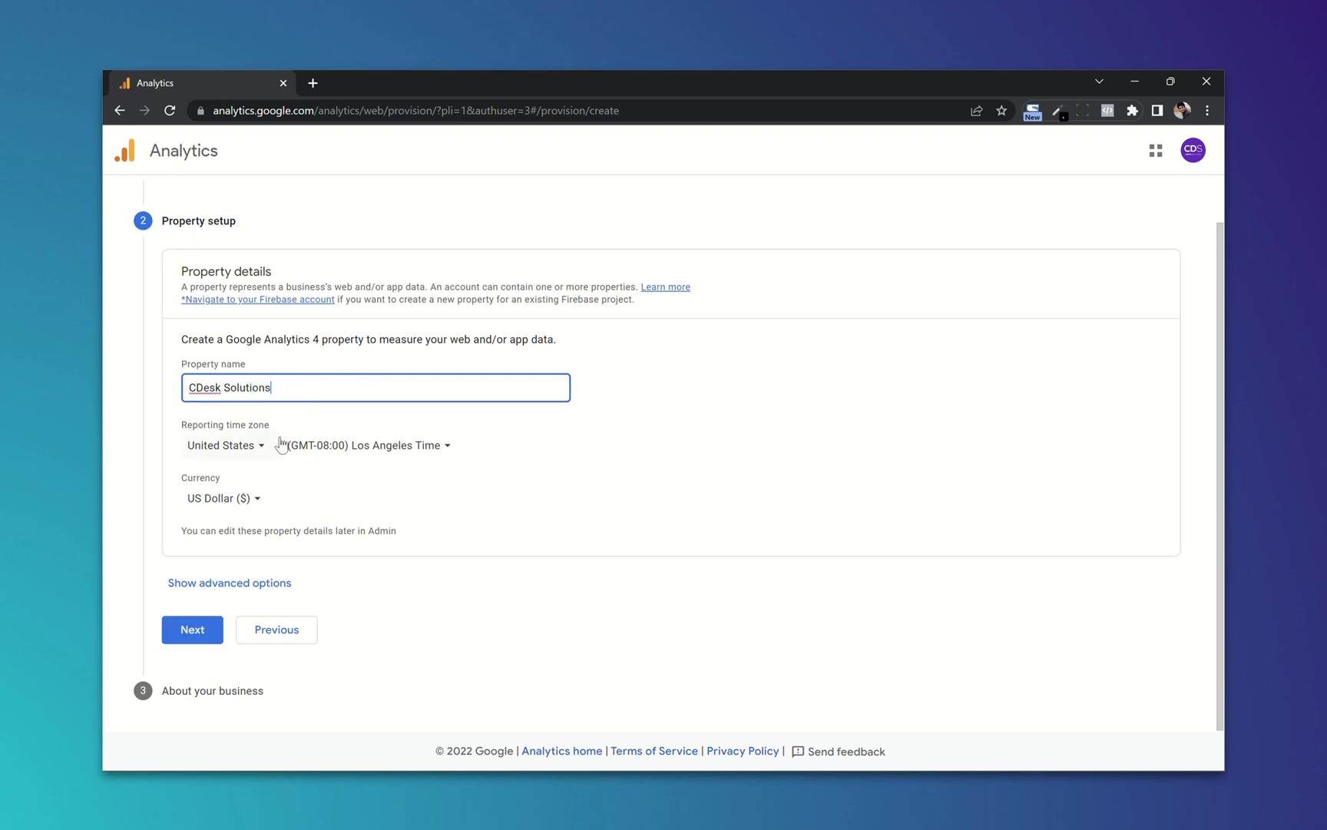
Step: Set the reporting time zone to India and the currency to Indian Rupee
left_click(225, 445)
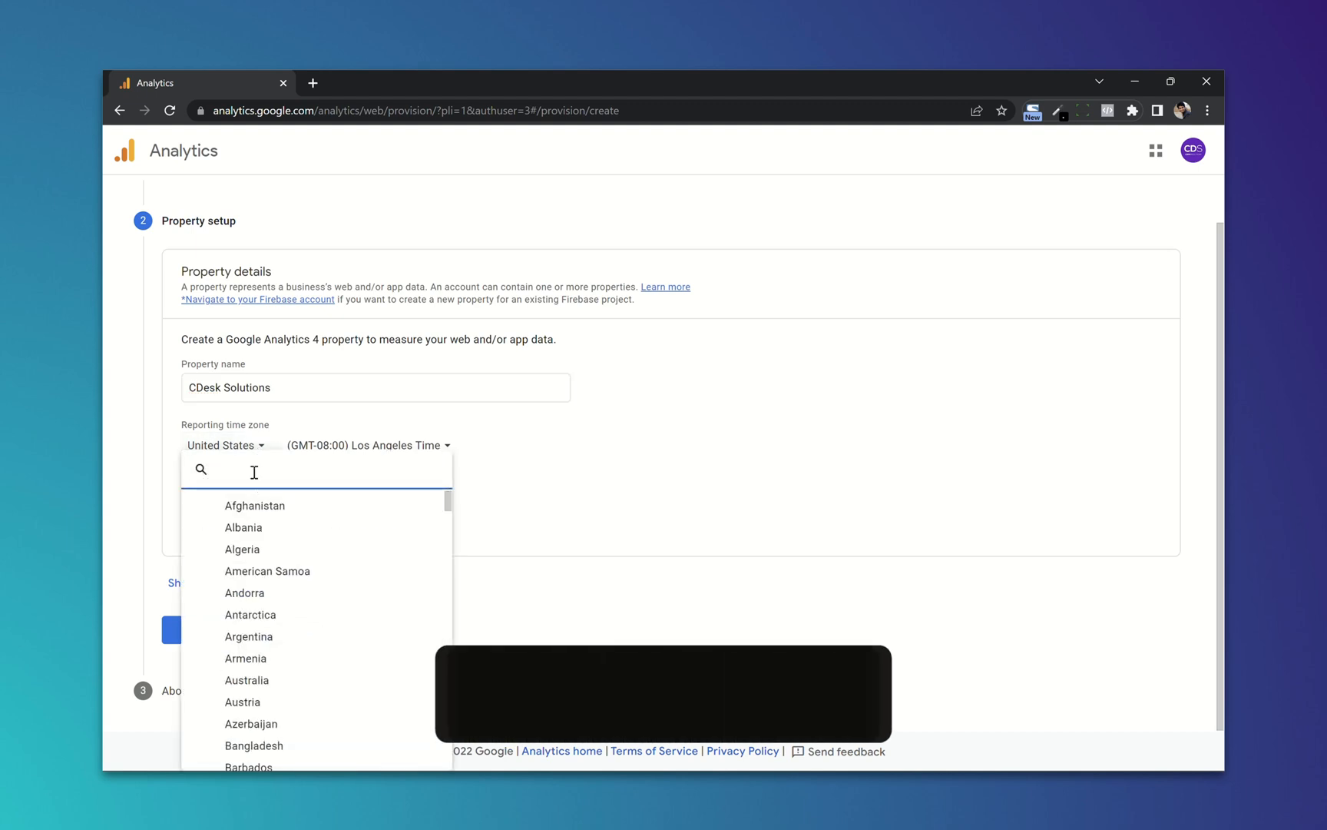
type("india")
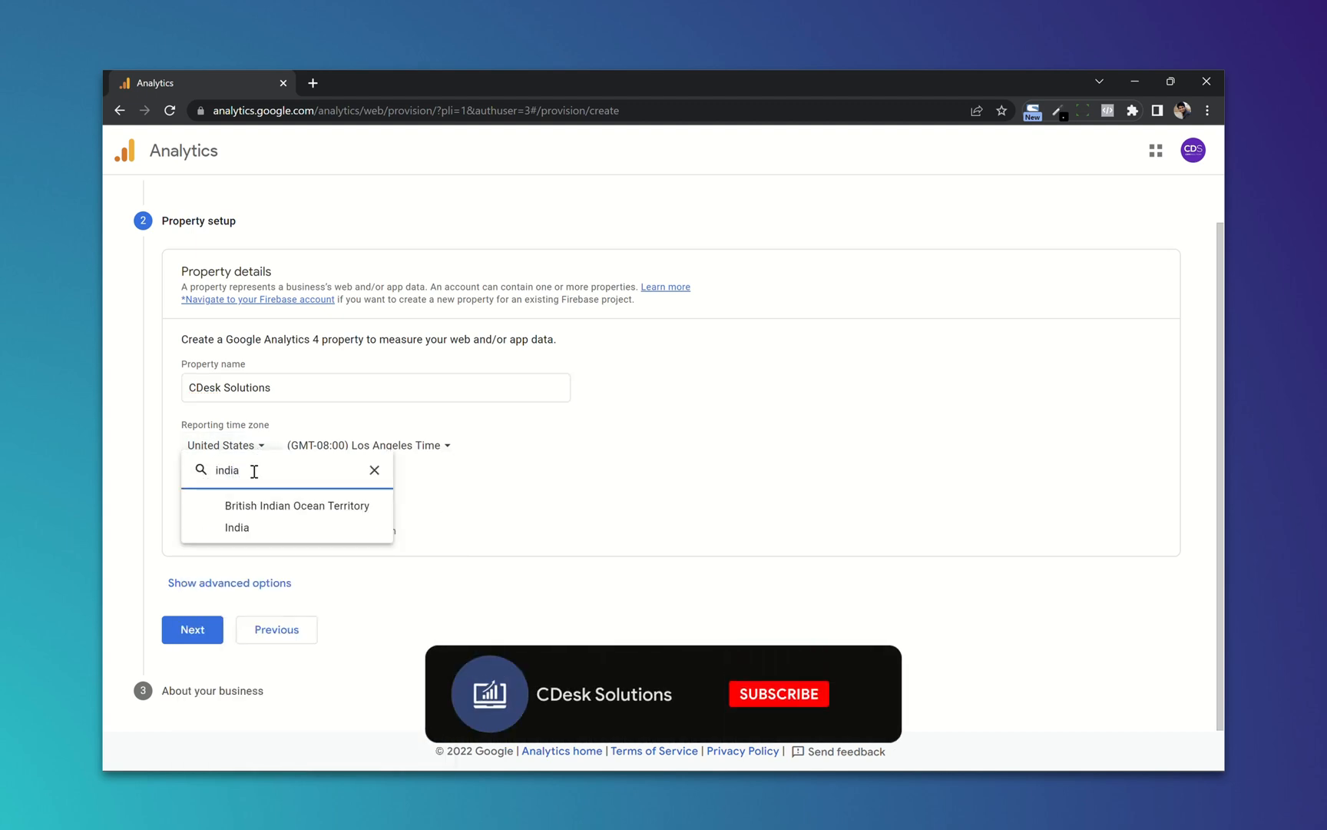
left_click(237, 527)
type("indo")
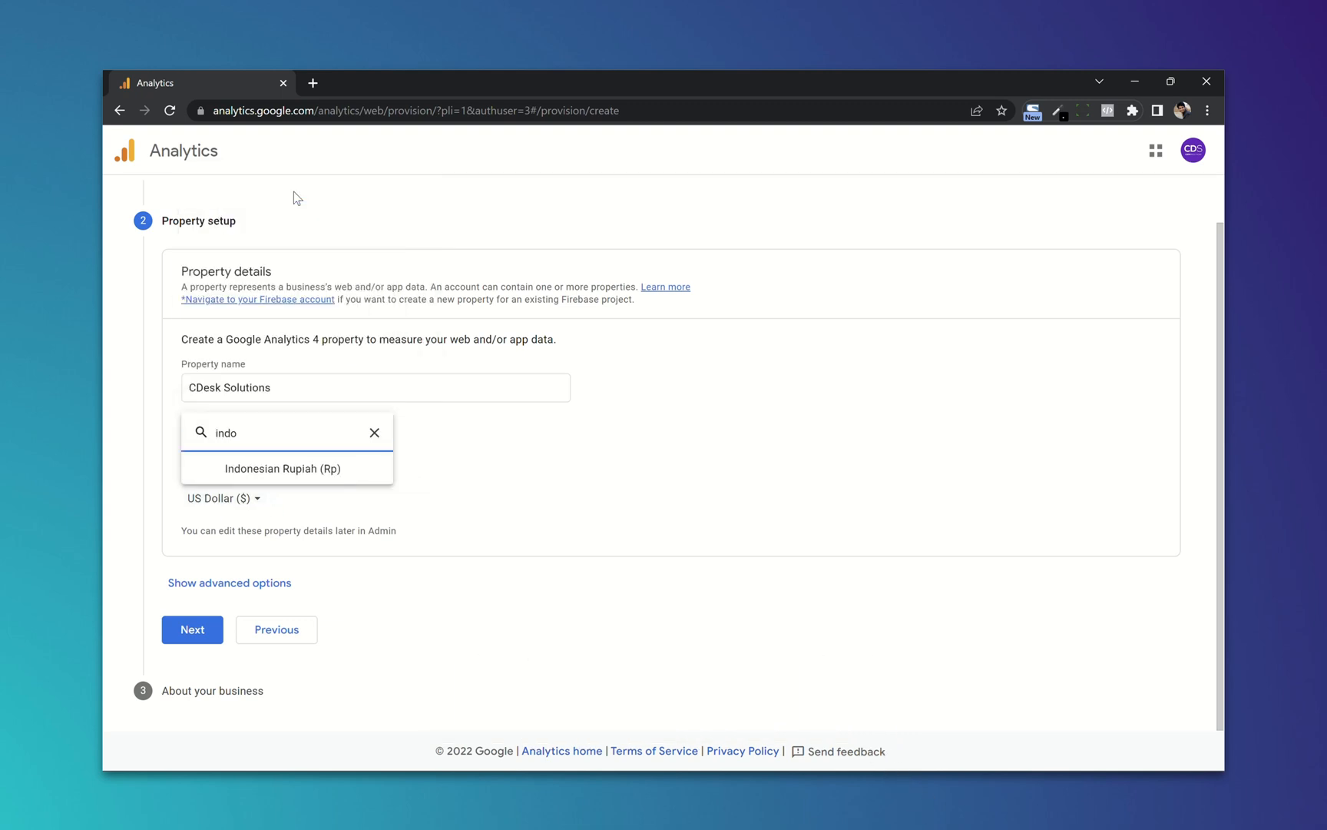
type("indi")
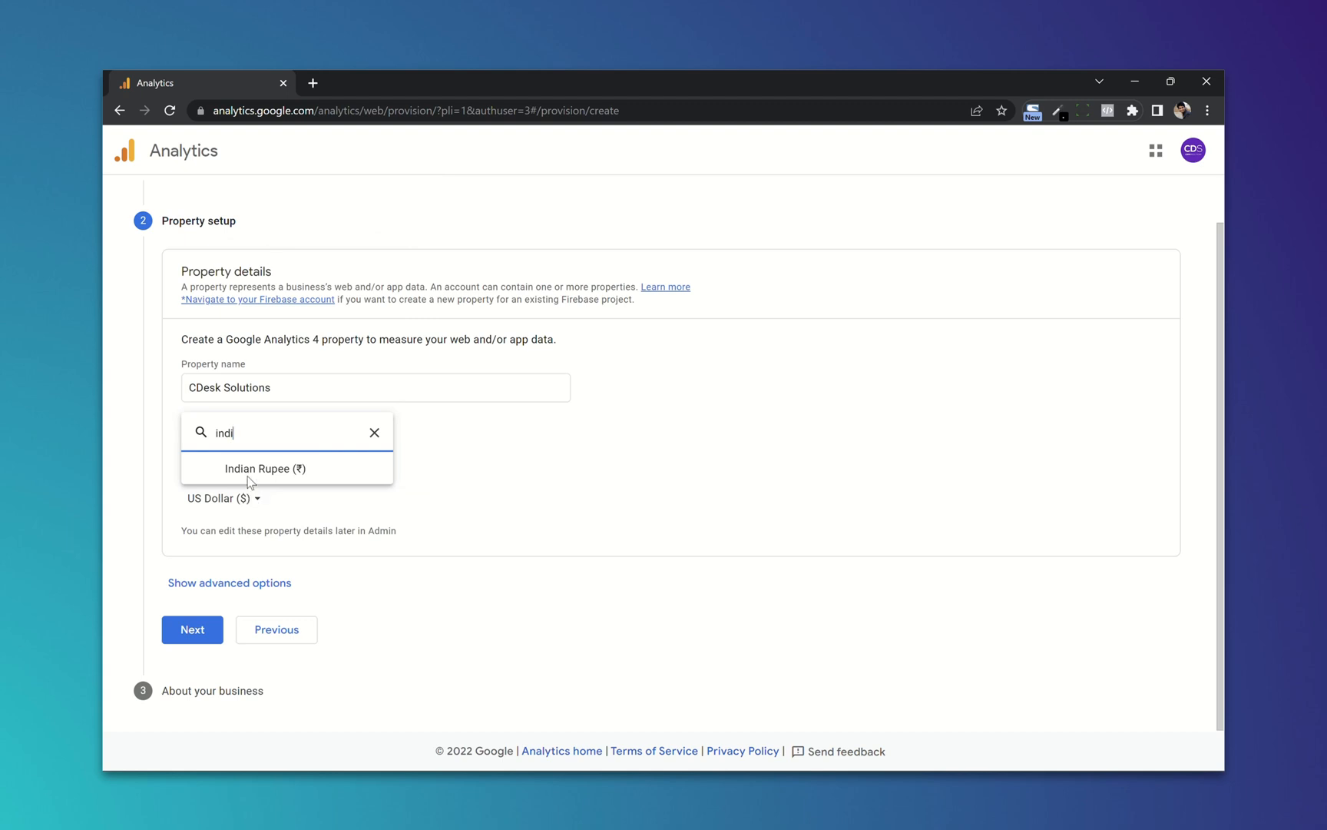
left_click(267, 468)
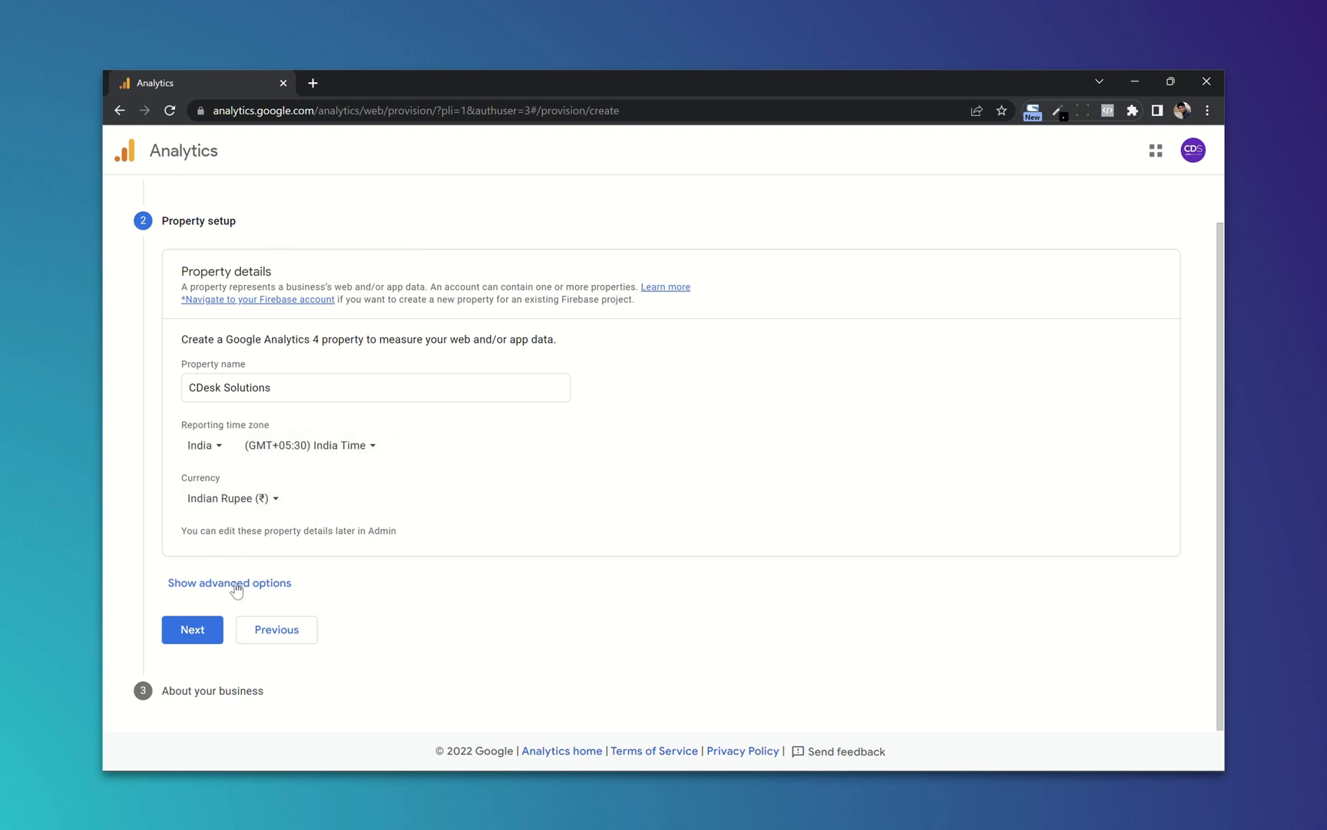
Step: In advanced options, enable creating a Universal Analytics property alongside GA4
left_click(229, 583)
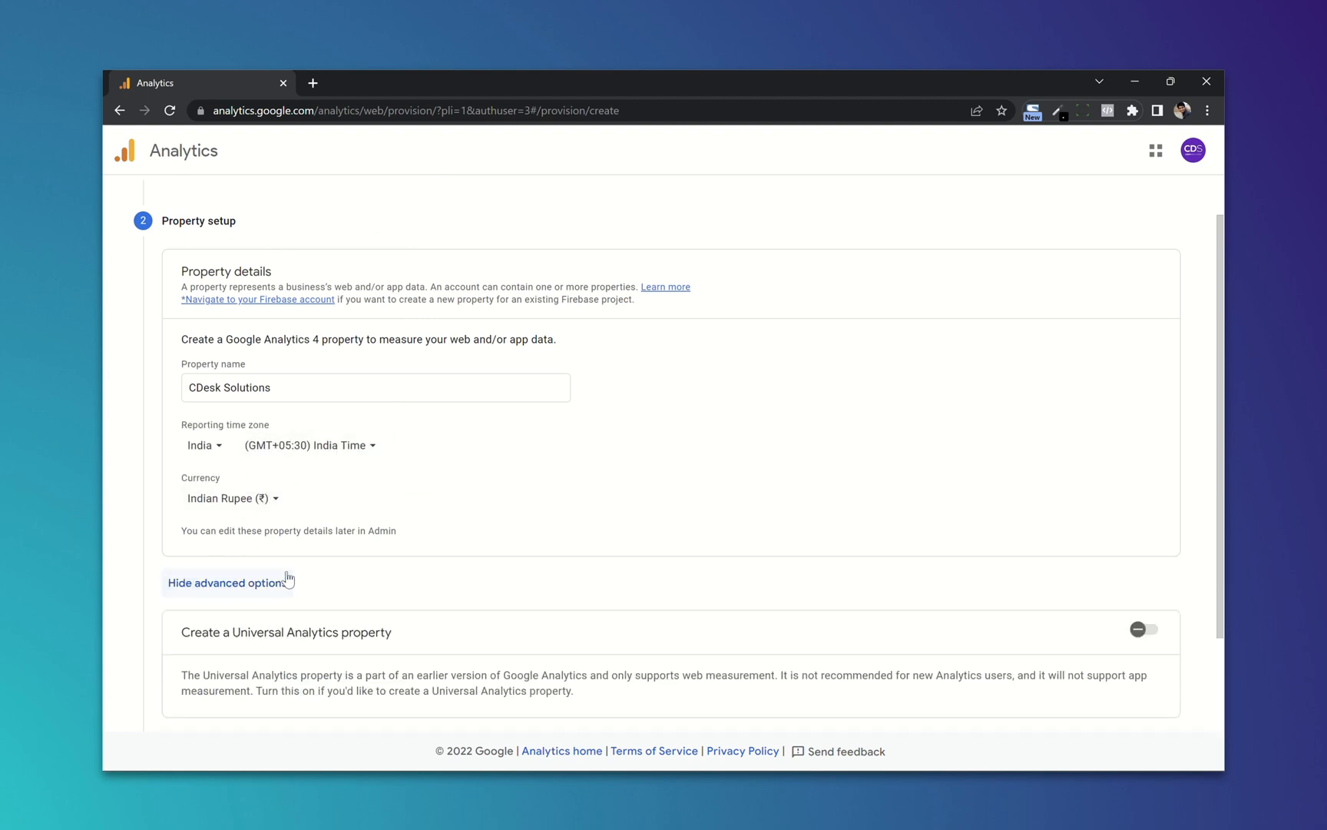
scroll("down", 3)
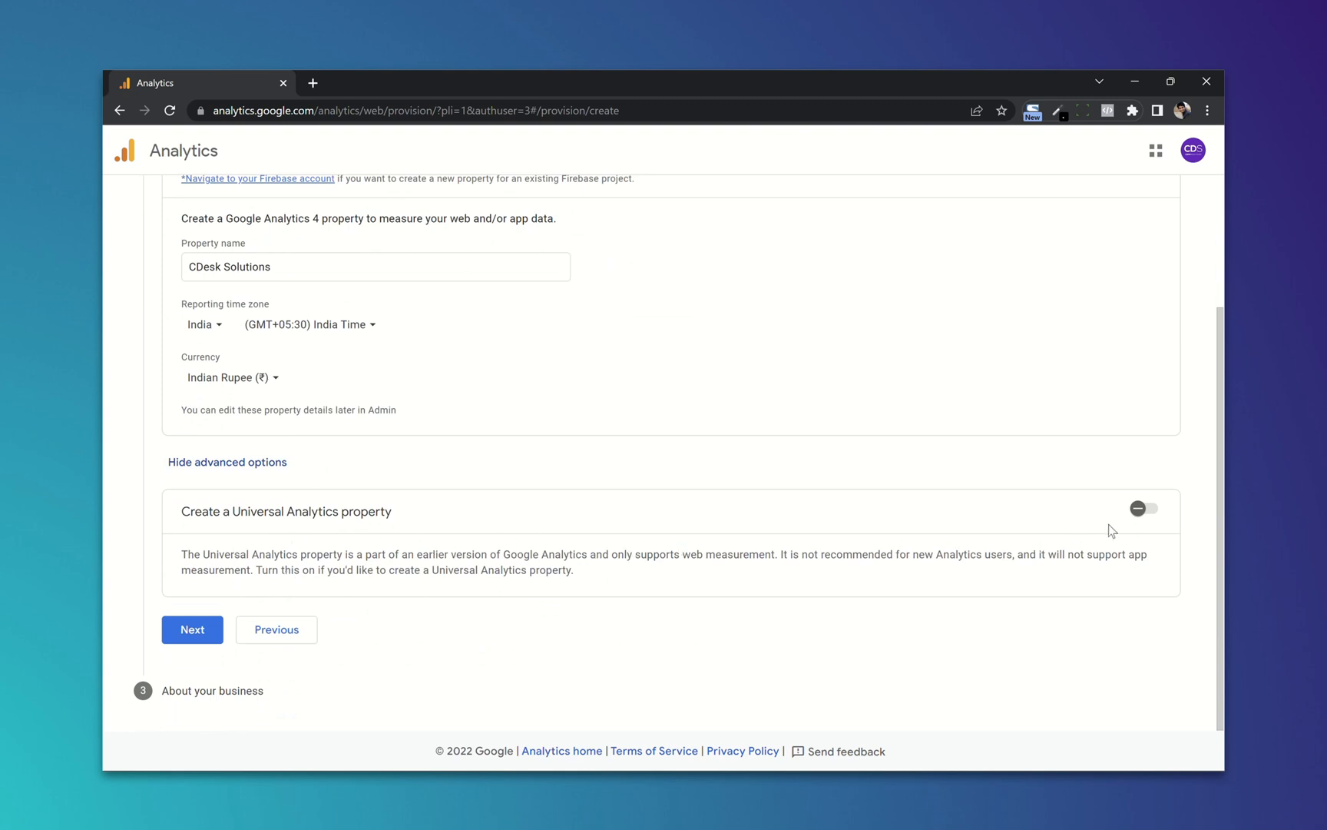
left_click(1143, 509)
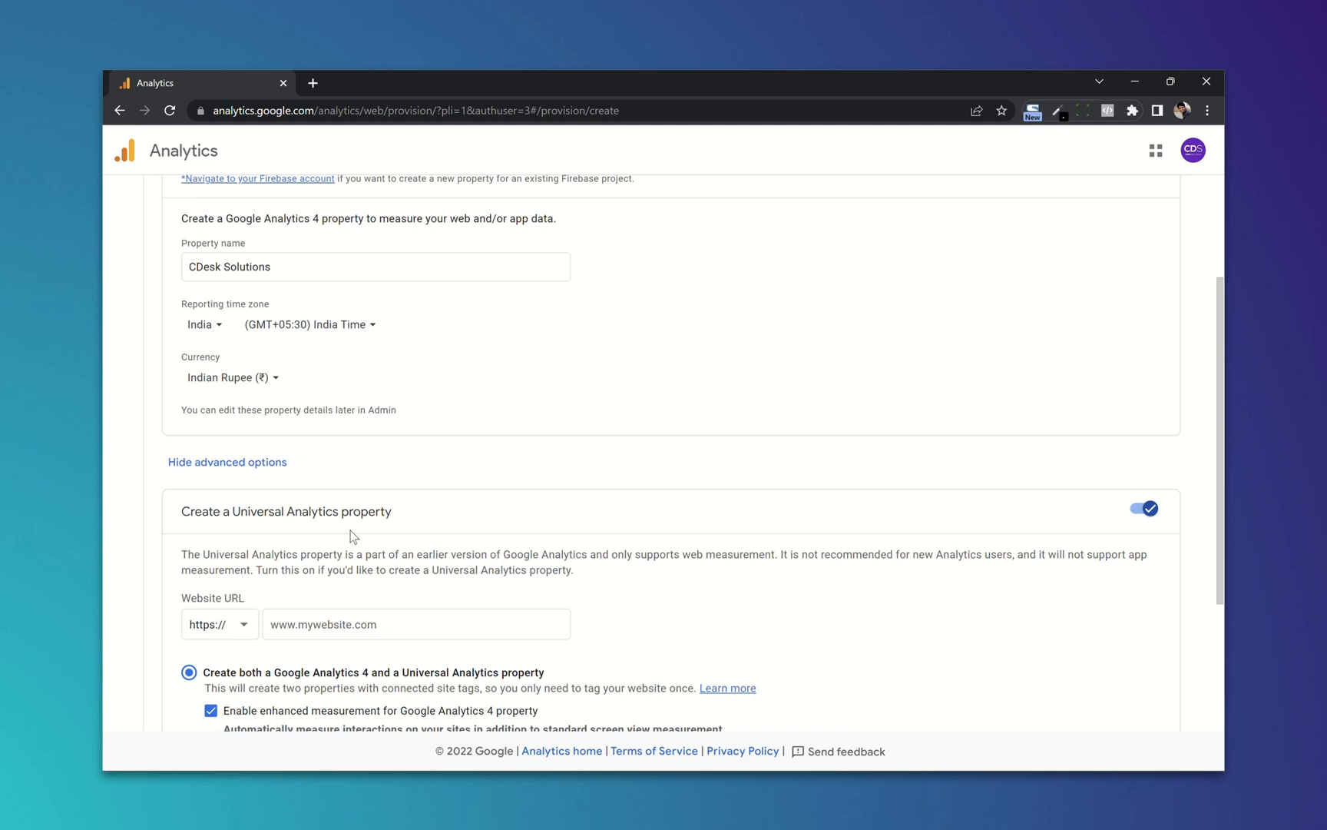
scroll("down", 3)
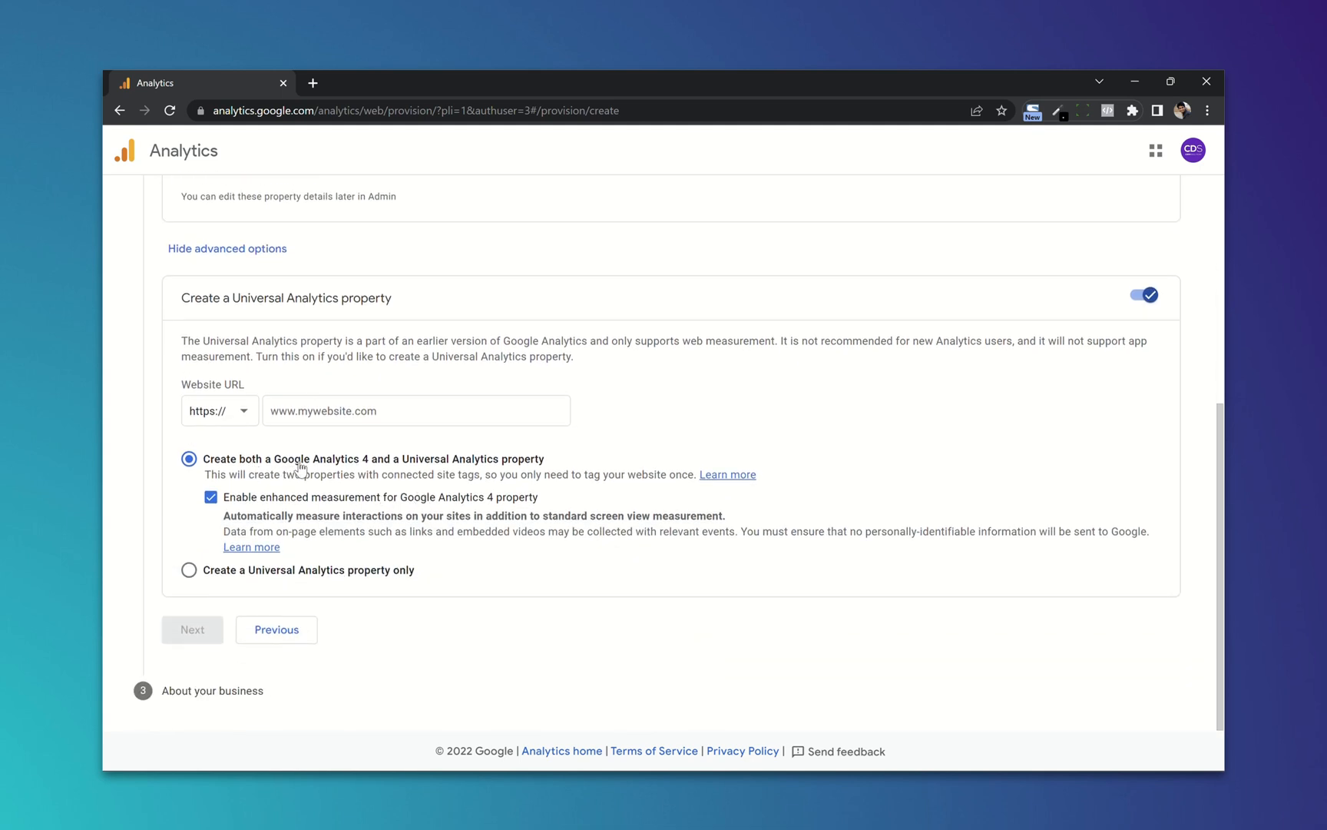
mouse_move(368, 440)
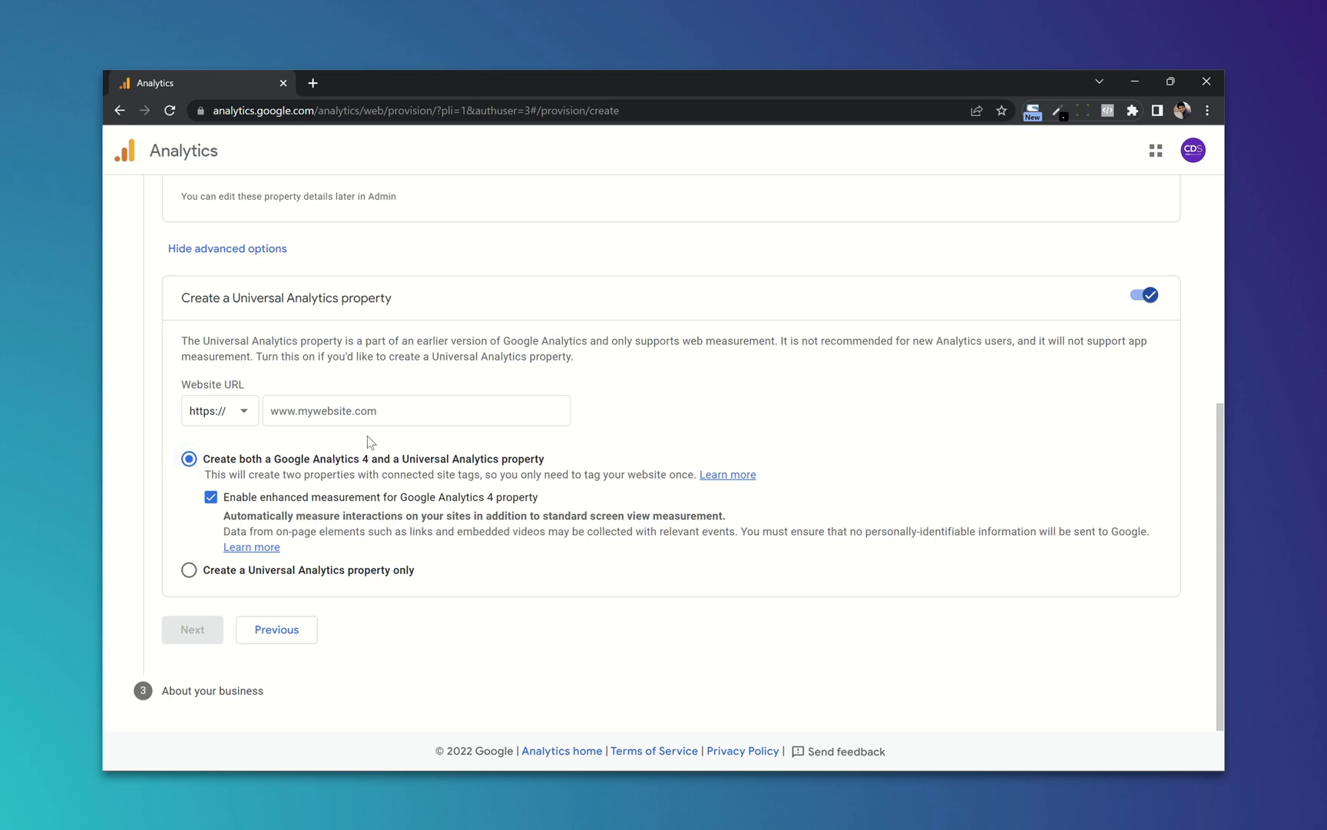
Step: Enter cdesksolutions.com as the website URL
type("c")
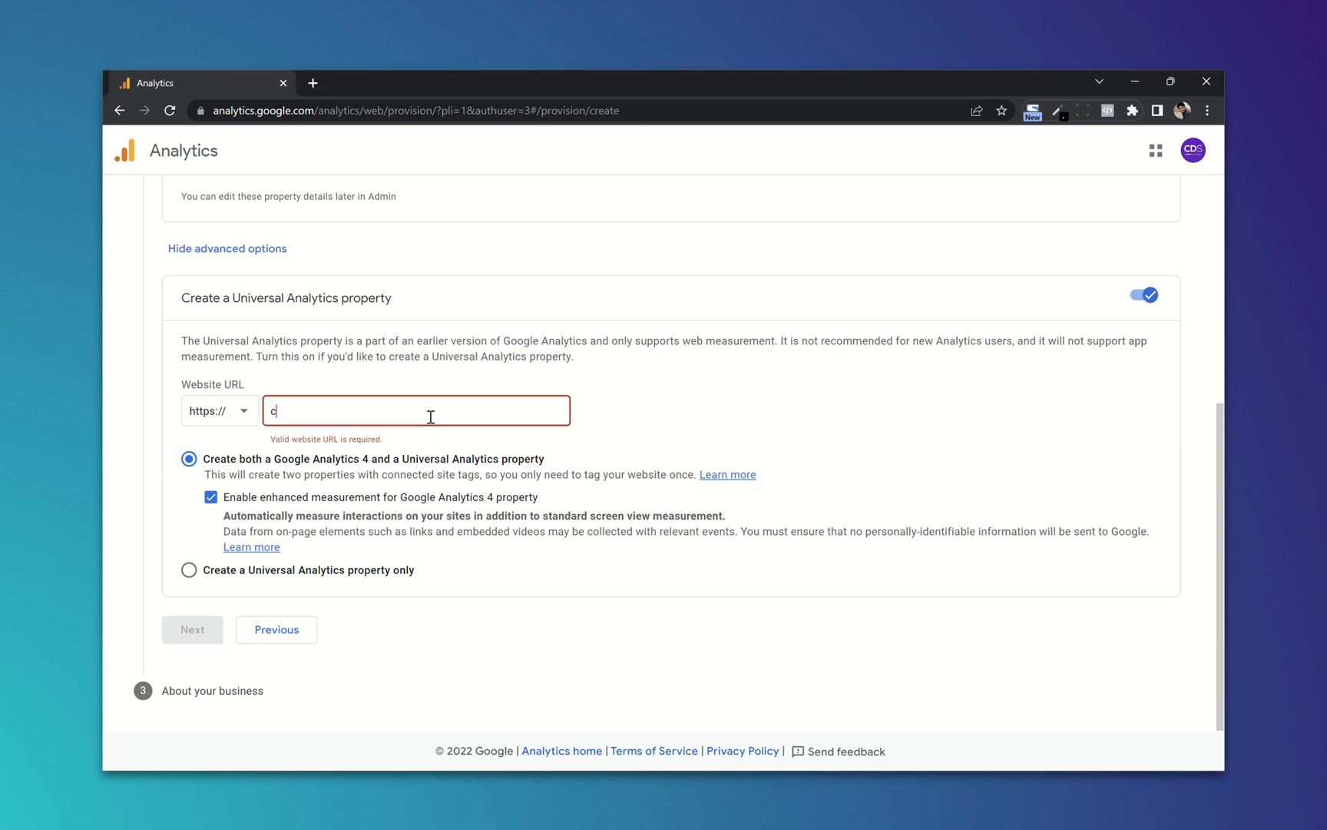
type("desksolutions.")
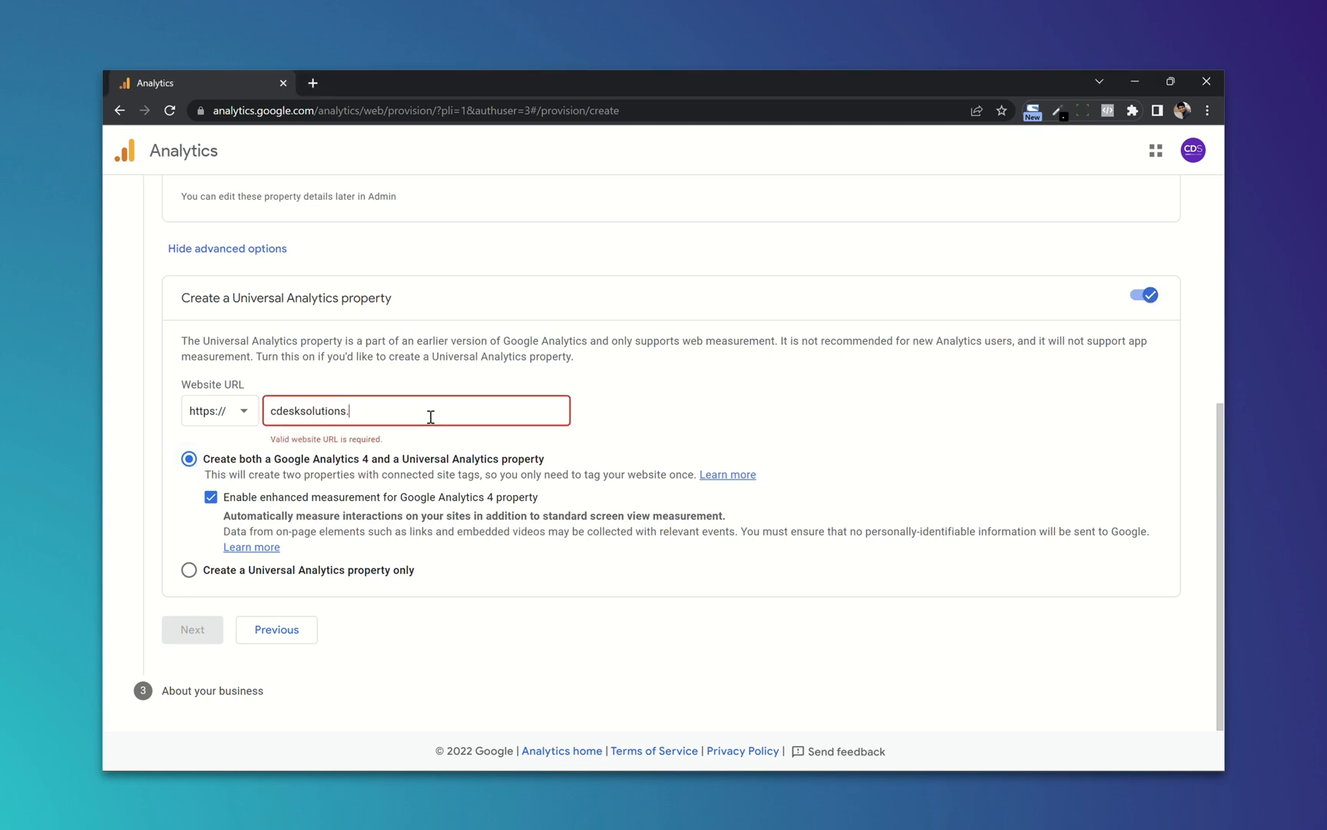
type("com")
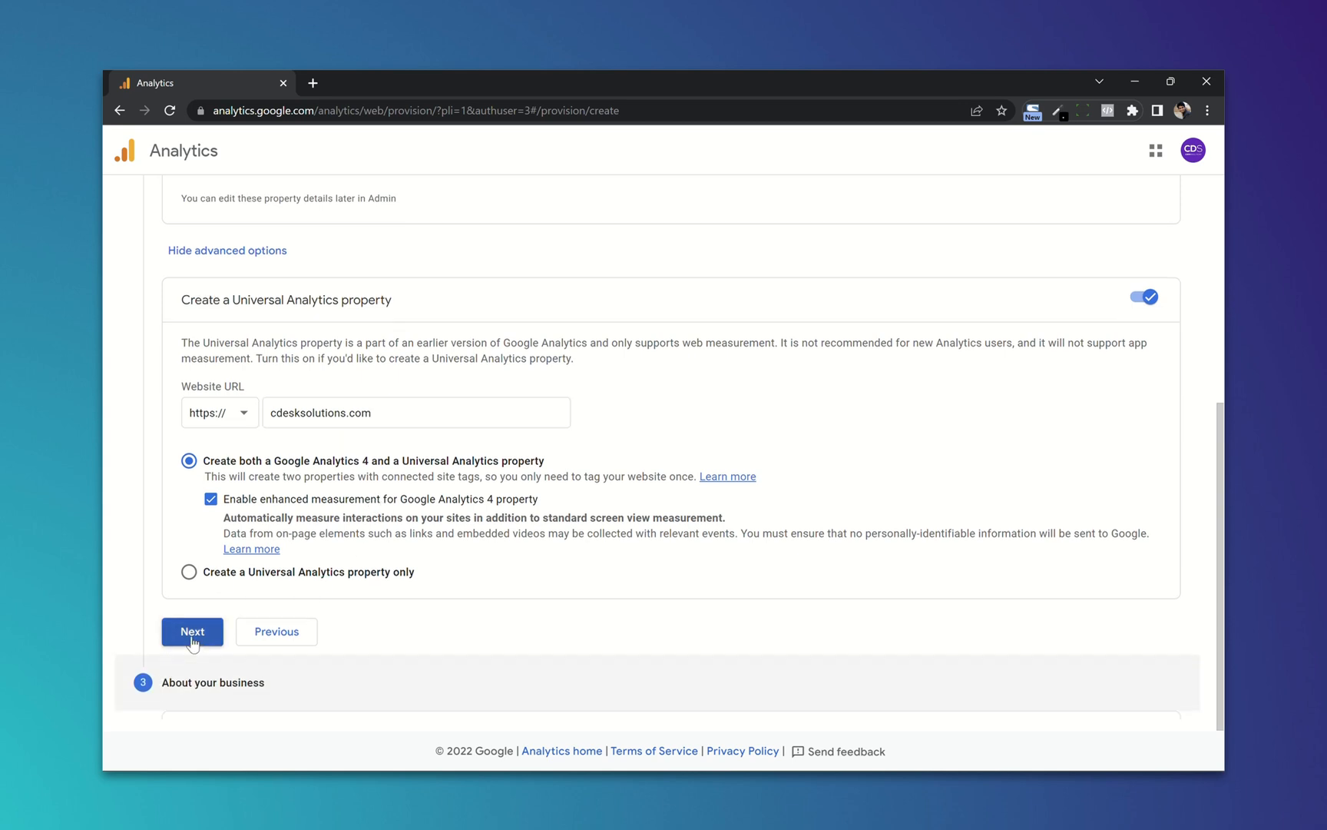
Step: Continue to business information and set the industry category to Other
left_click(193, 631)
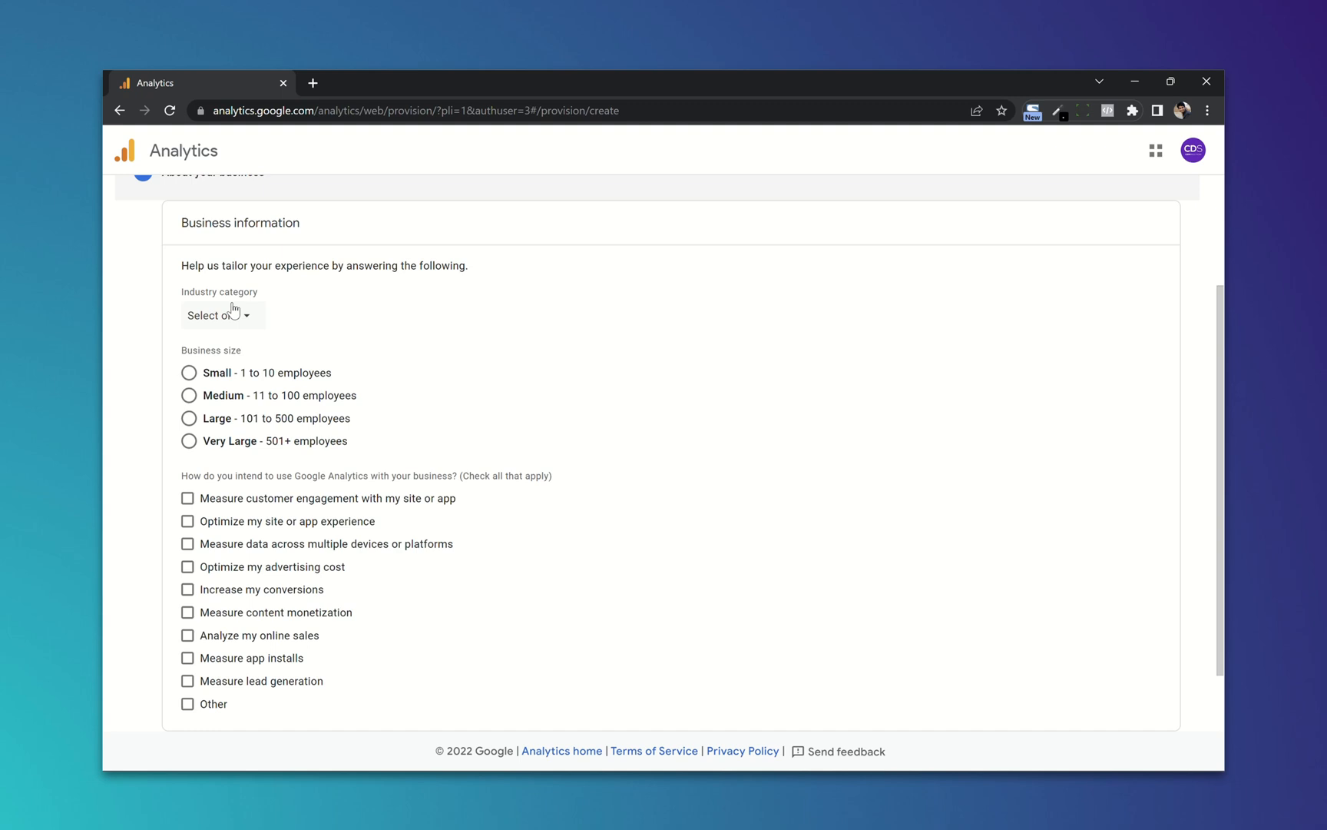
mouse_move(237, 319)
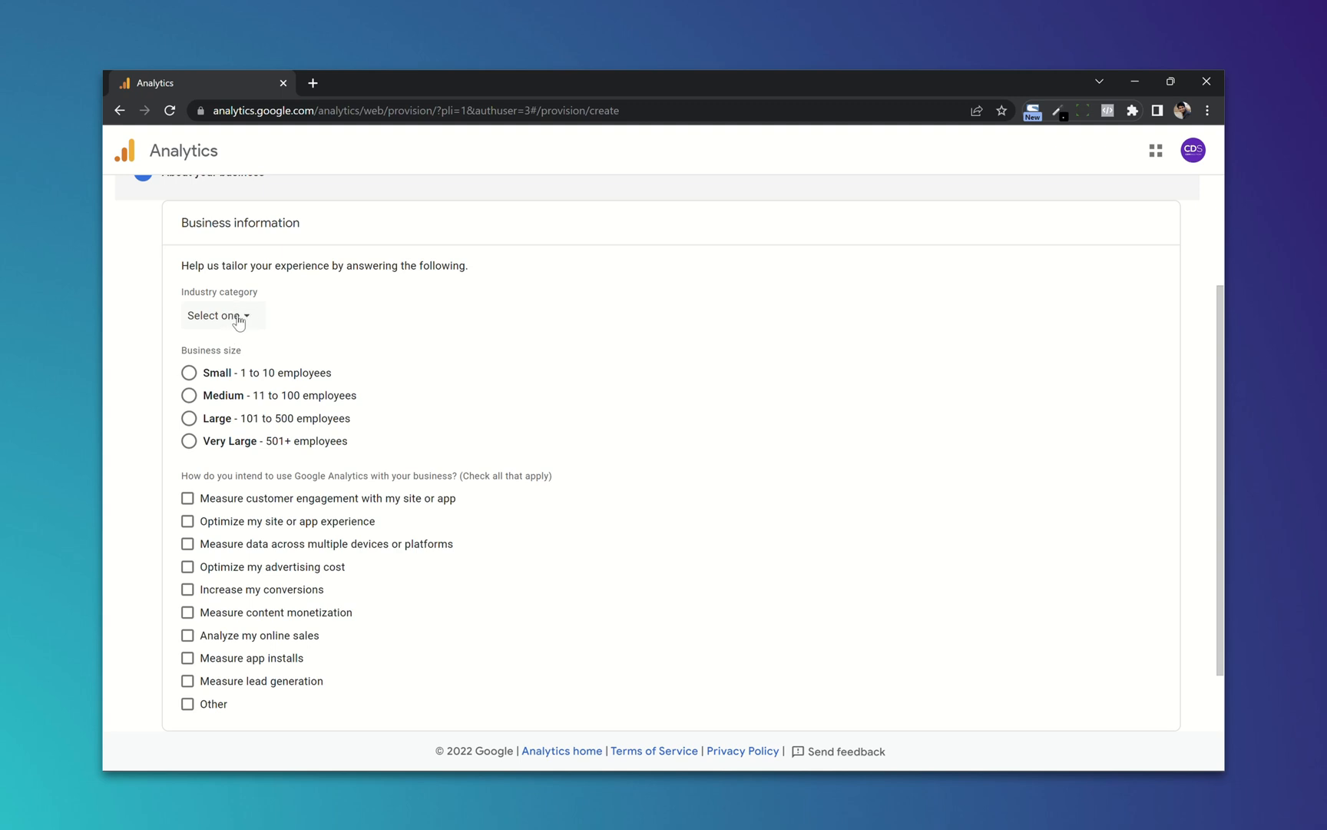
left_click(221, 315)
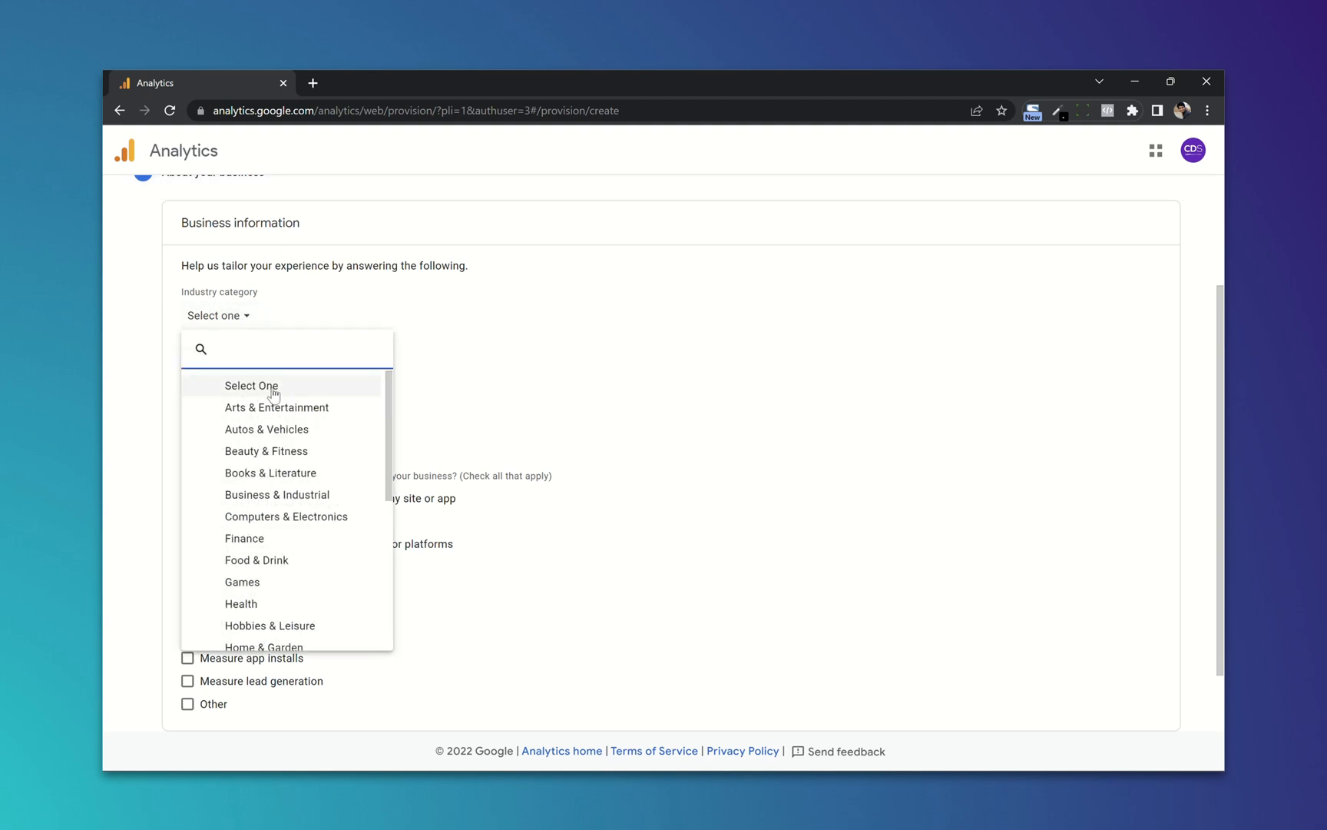
scroll("down", 3)
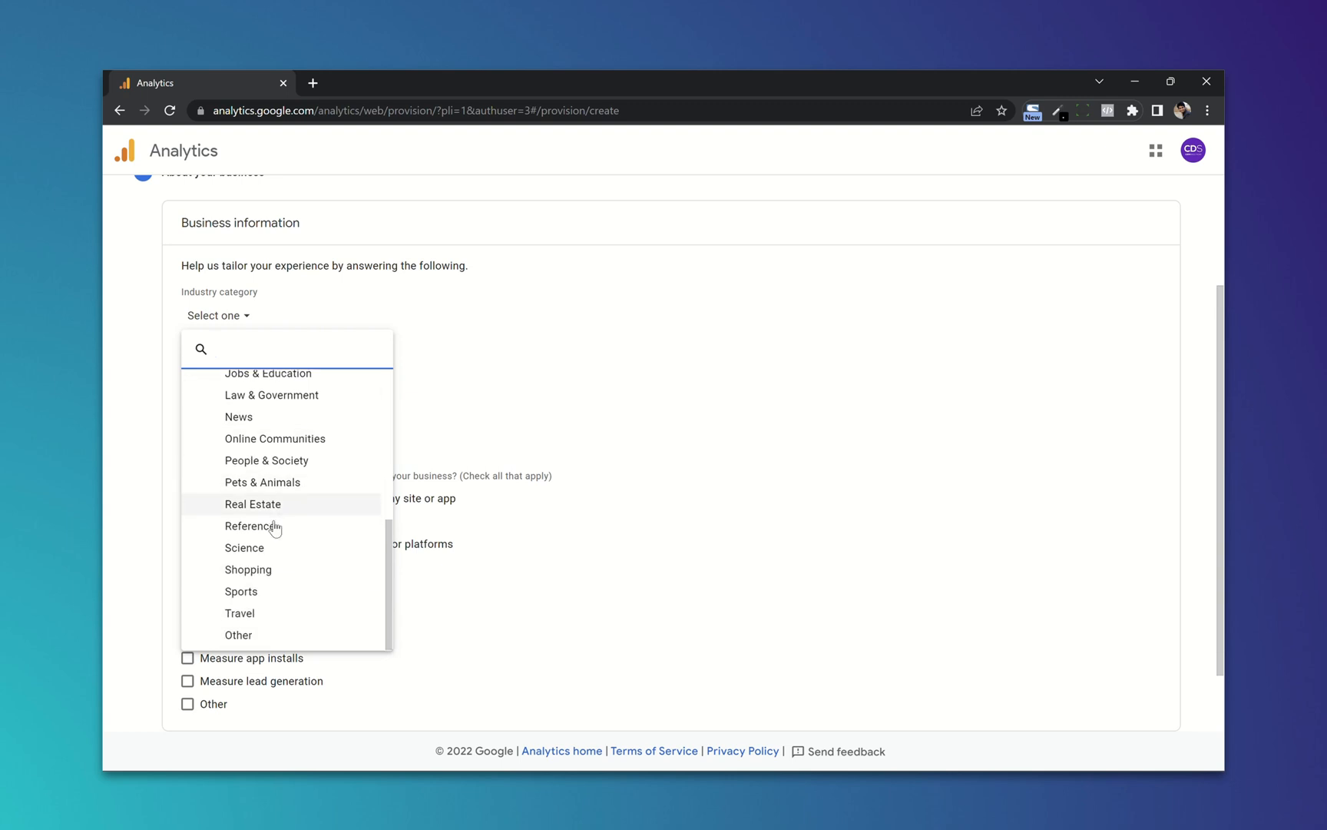
left_click(238, 635)
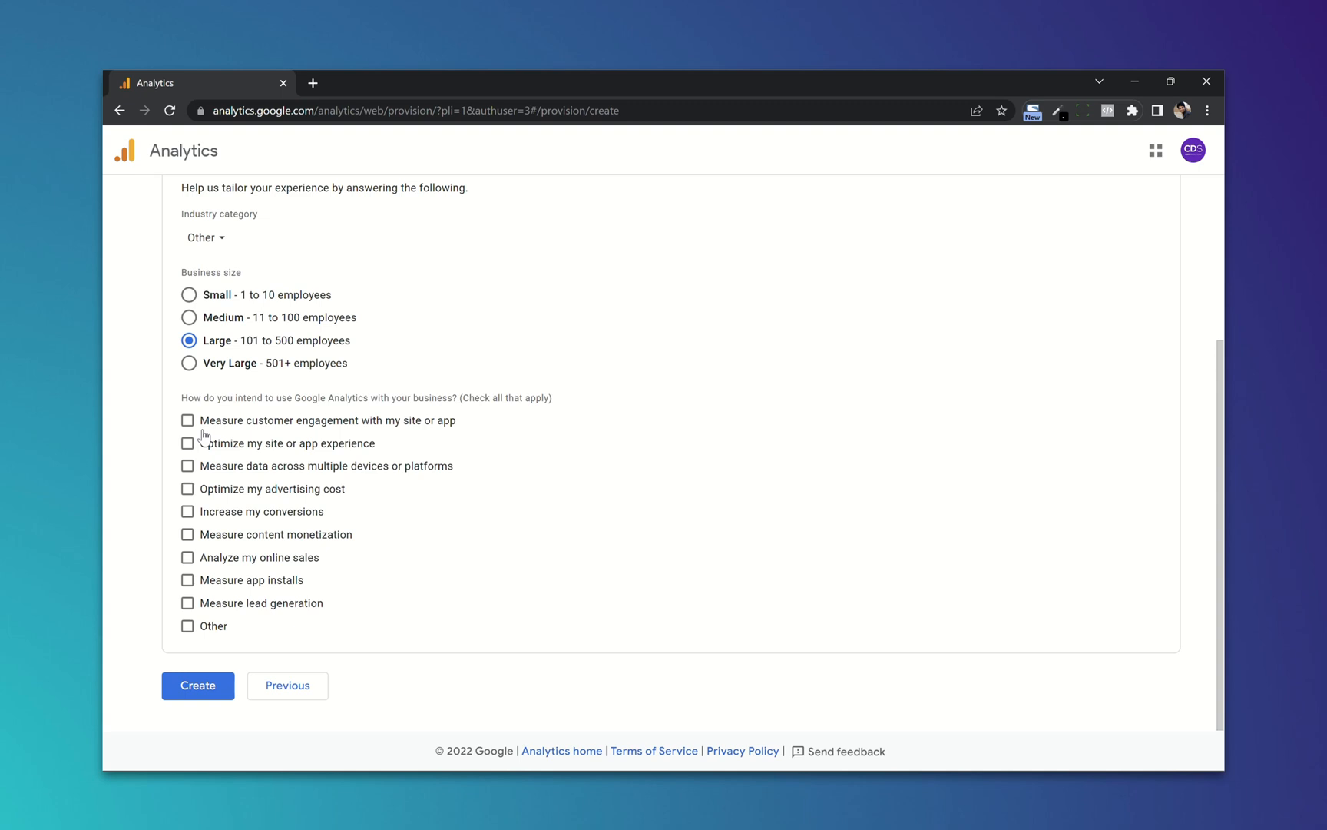
Step: Tick measure engagement, optimize experience and increase conversions as intended uses
left_click(188, 420)
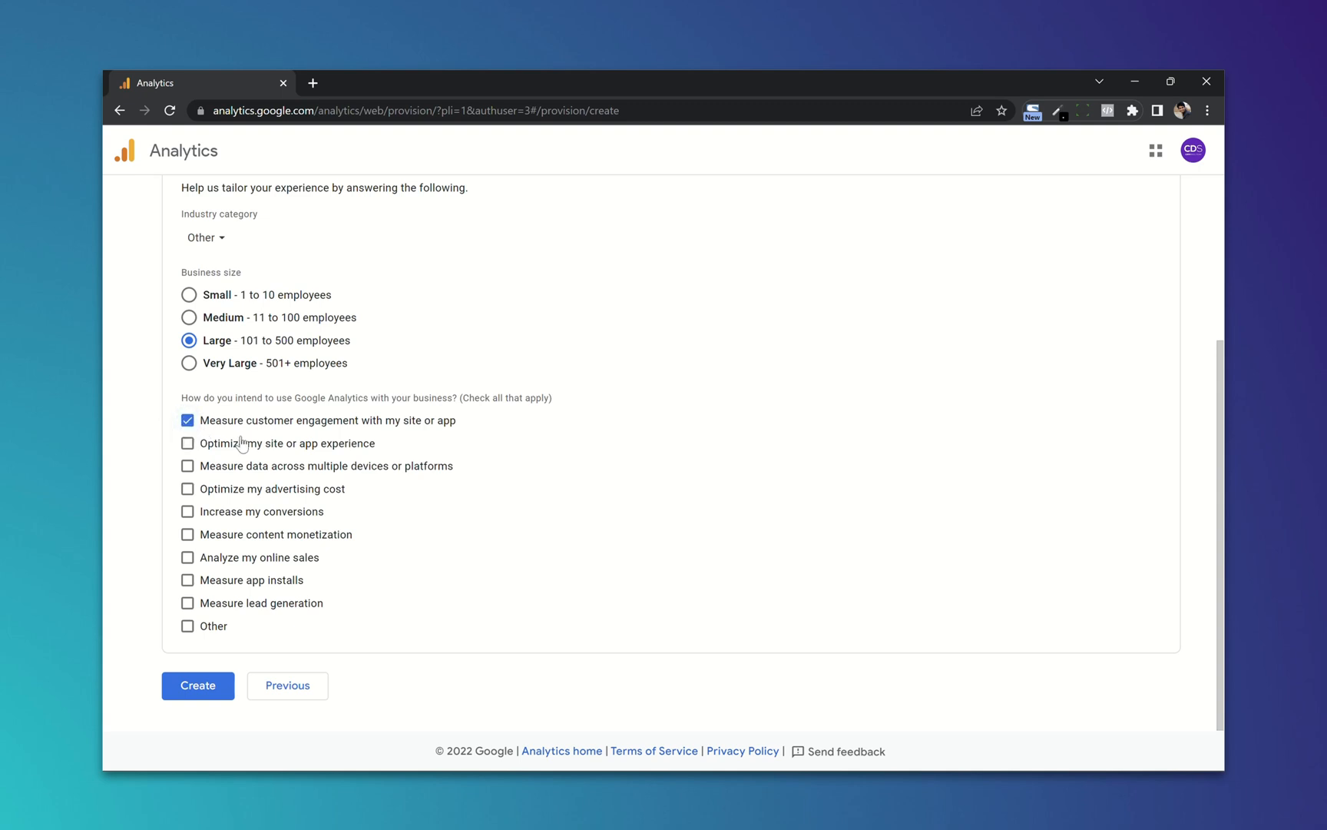
left_click(187, 442)
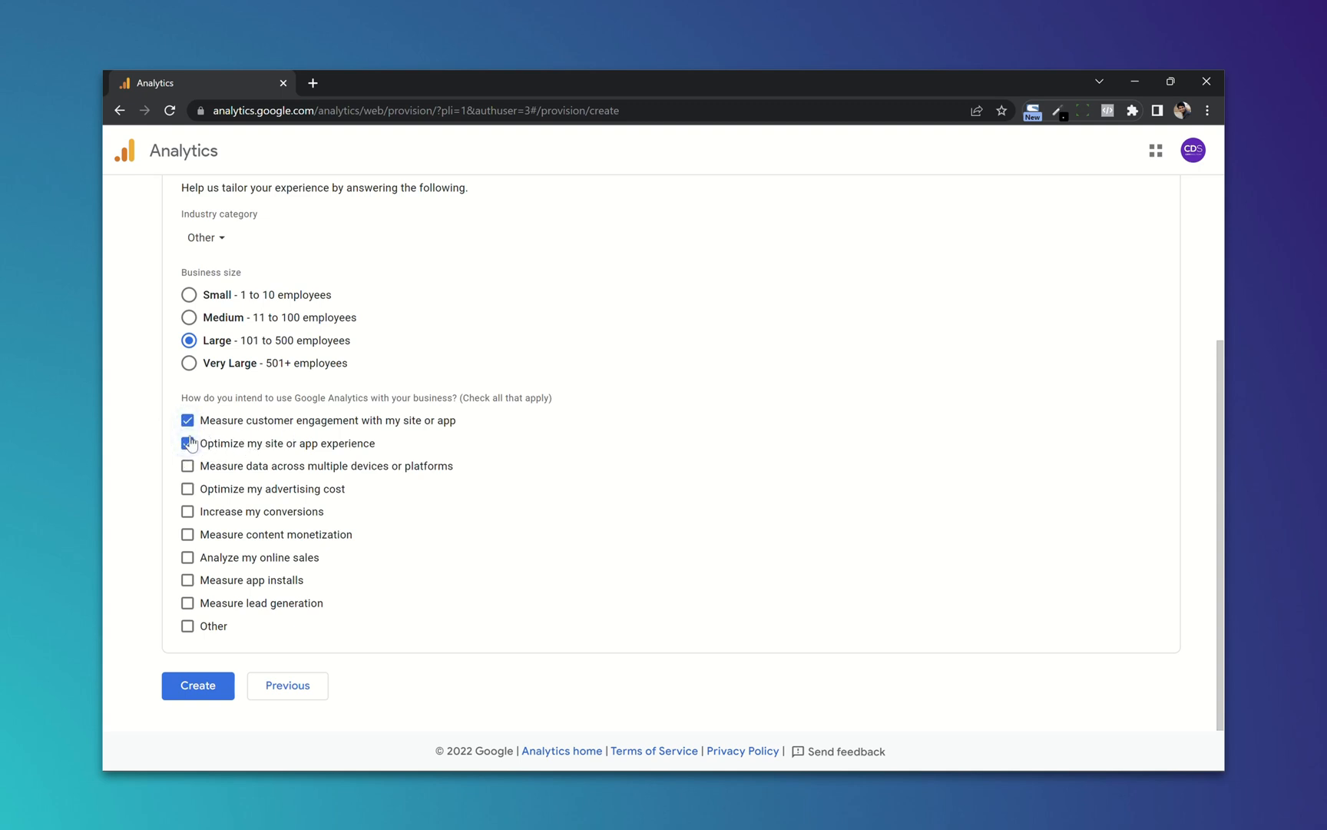
left_click(187, 443)
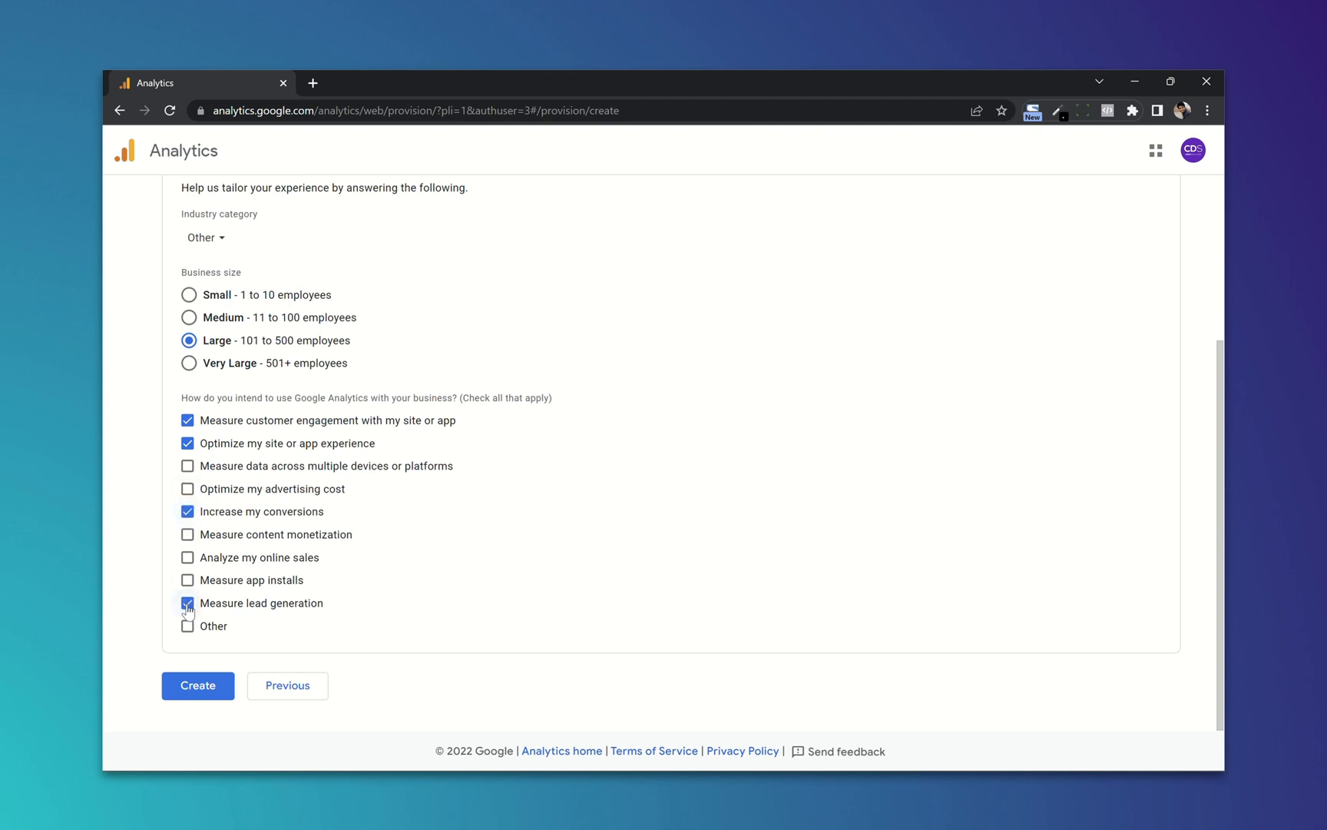
Step: Create the account, choose India for the terms and accept the GDPR Data Processing Terms
left_click(196, 685)
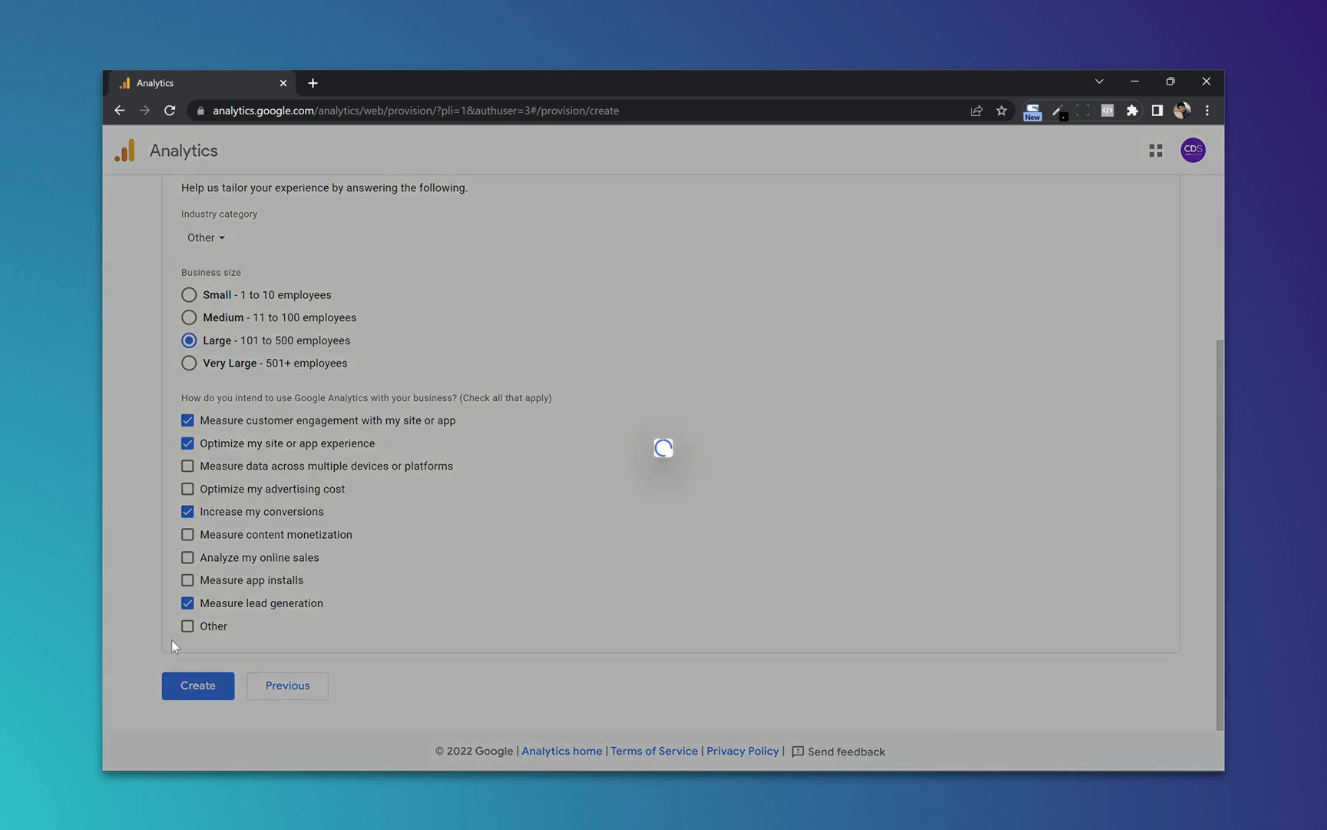
left_click(197, 685)
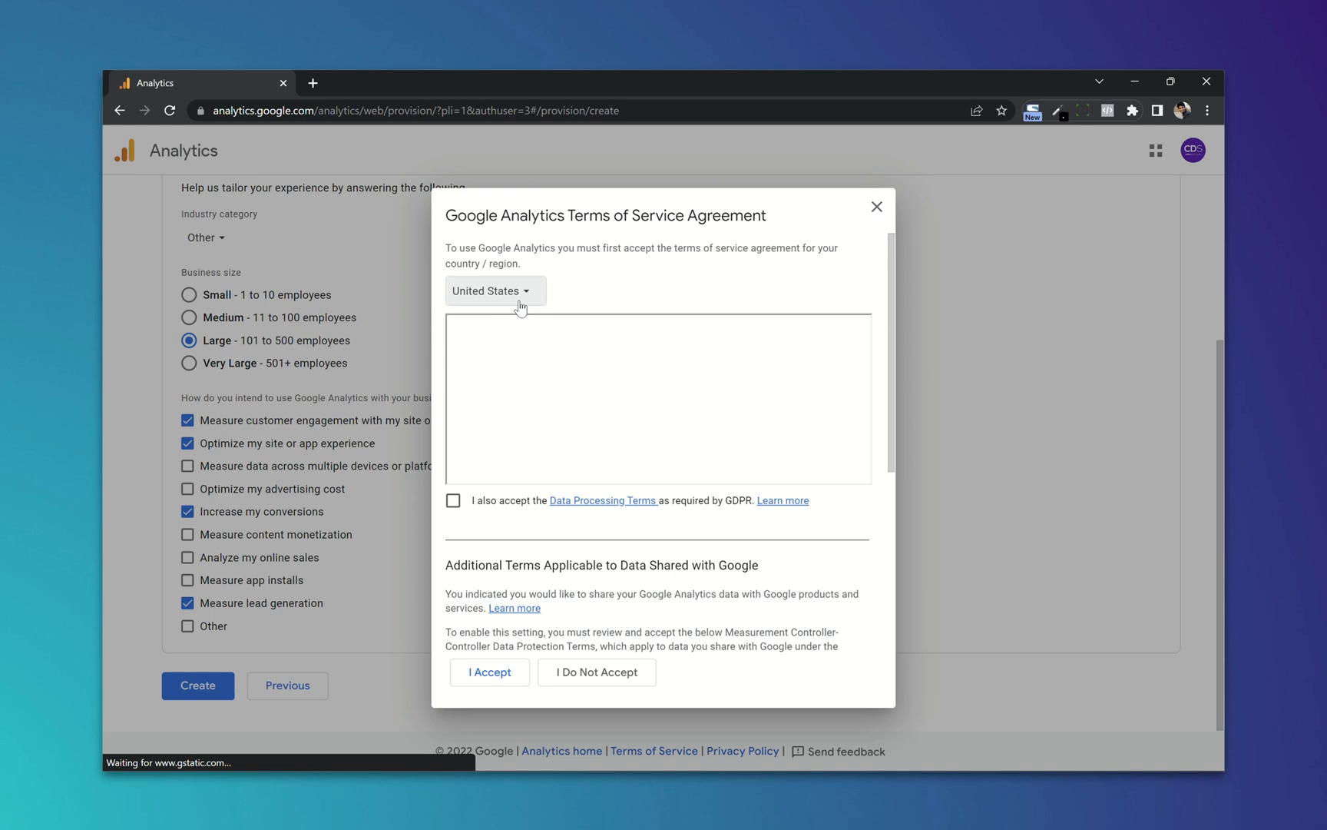
type("indi")
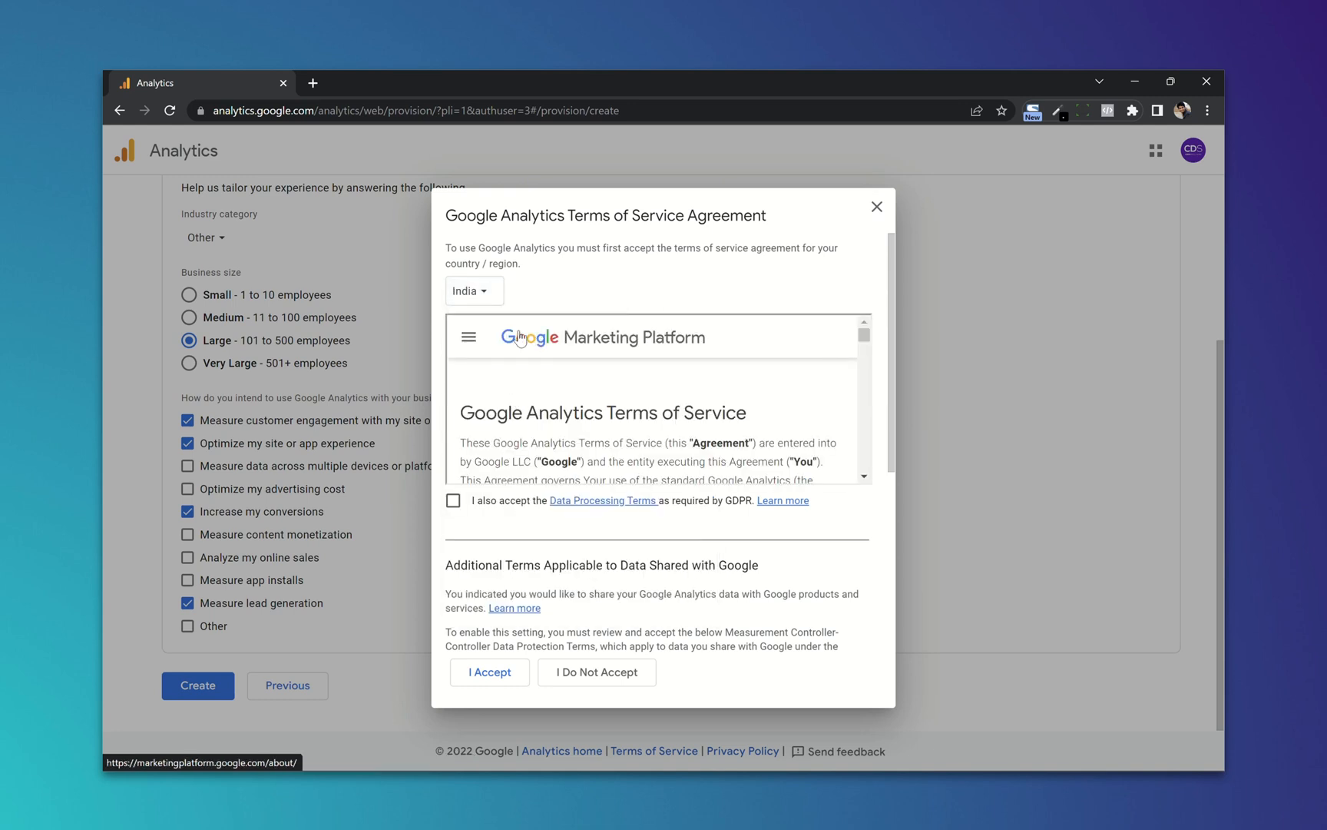
left_click(453, 501)
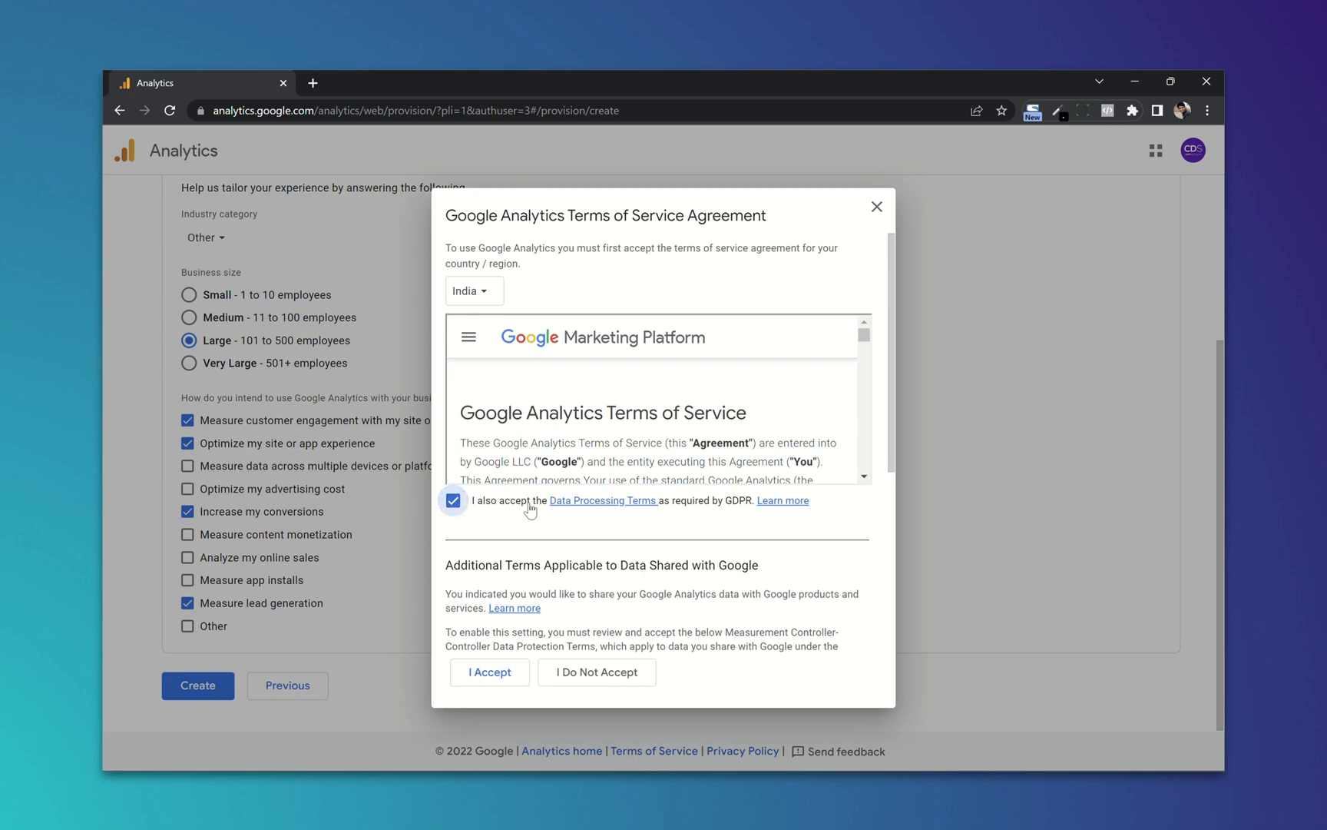
Step: Accept the controller data protection terms and the Terms of Service agreement
scroll("down", 3)
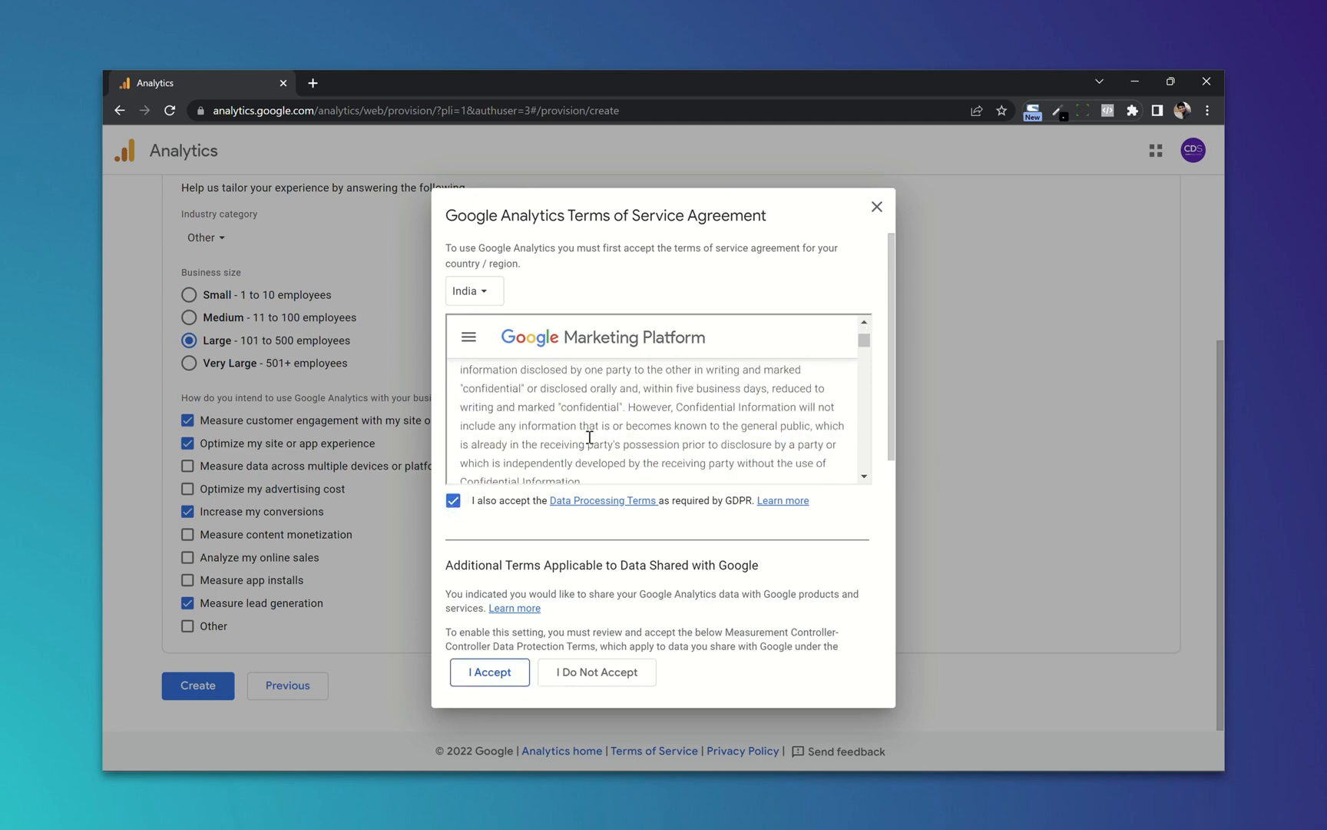
scroll("down", 3)
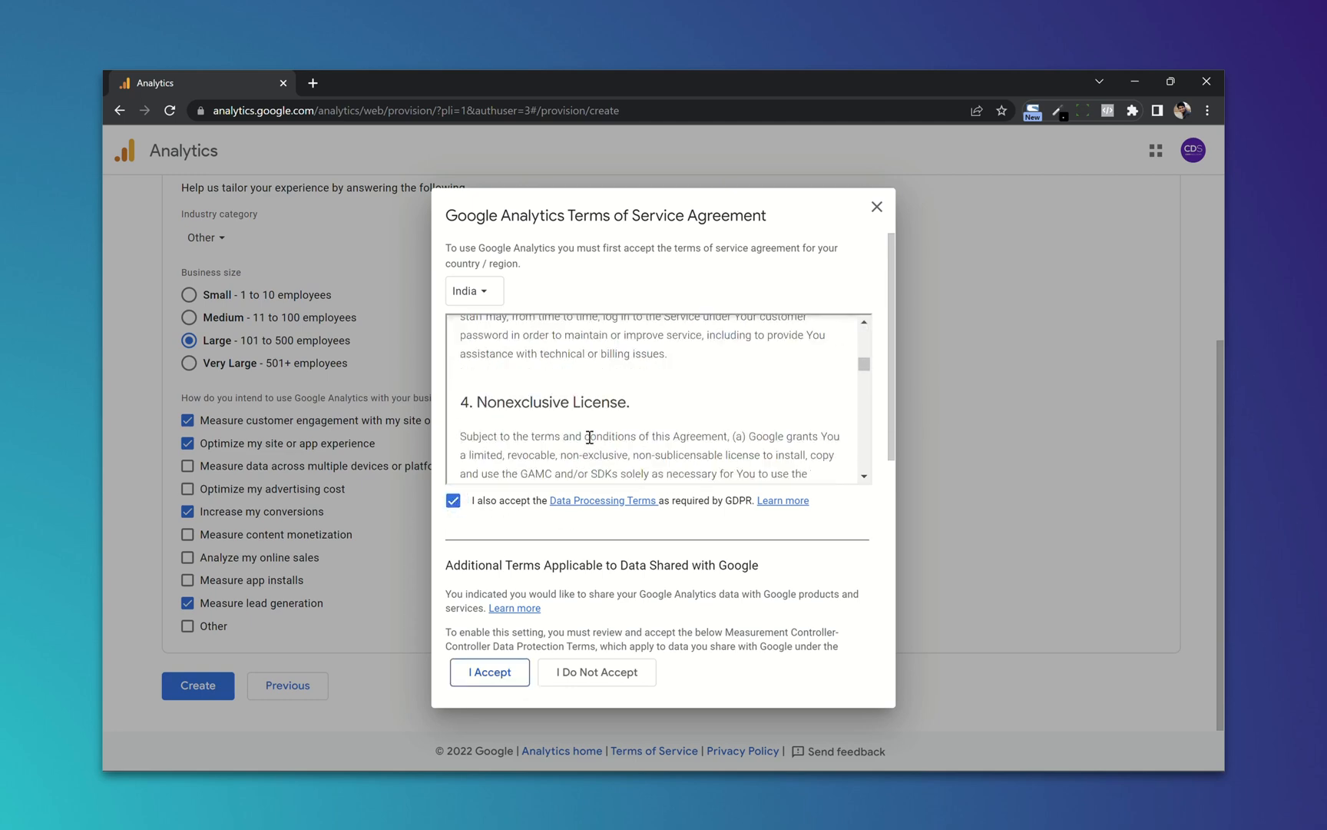
scroll("down", 3)
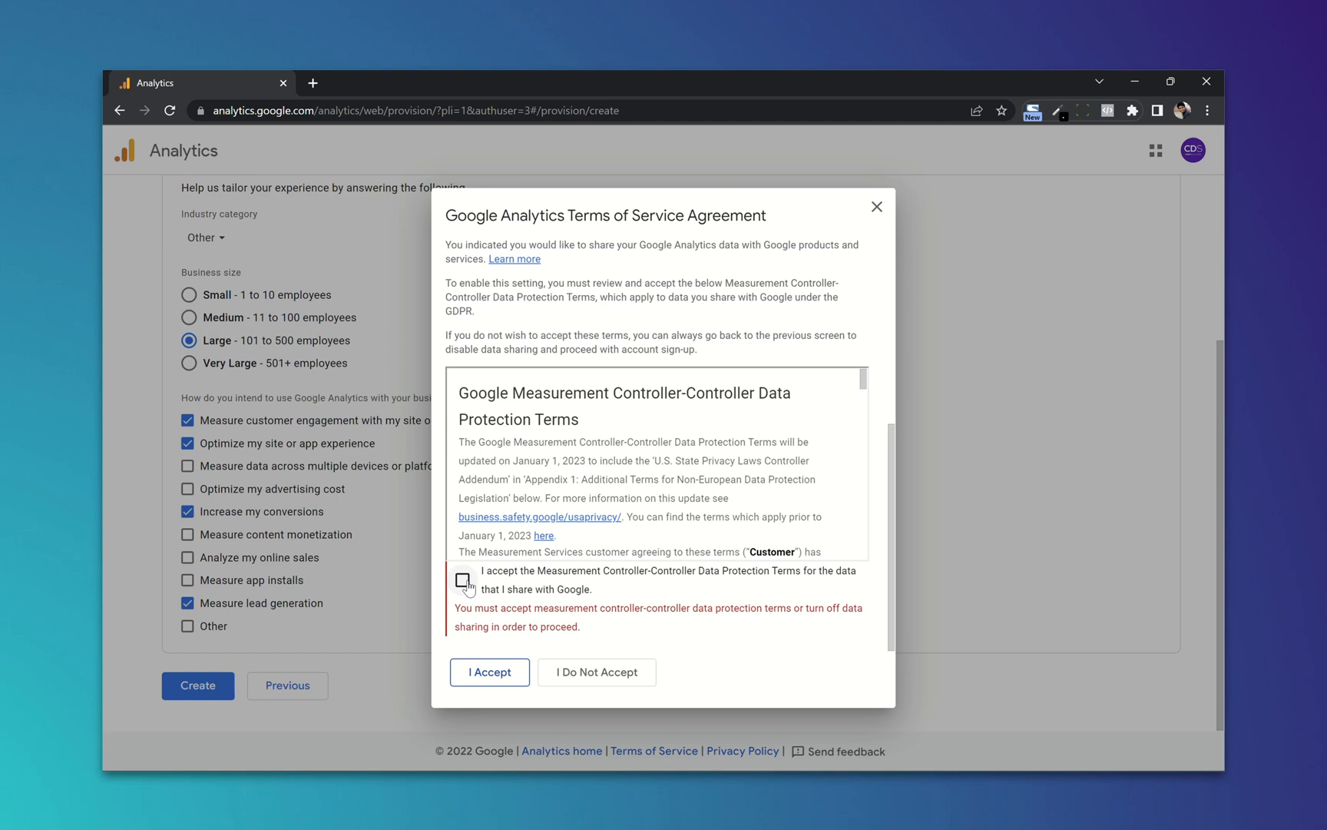
left_click(462, 580)
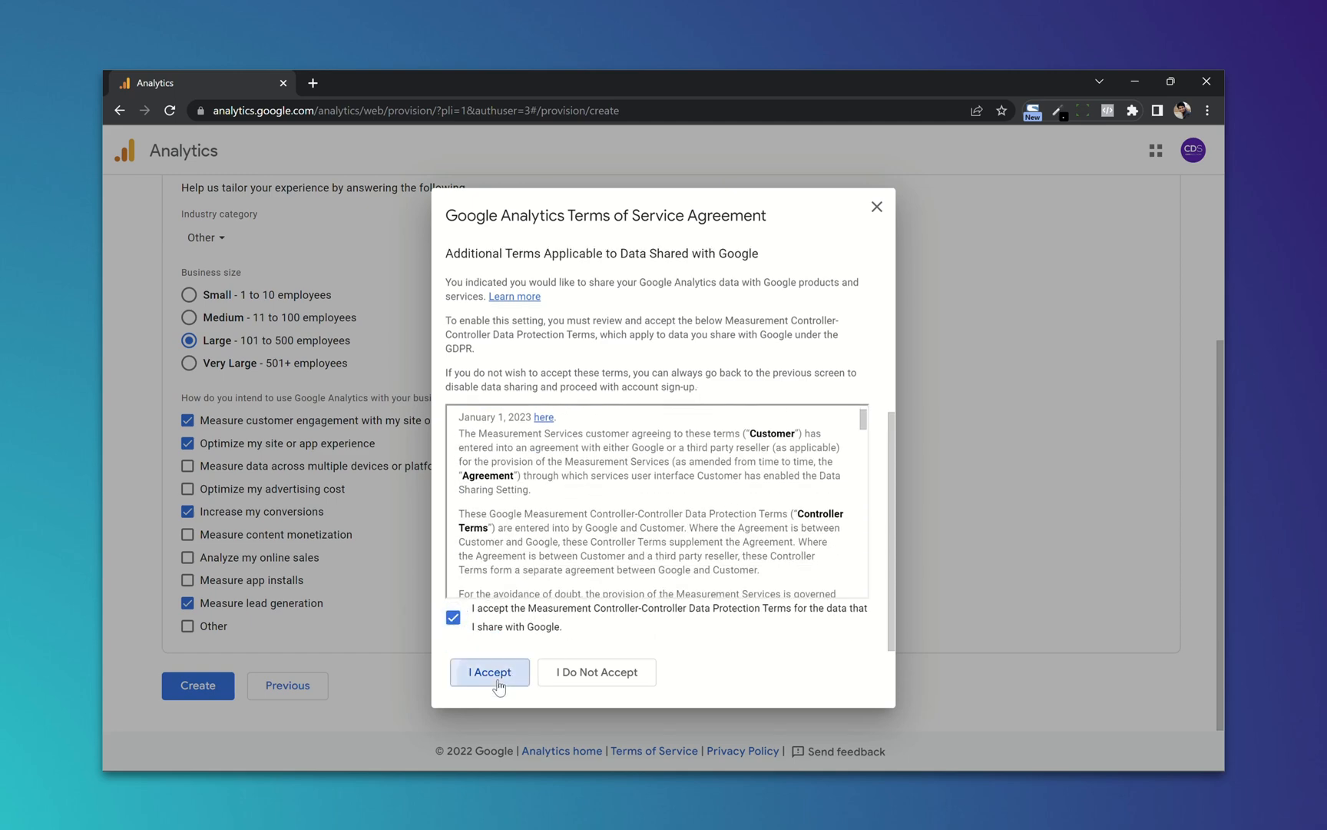
left_click(488, 671)
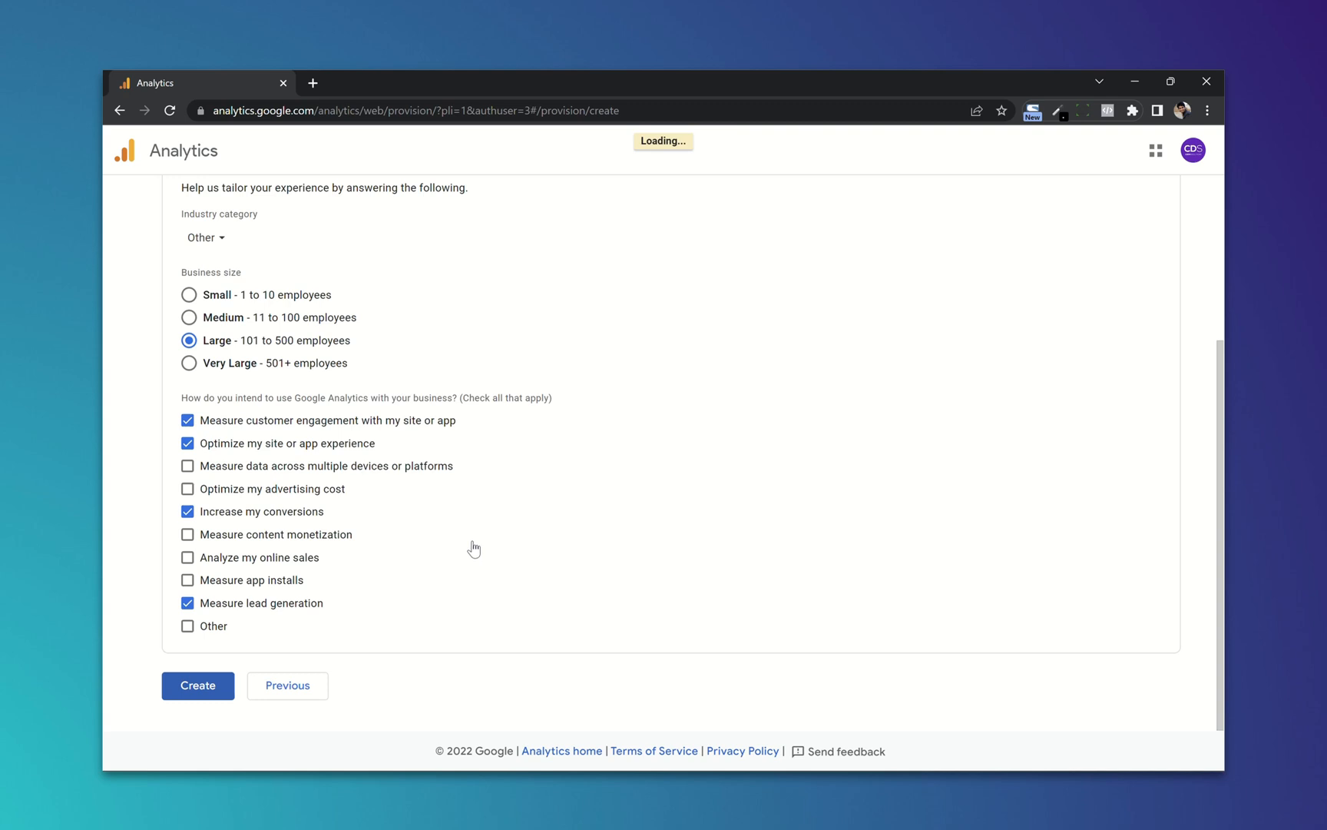
Step: Finish creating the cdesksolutions.com web stream so it lists under Data Streams
left_click(197, 685)
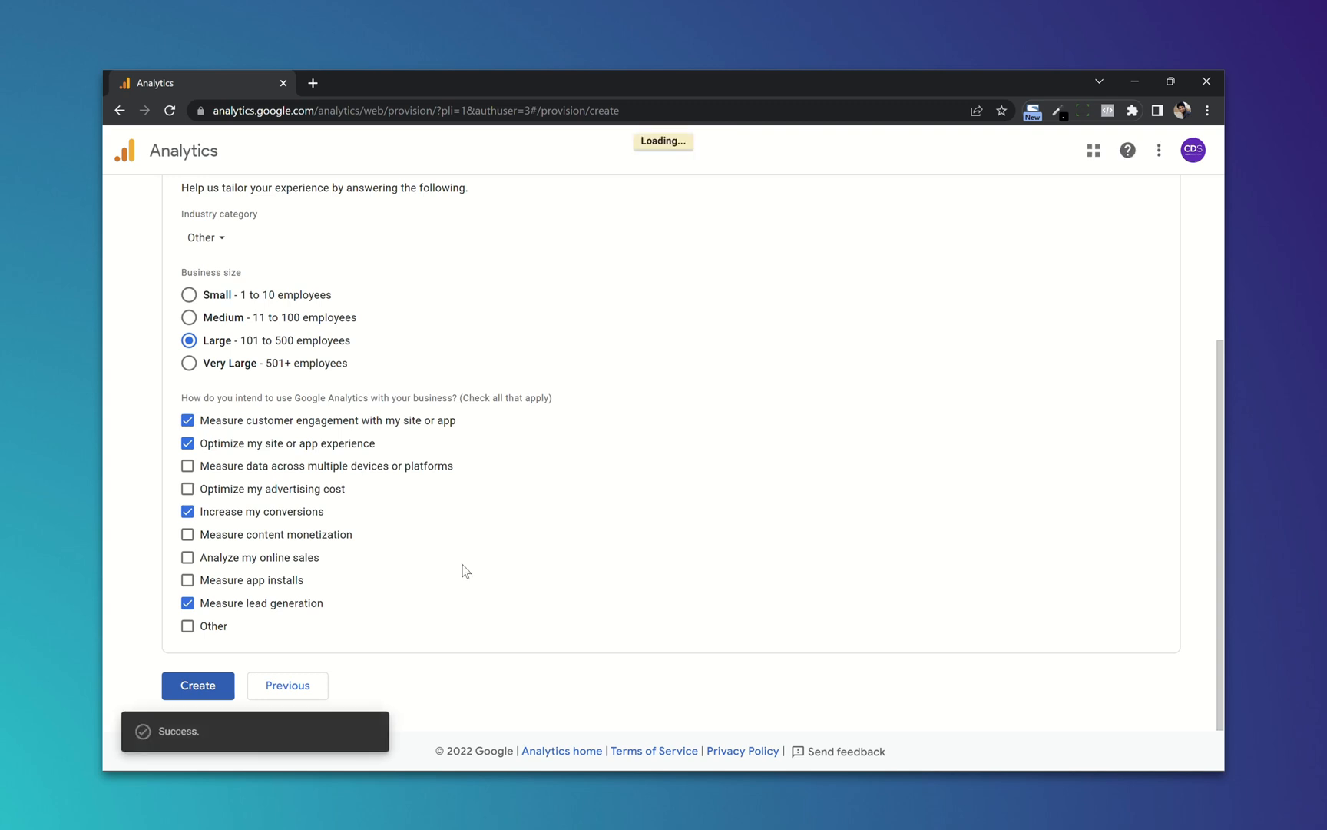
left_click(197, 685)
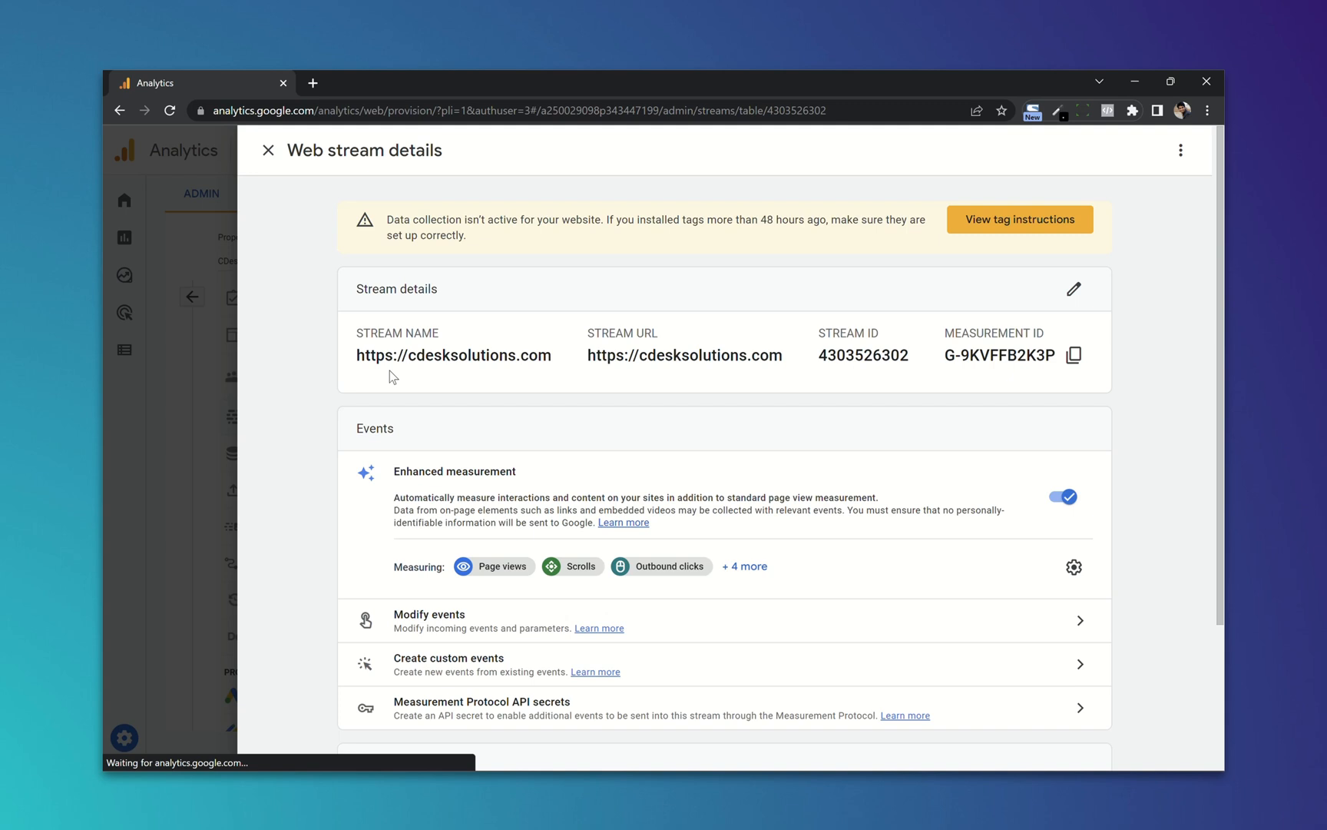
mouse_move(548, 416)
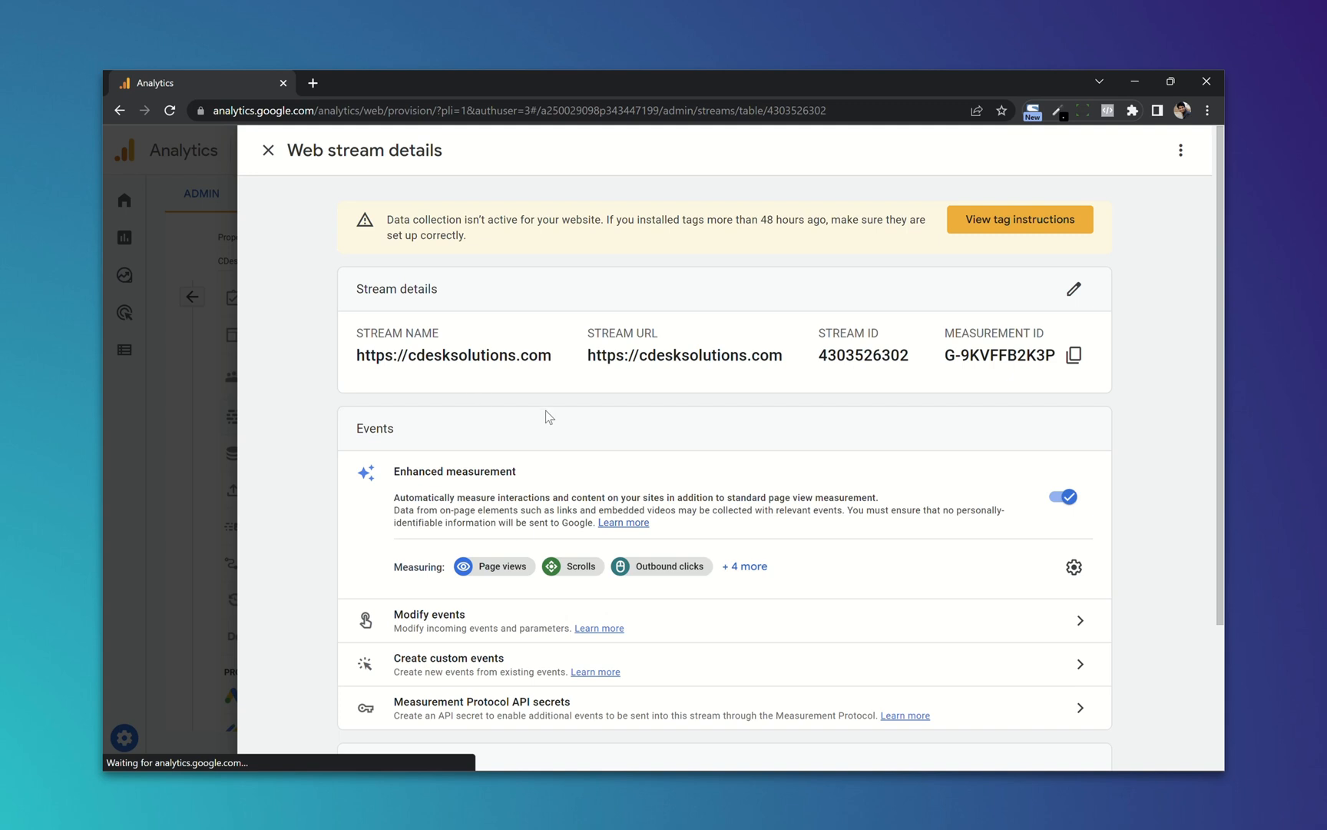
mouse_move(244, 181)
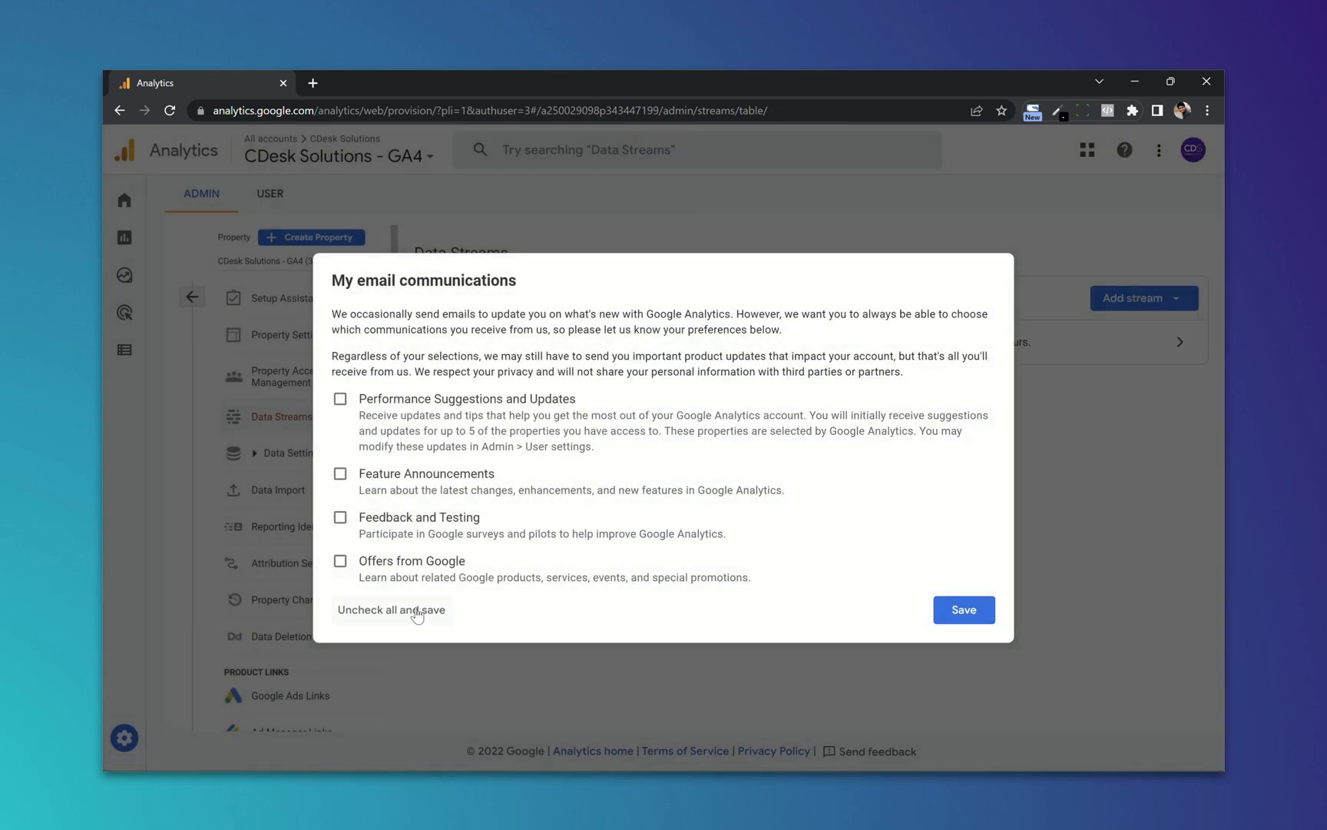
Step: Opt out of all analytics emails, dismiss the GA4 tour and return to the Admin overview
left_click(390, 610)
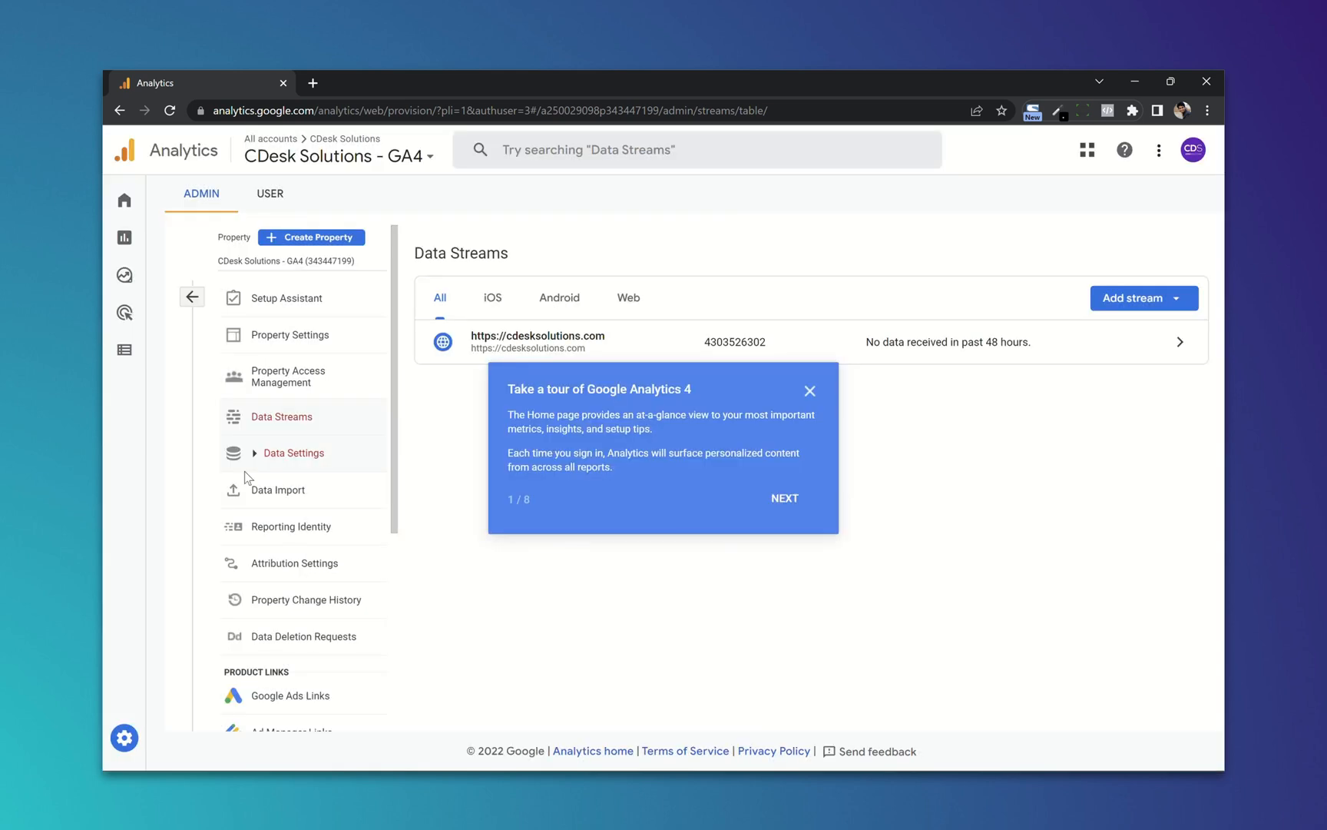
left_click(808, 390)
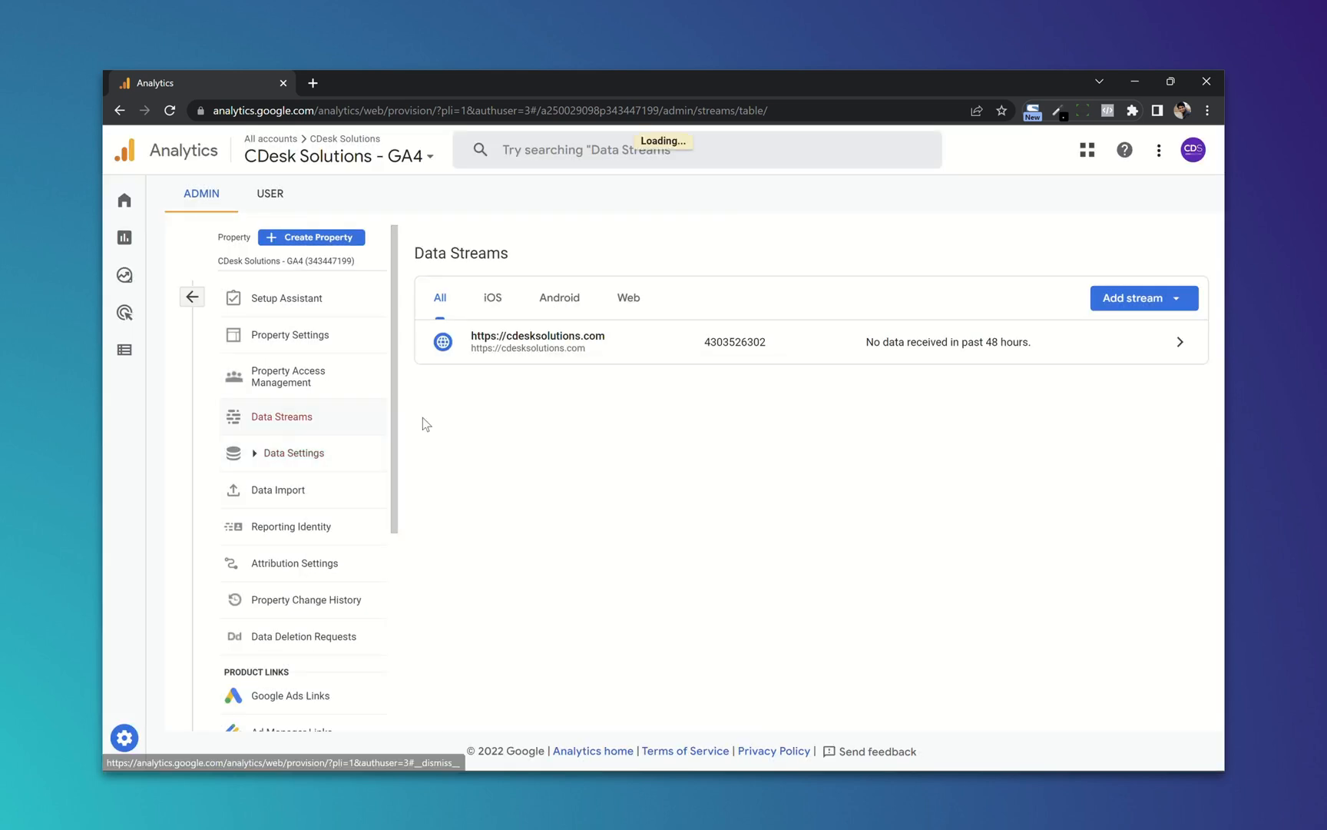
left_click(123, 738)
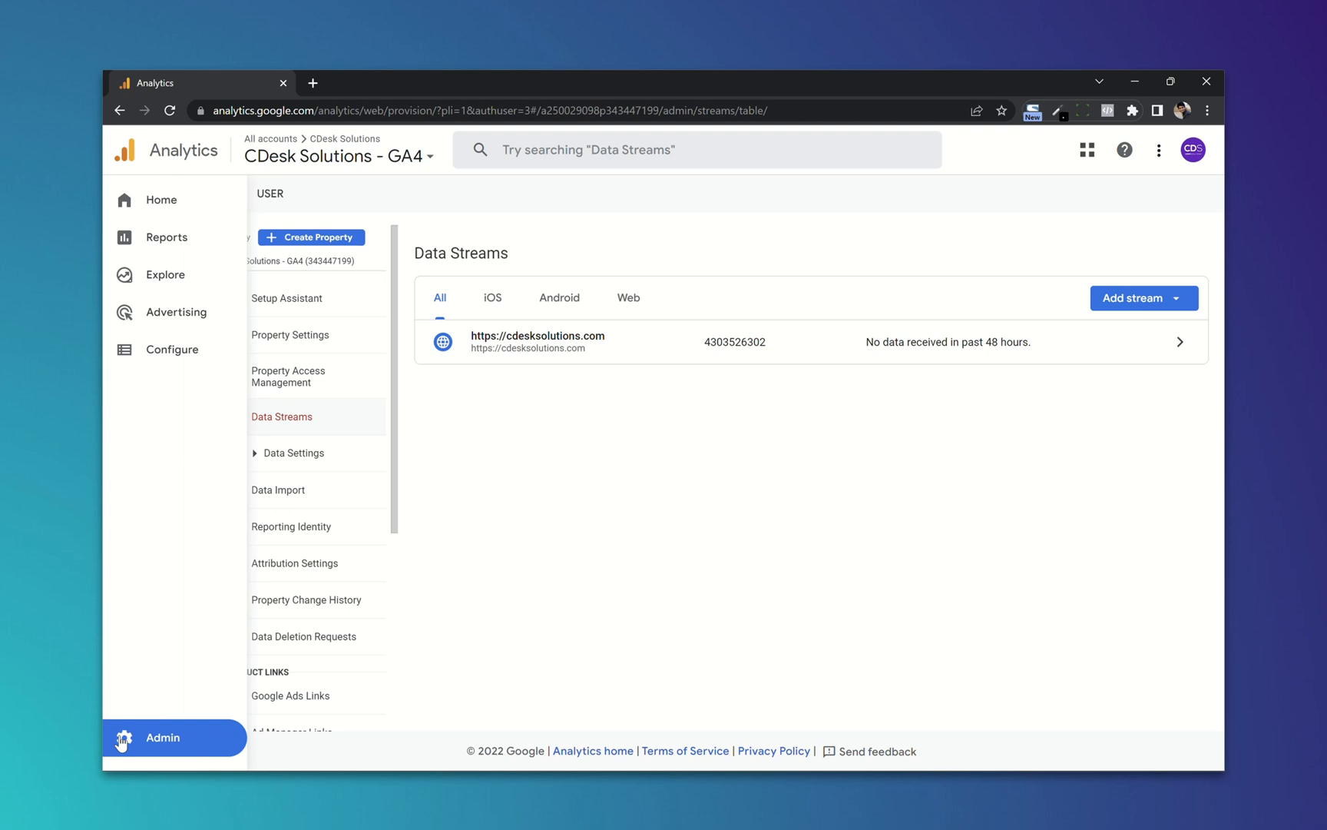
left_click(163, 737)
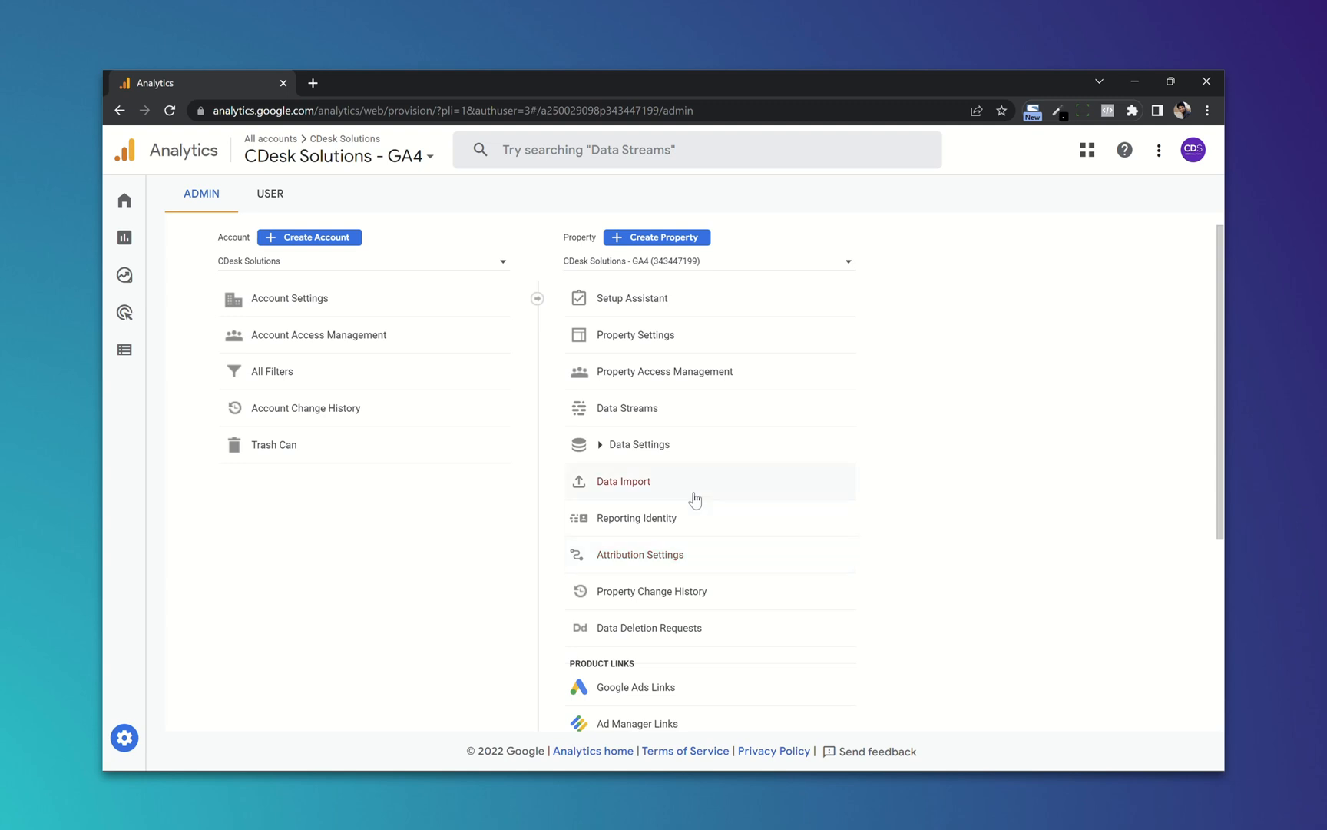
Step: Open the cdesksolutions.com web stream and copy measurement ID G-9KVFFB2K3P
left_click(627, 409)
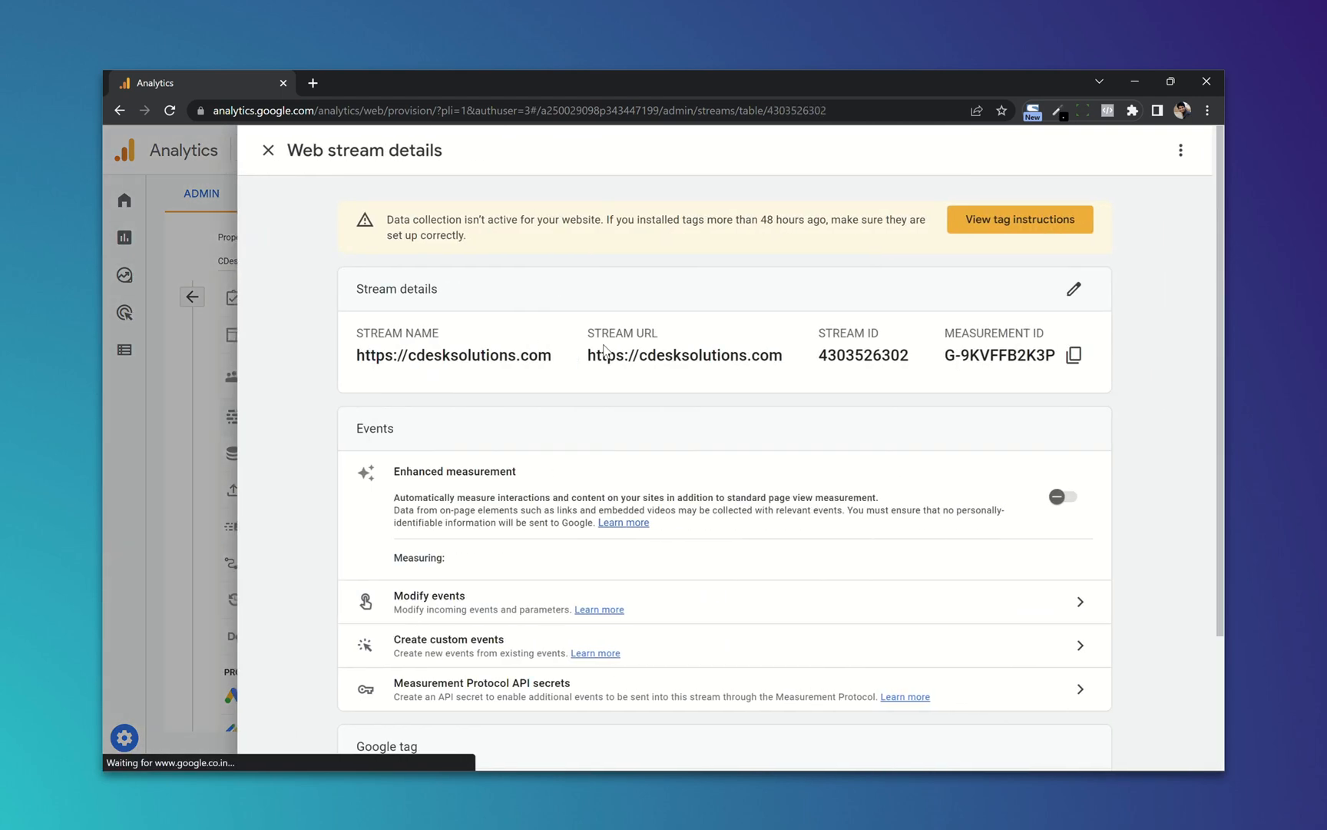
left_click(1063, 496)
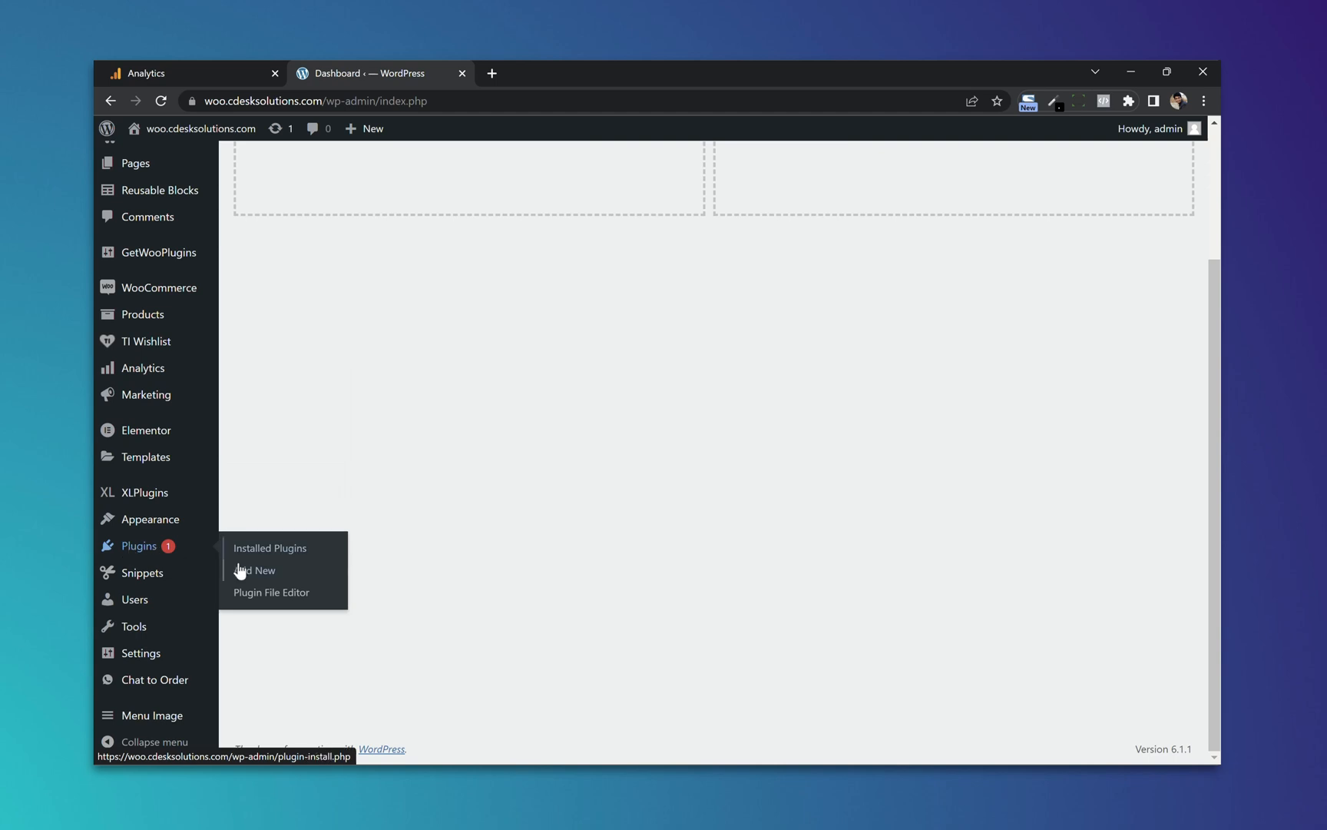
Step: Search the Add New plugins directory for pixelyoursite
left_click(262, 570)
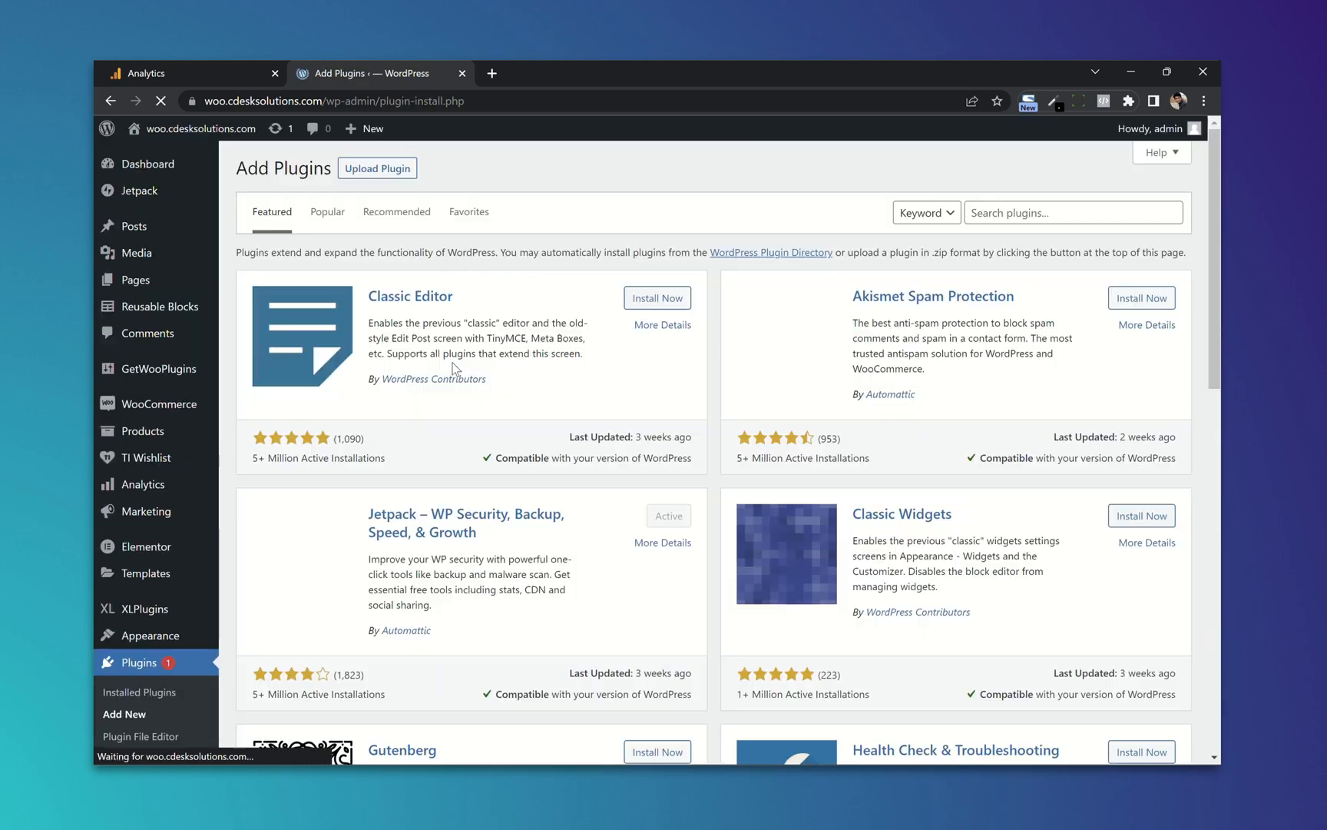
left_click(1073, 212)
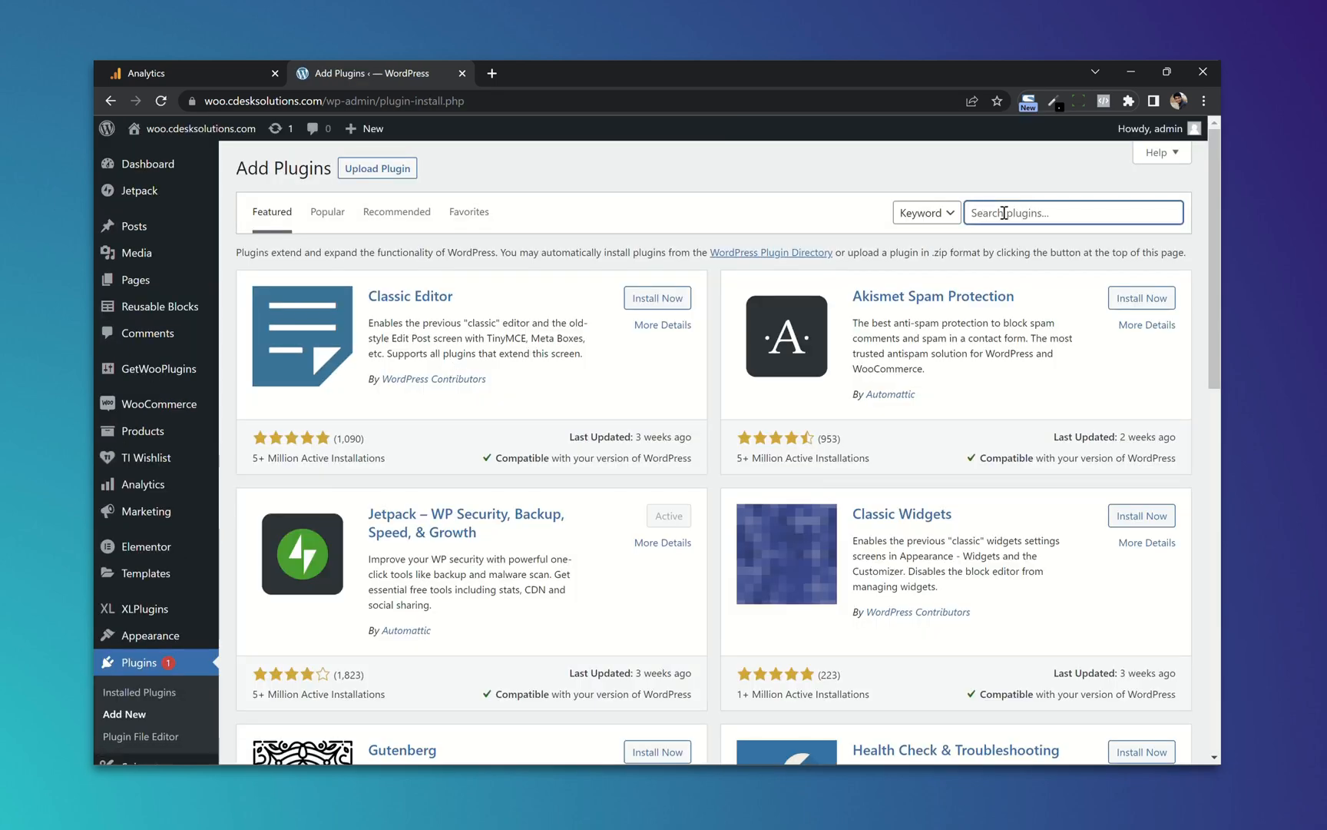
type("pixelyourt")
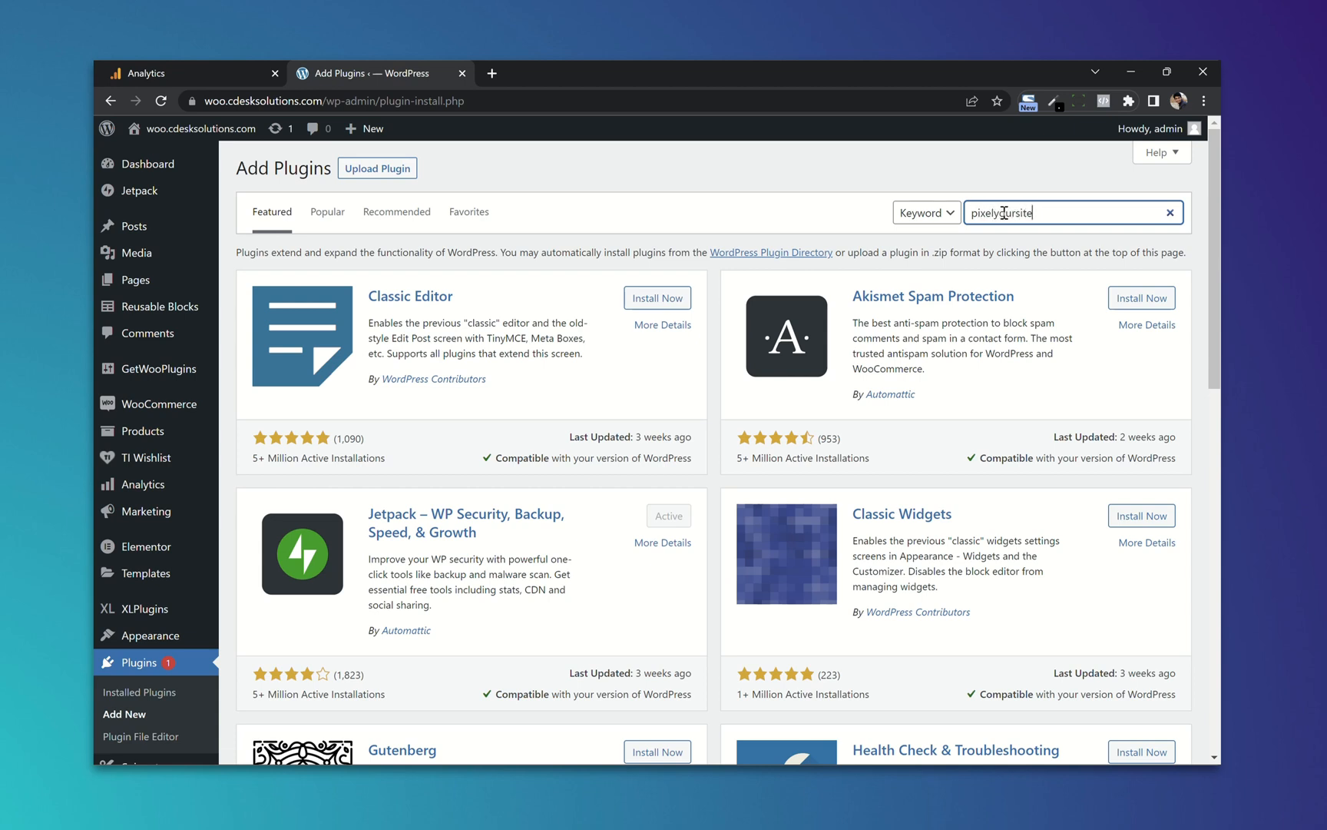
key("Enter")
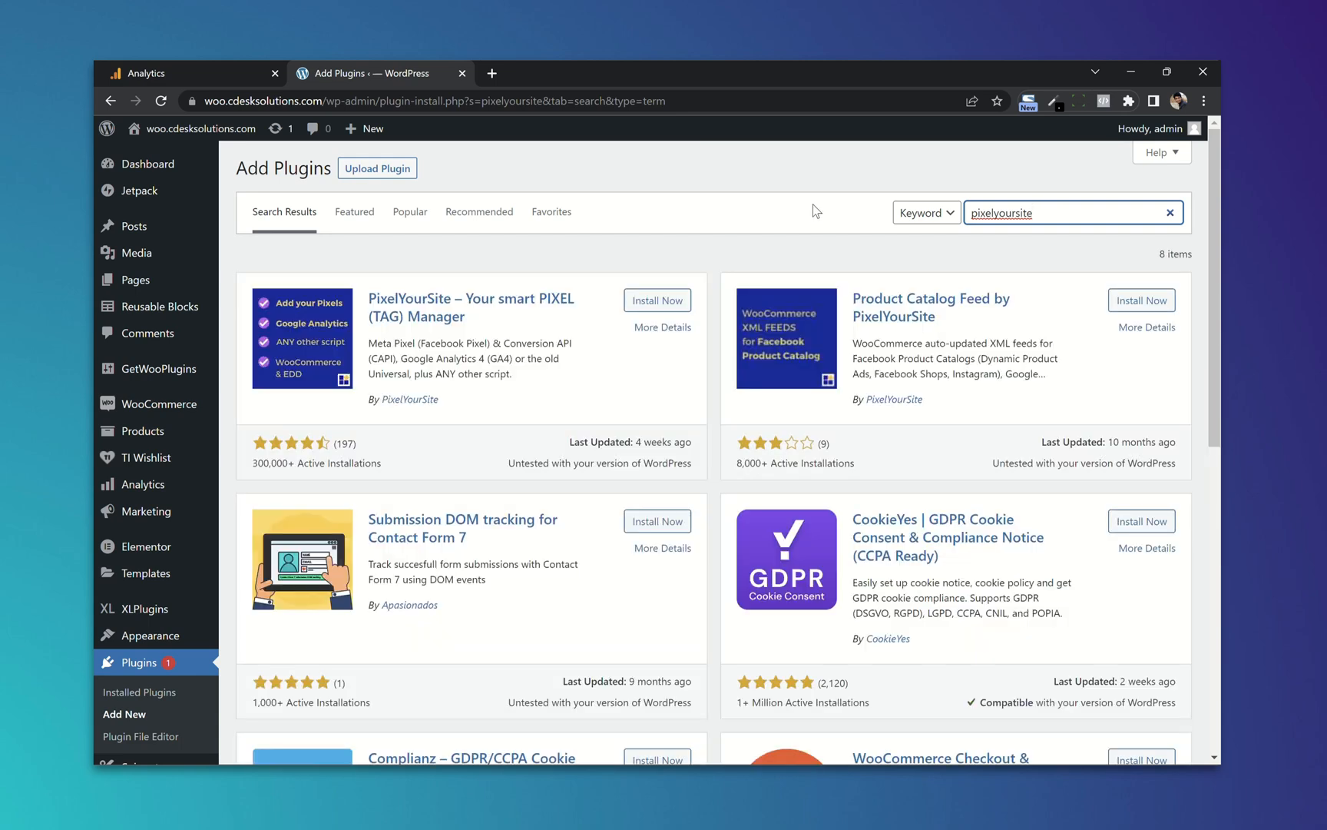
Step: Install and activate the PixelYourSite plugin
left_click(658, 299)
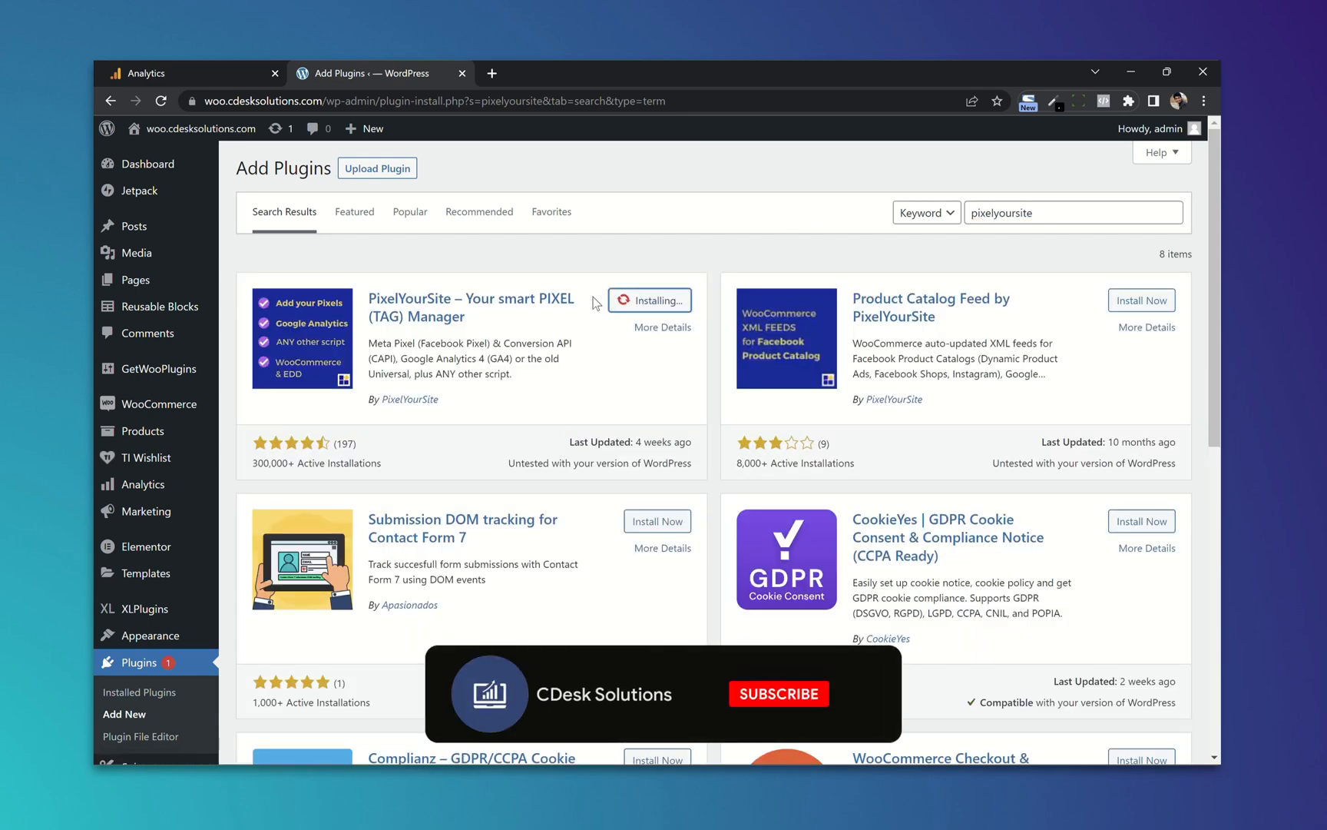
left_click(777, 693)
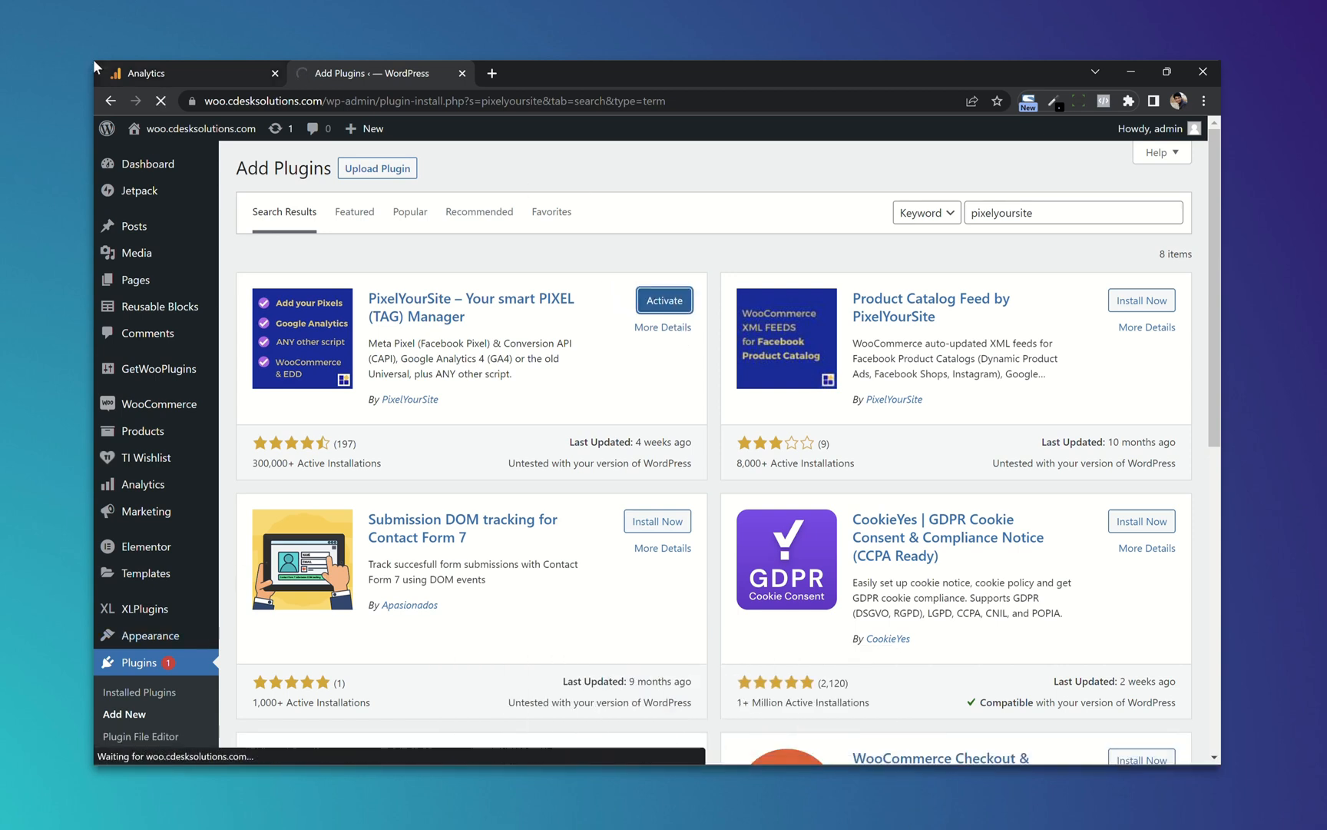
left_click(665, 299)
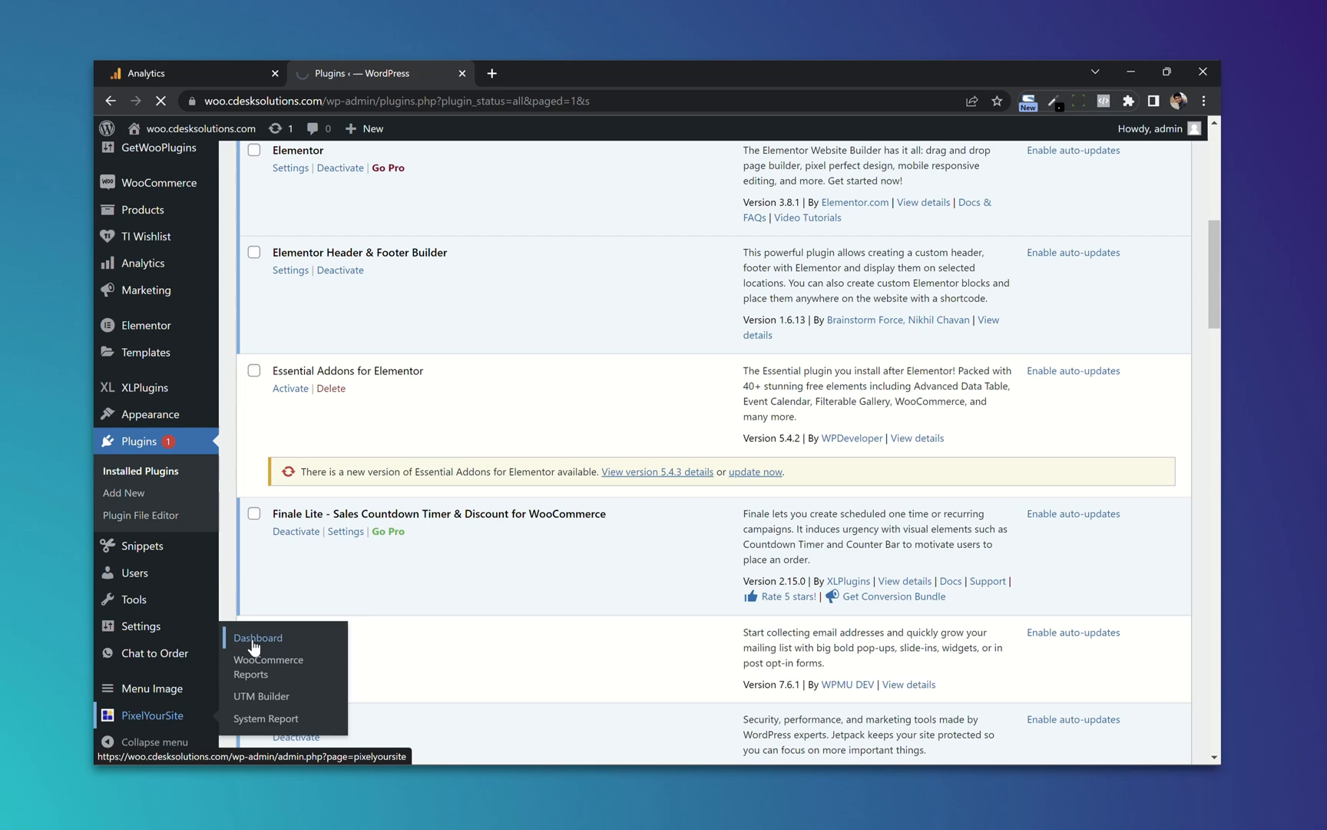
Step: Enter G-9KVFFB2K3P as the tracking ID in PixelYourSite's Google Analytics settings
left_click(258, 638)
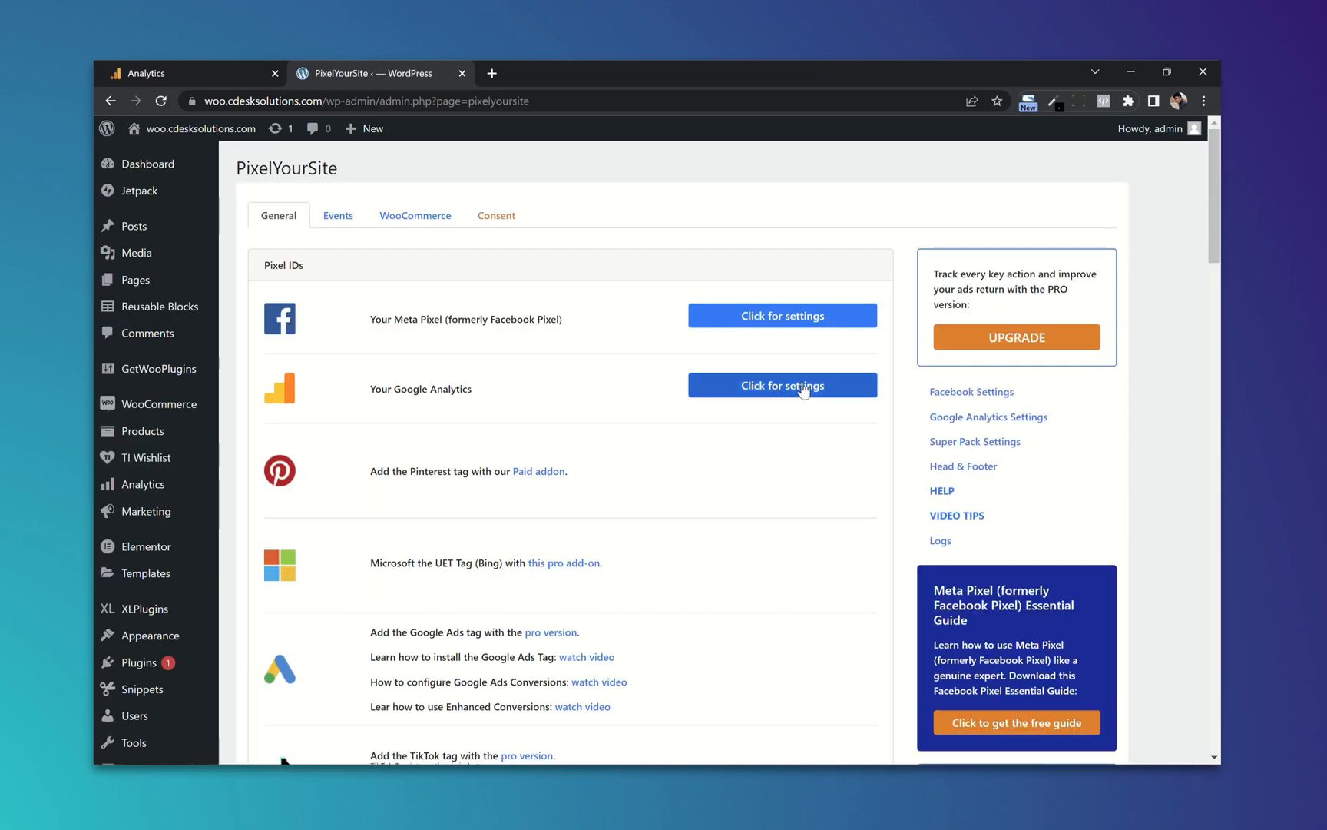
left_click(781, 384)
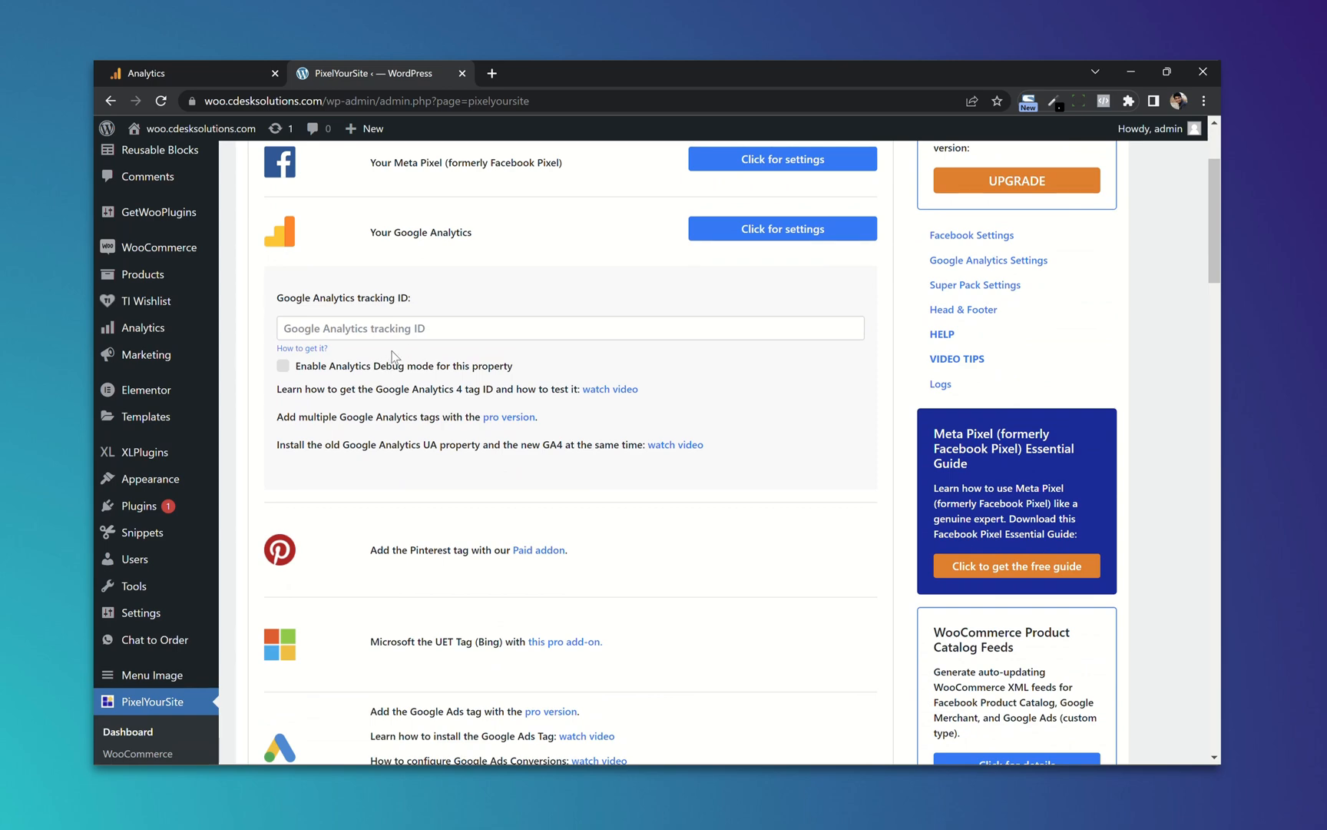
left_click(152, 73)
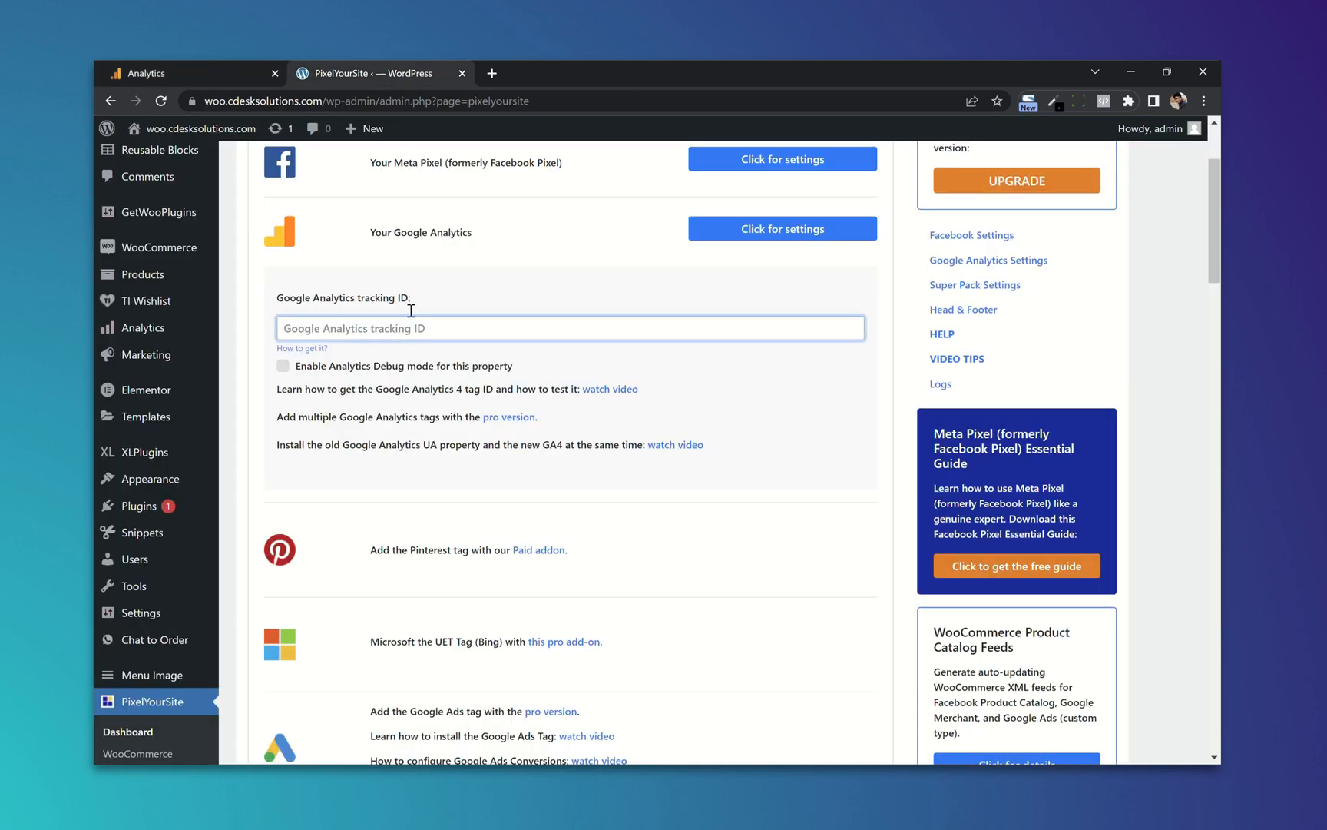
type("G-9KVFFB2K3P")
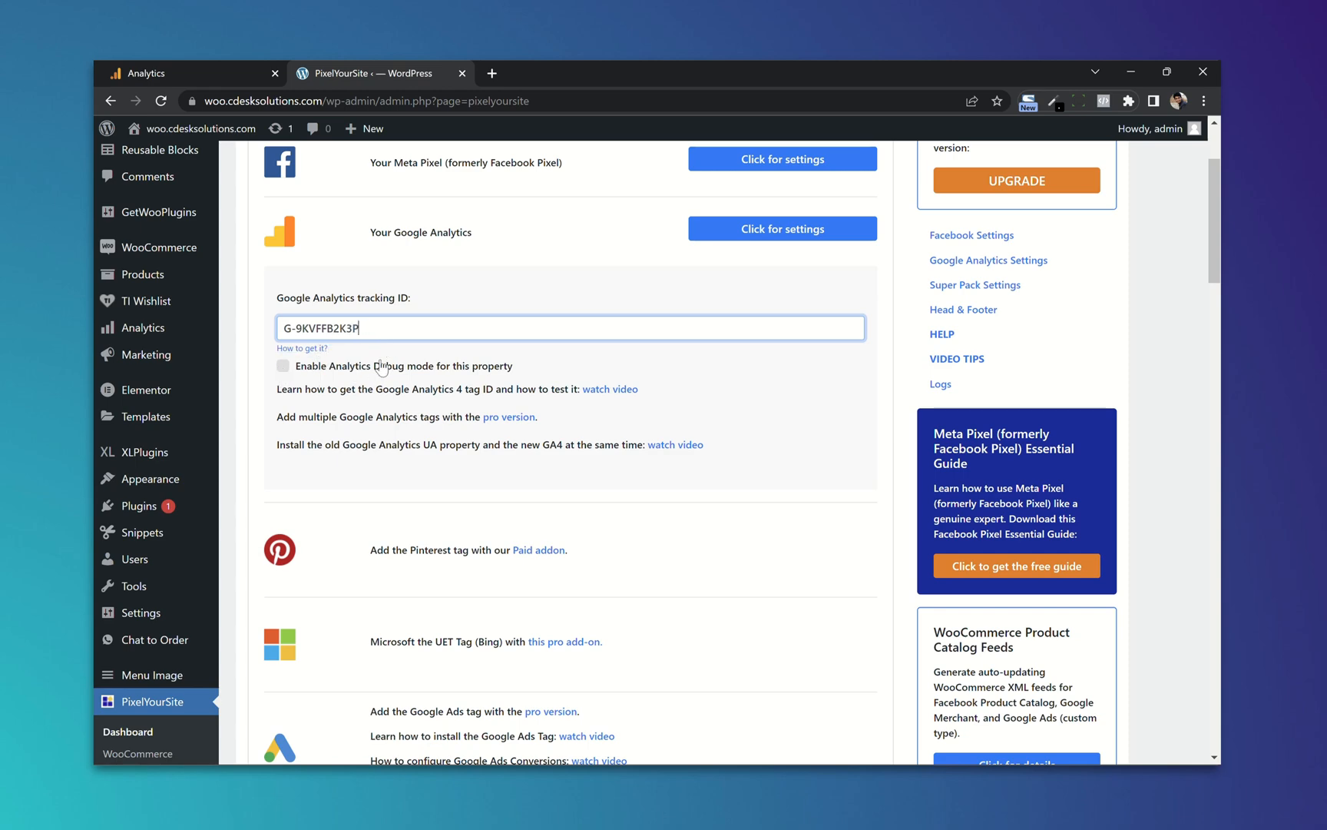
Step: Save the PixelYourSite settings and switch back to the Analytics web stream details
scroll("down", 3)
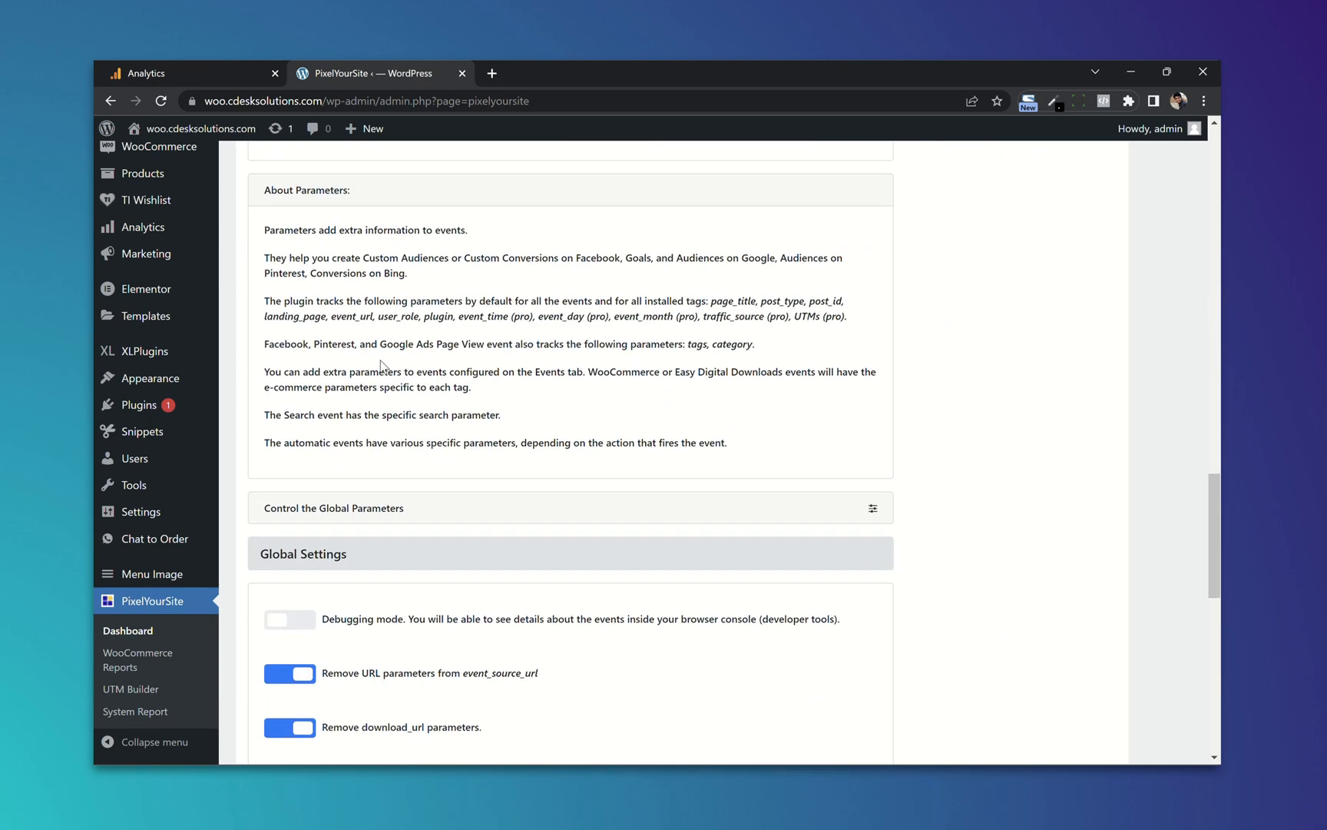
scroll("down", 3)
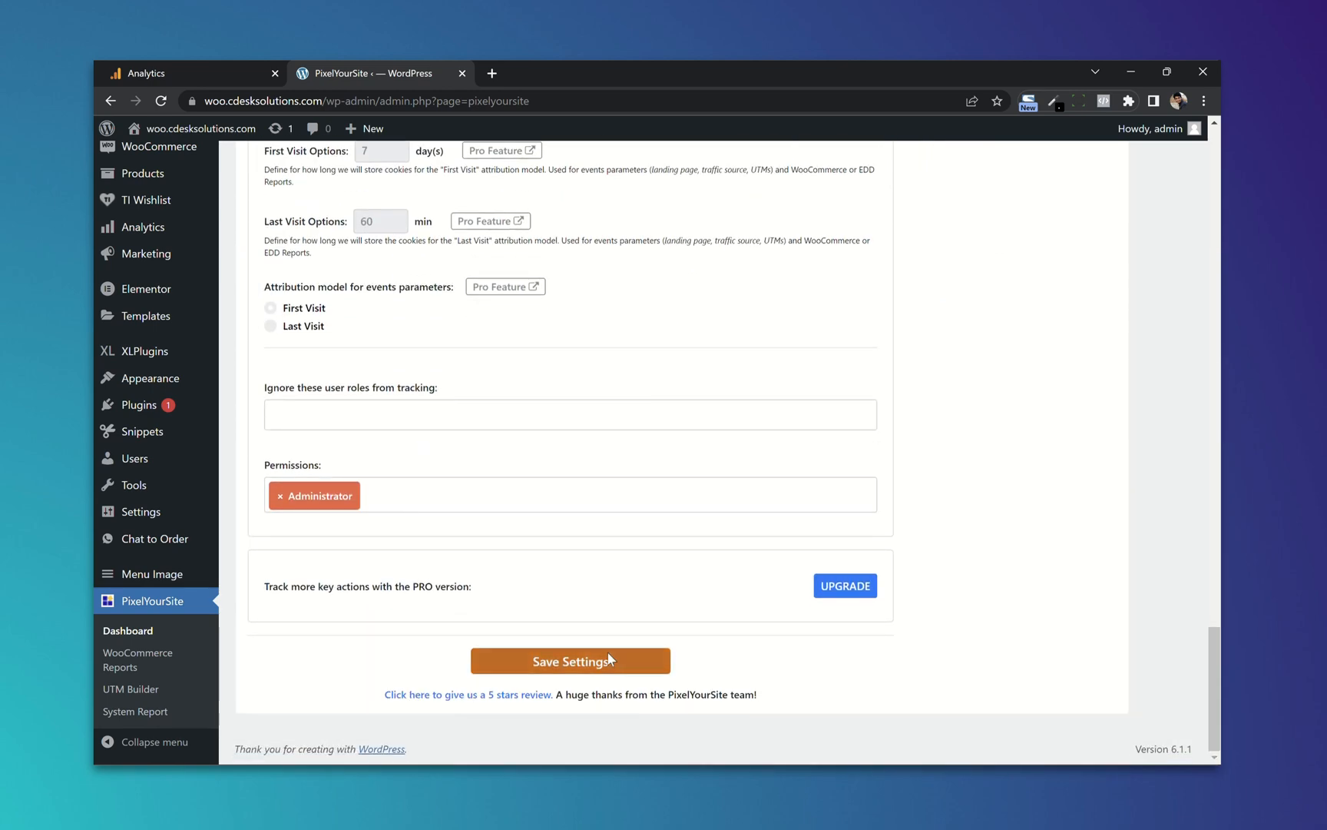
left_click(570, 661)
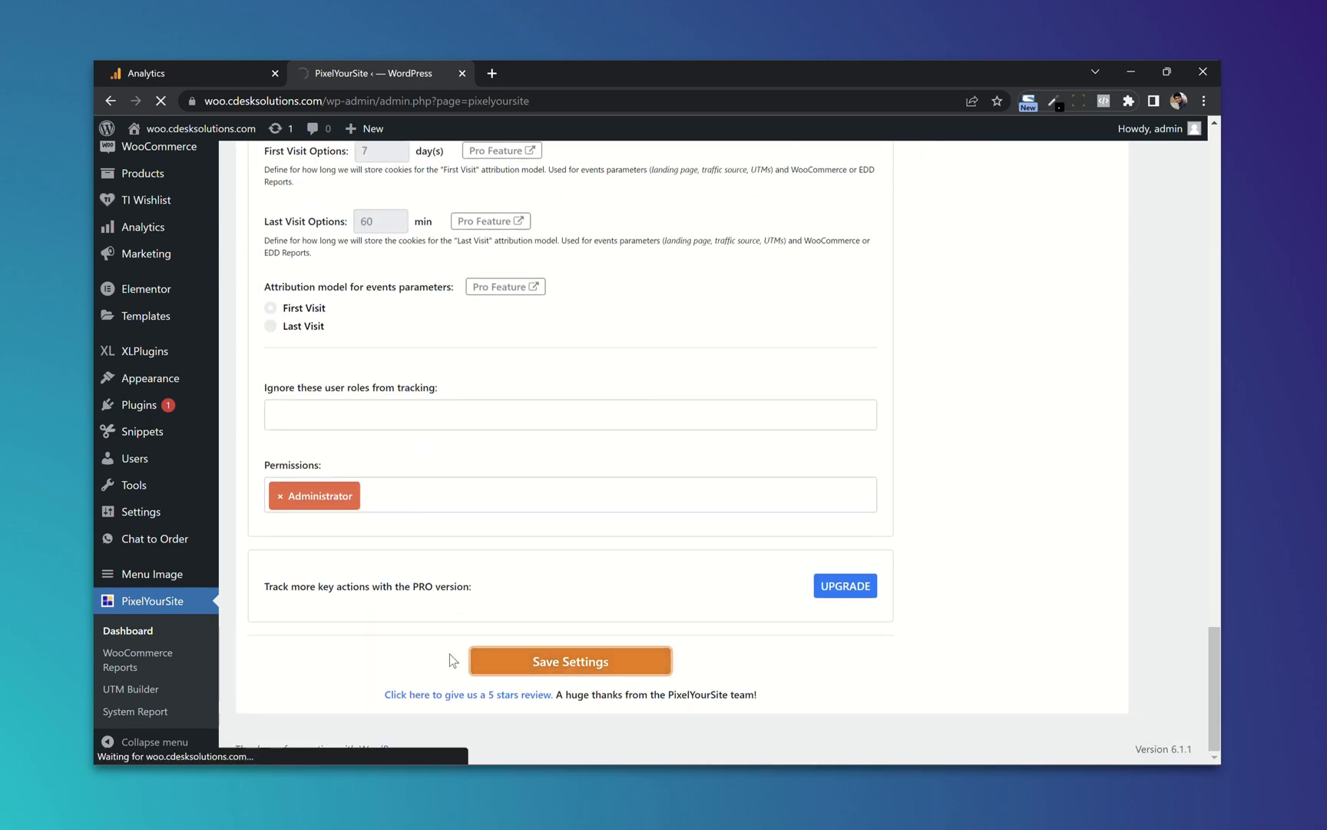
left_click(570, 661)
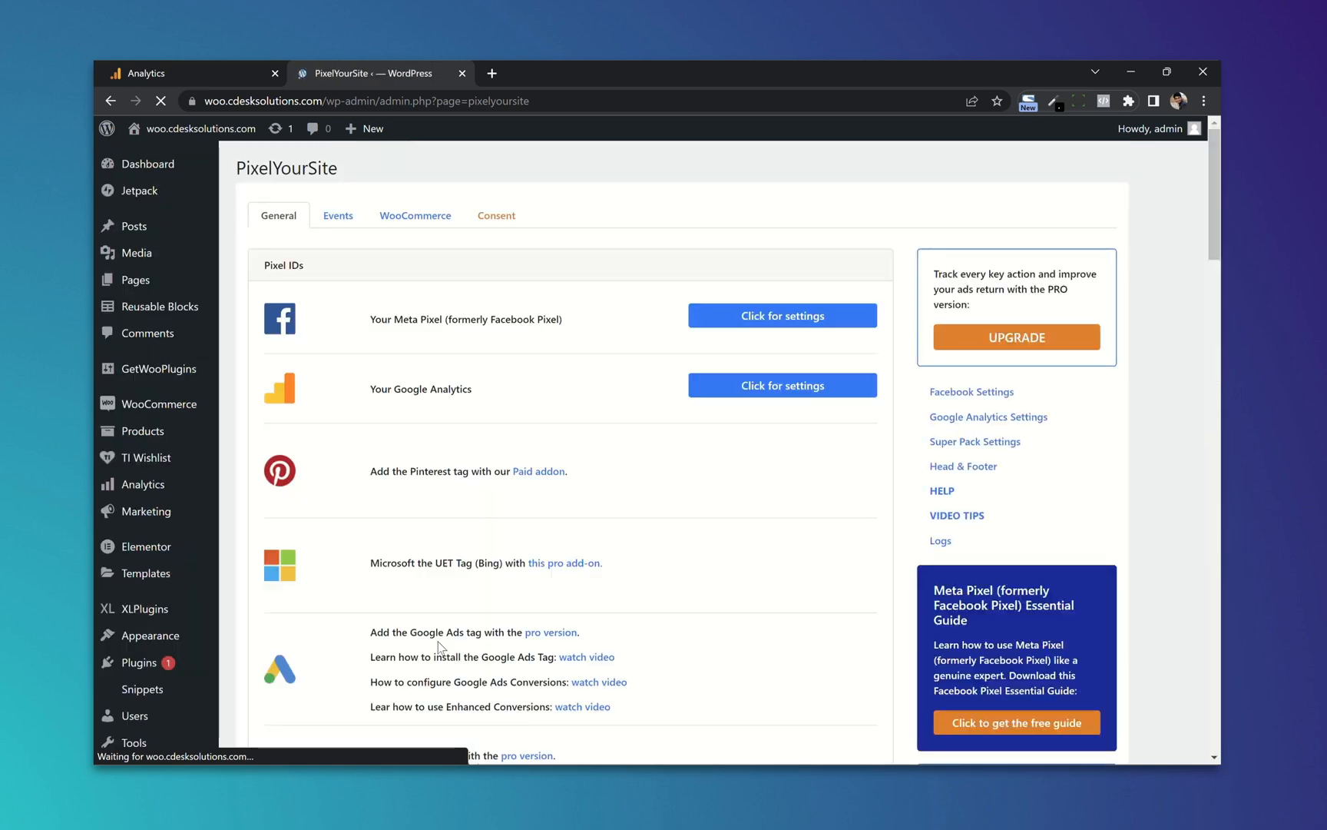
left_click(152, 72)
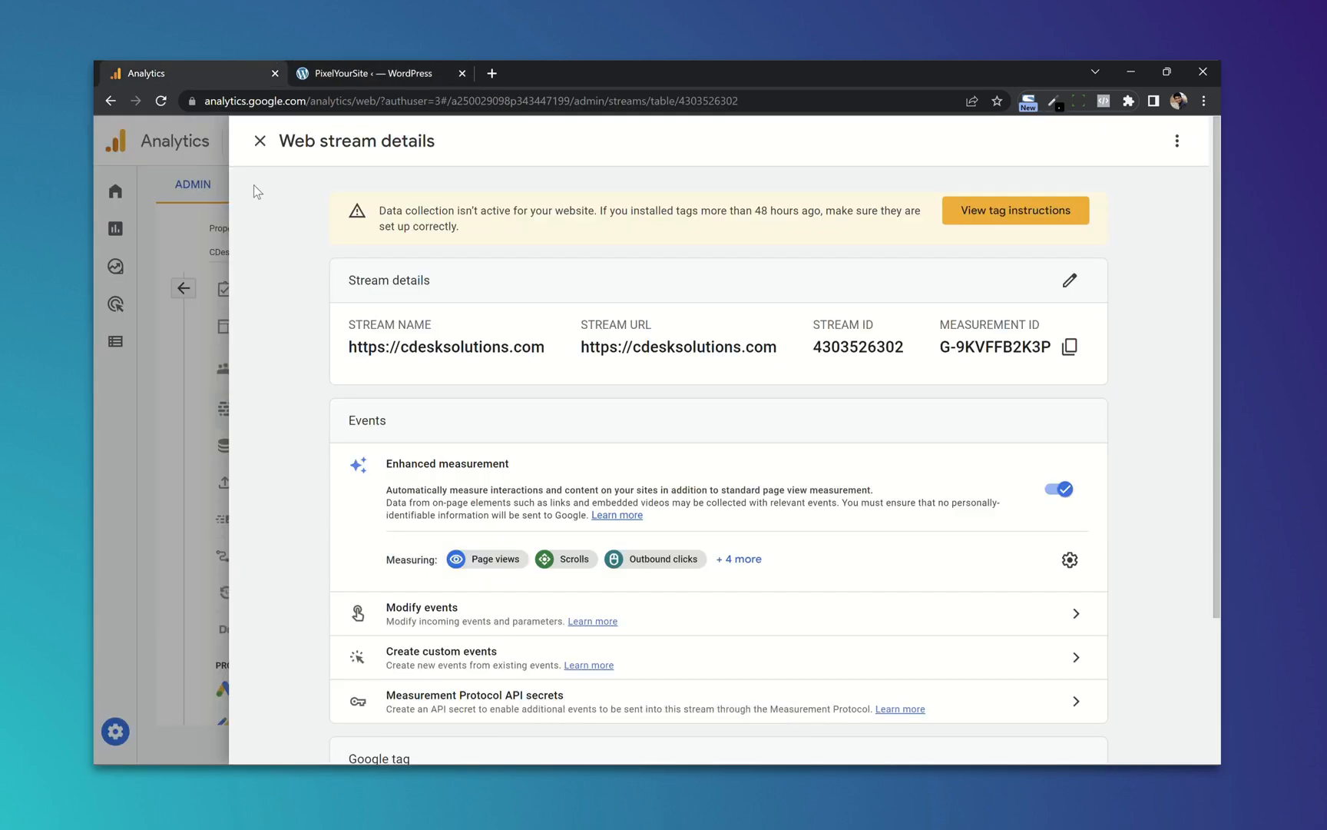